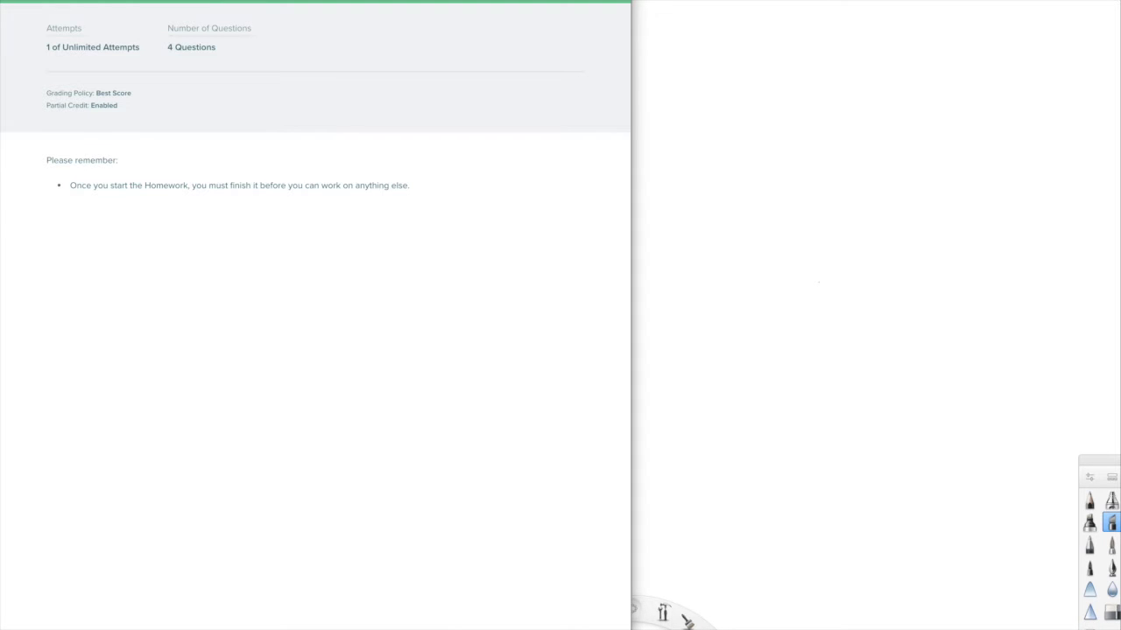
{"action": "mouse_move", "coordinate": [511, 203]}
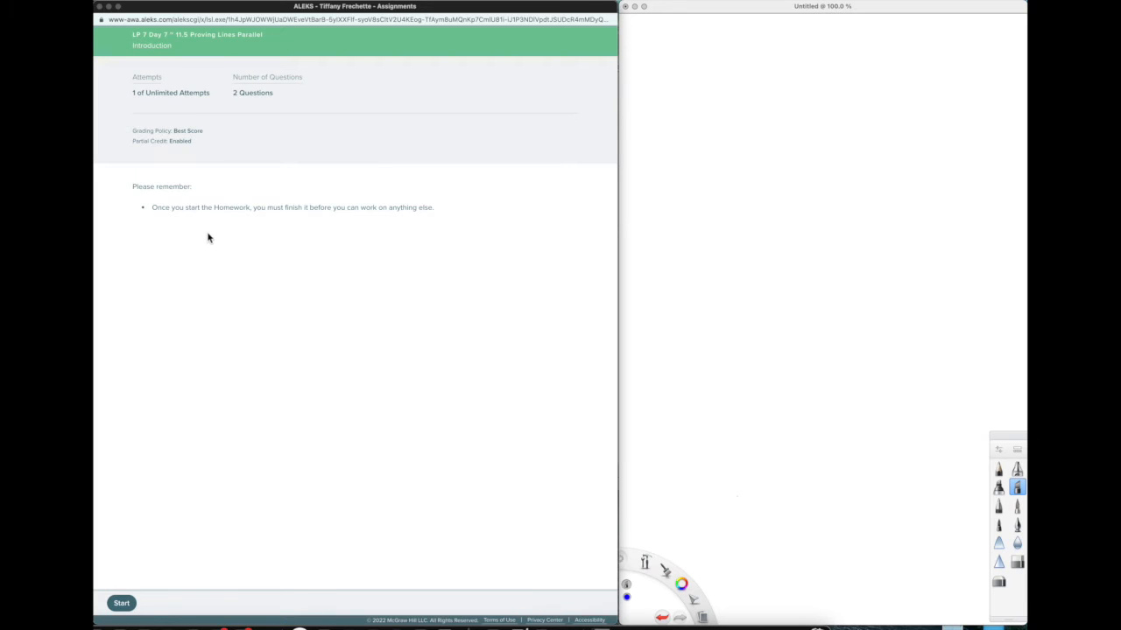
{"action": "mouse_move", "coordinate": [210, 233]}
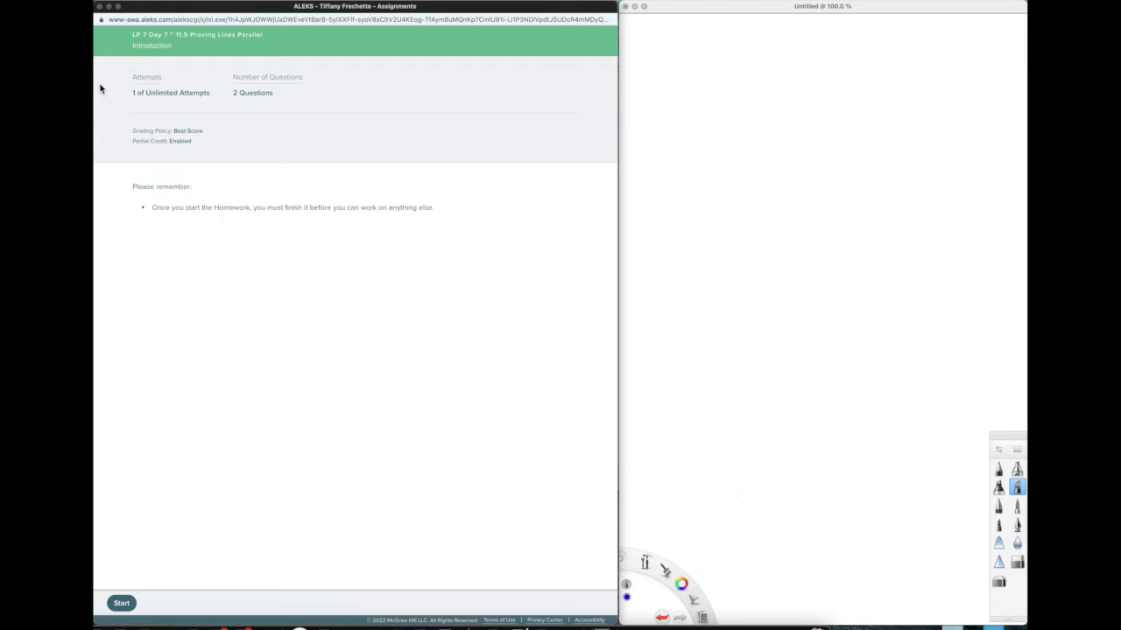
{"action": "mouse_move", "coordinate": [126, 103]}
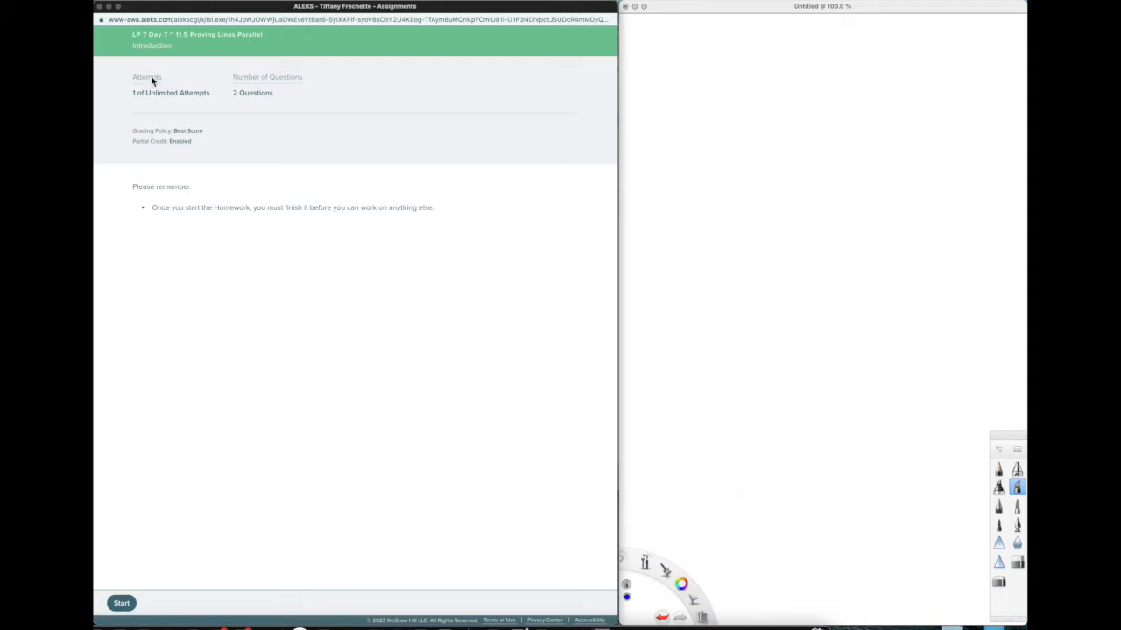
{"action": "mouse_move", "coordinate": [203, 112]}
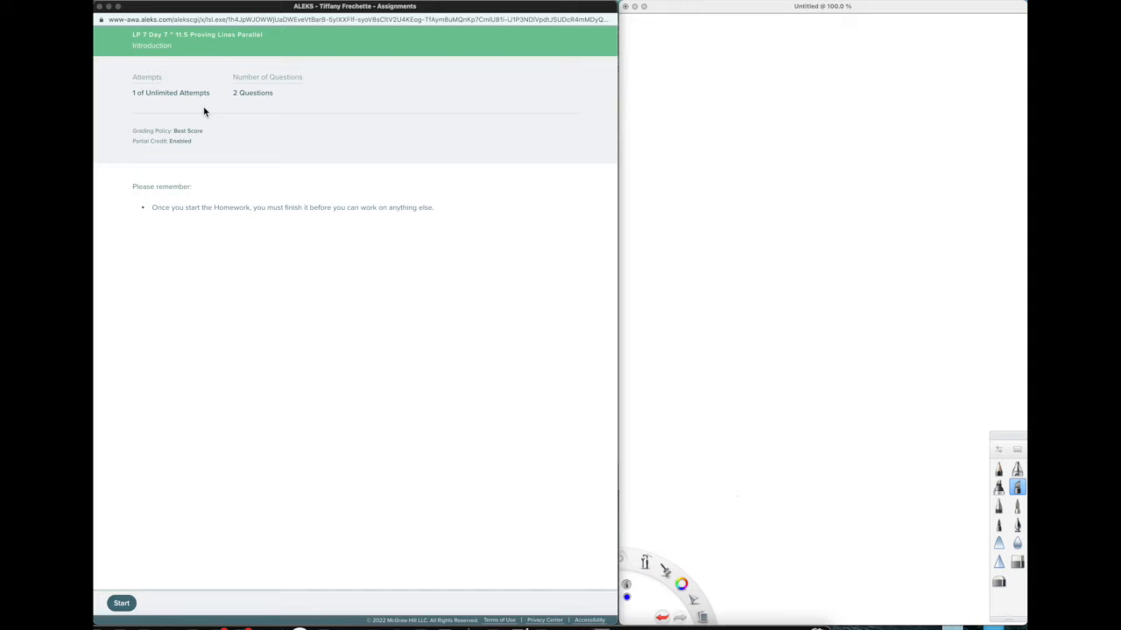
{"action": "mouse_move", "coordinate": [271, 109]}
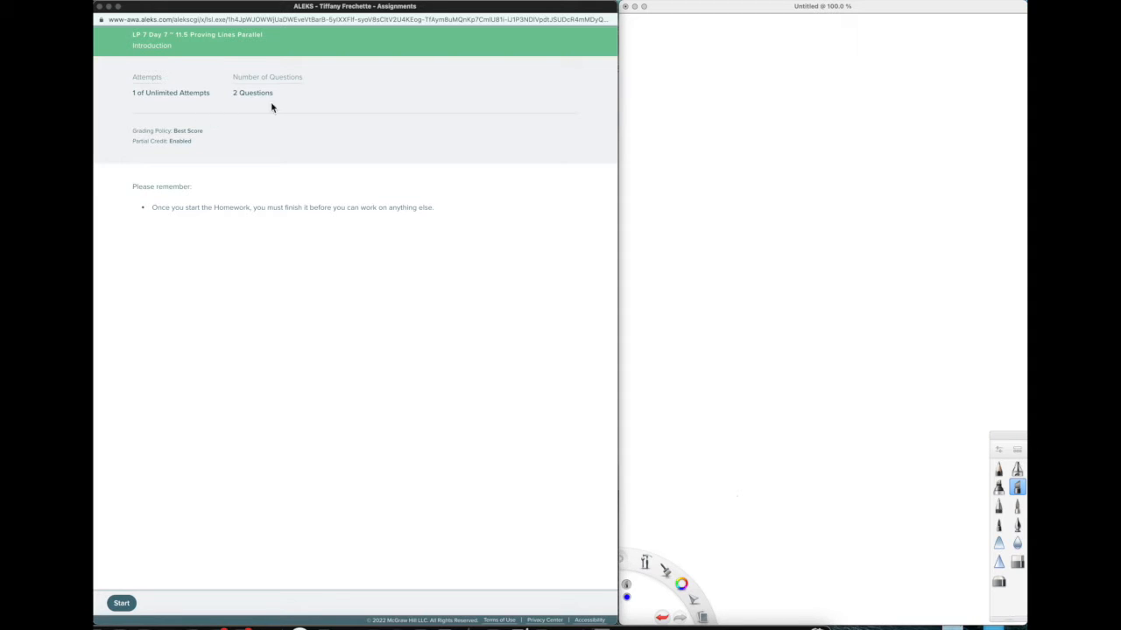
{"action": "mouse_move", "coordinate": [291, 73]}
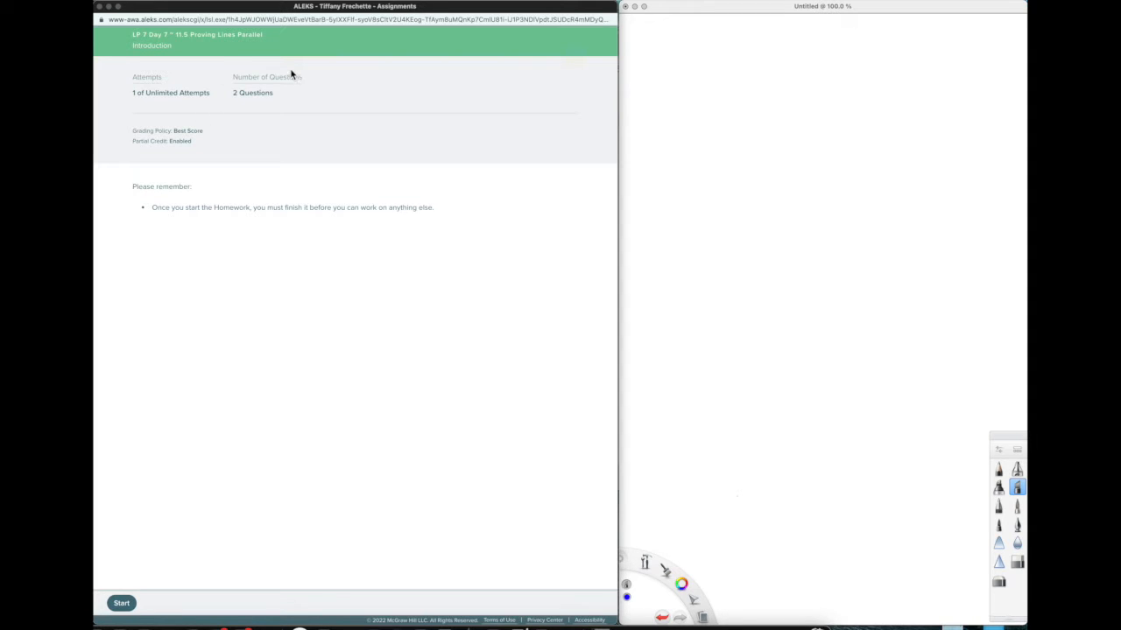
{"action": "mouse_move", "coordinate": [166, 160]}
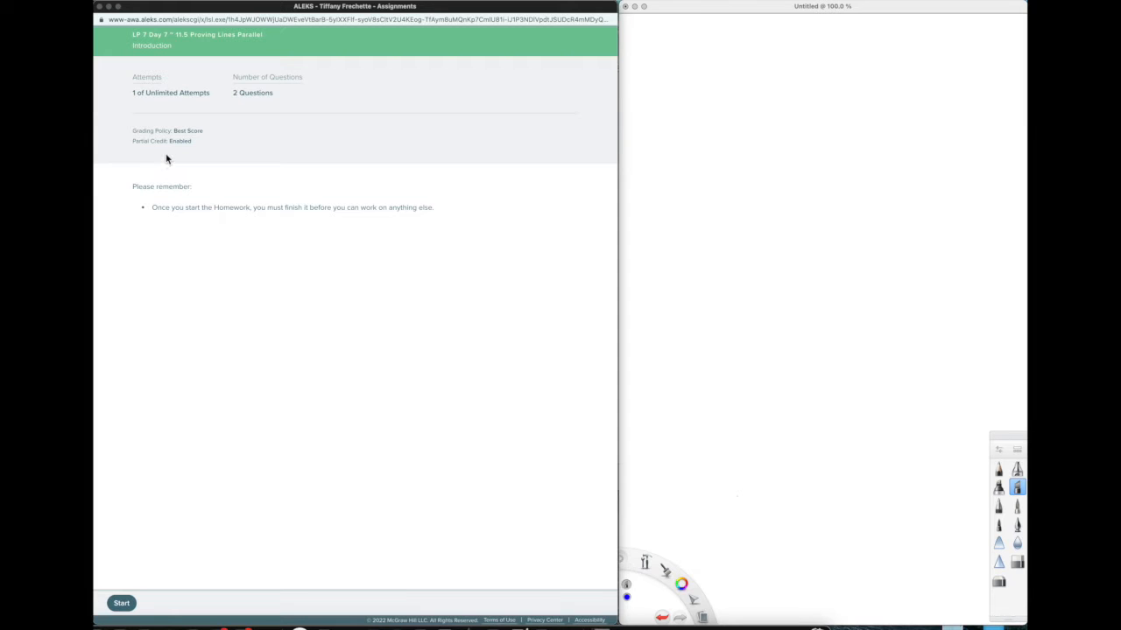
{"action": "mouse_move", "coordinate": [203, 145]}
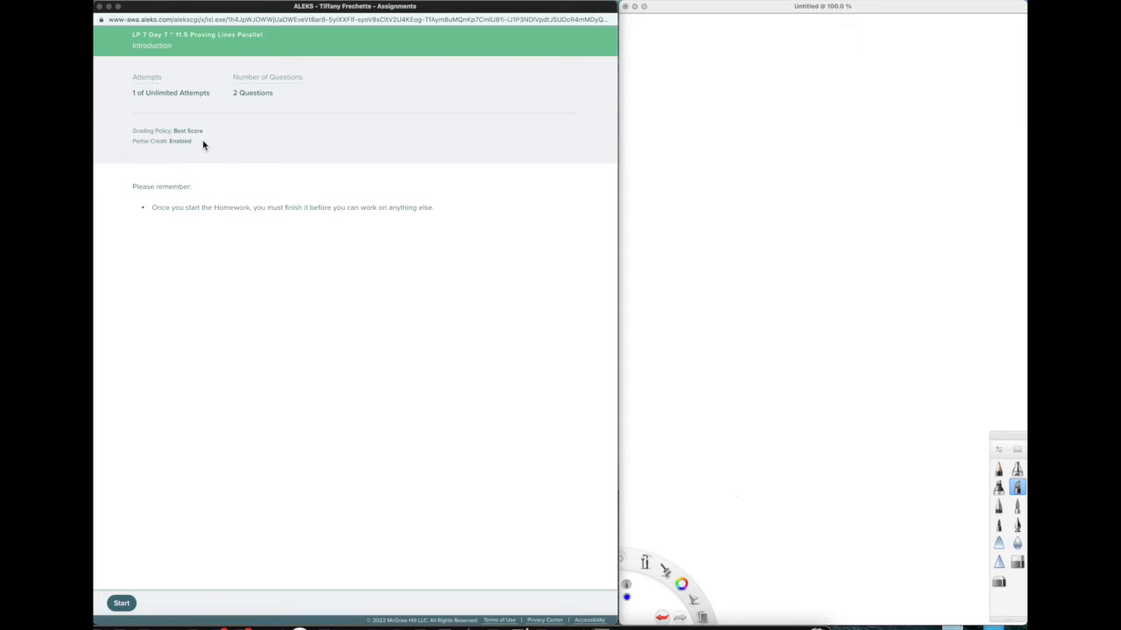
{"action": "mouse_move", "coordinate": [185, 147]}
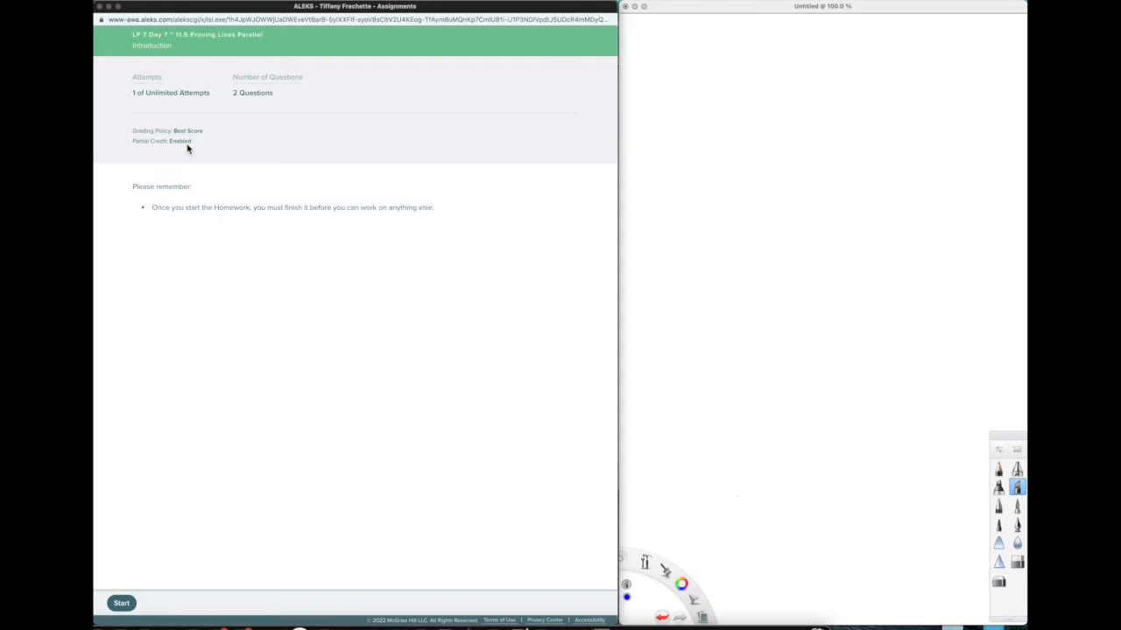
{"action": "mouse_move", "coordinate": [246, 102]}
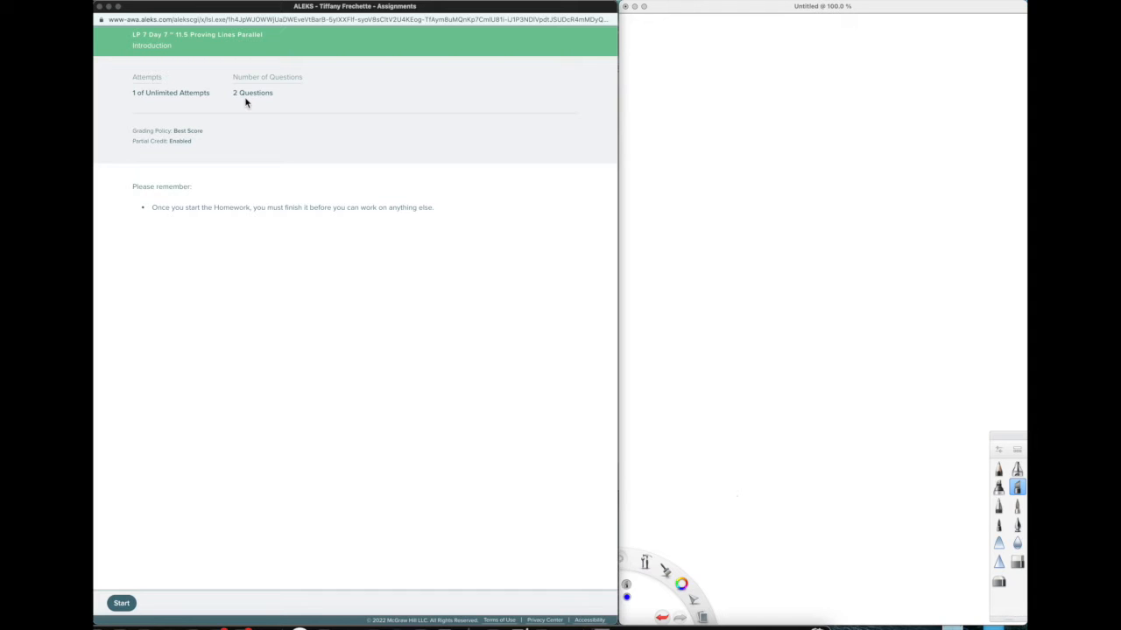
{"action": "mouse_move", "coordinate": [143, 189]}
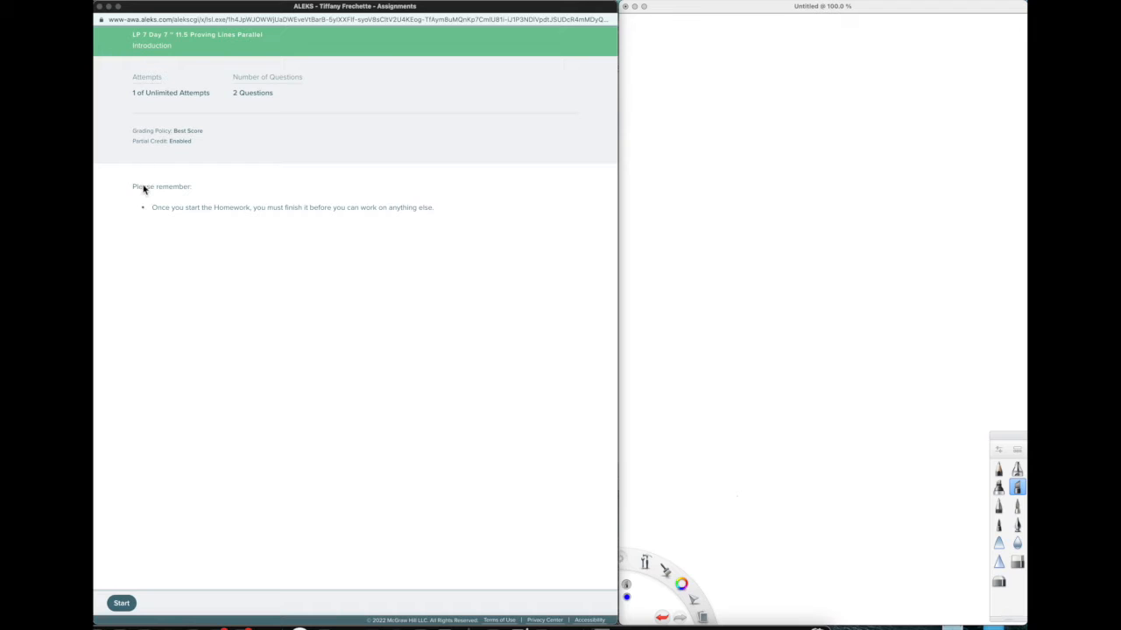
{"action": "mouse_move", "coordinate": [319, 219]}
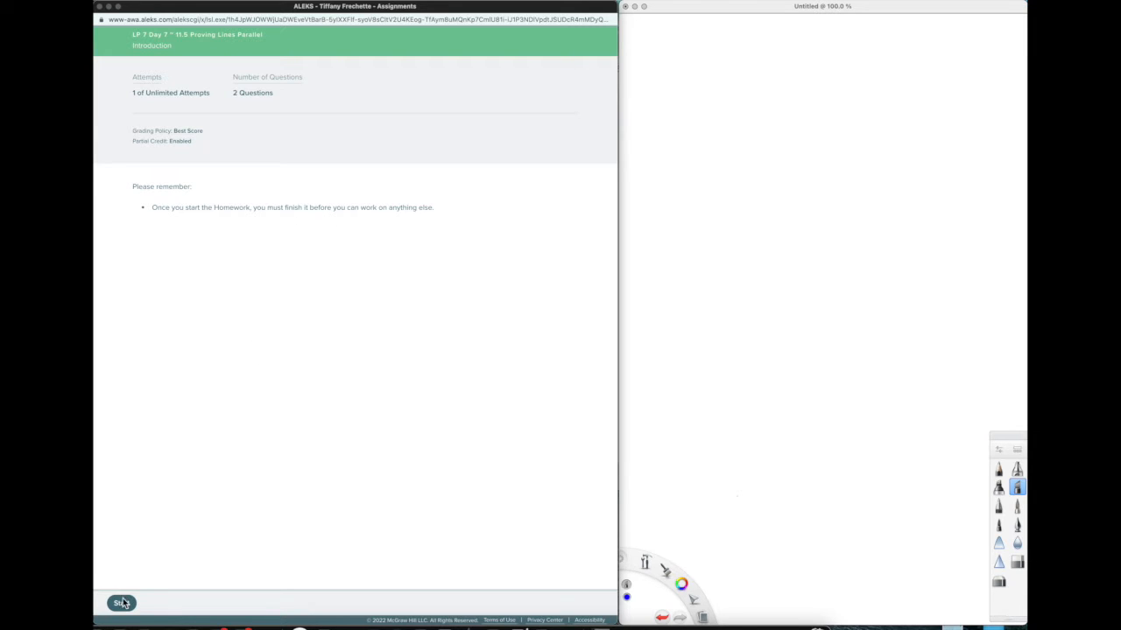
Step: Begin the homework assignment so Question 1's parallel-lines proof appears
{"action": "left_click", "coordinate": [120, 602]}
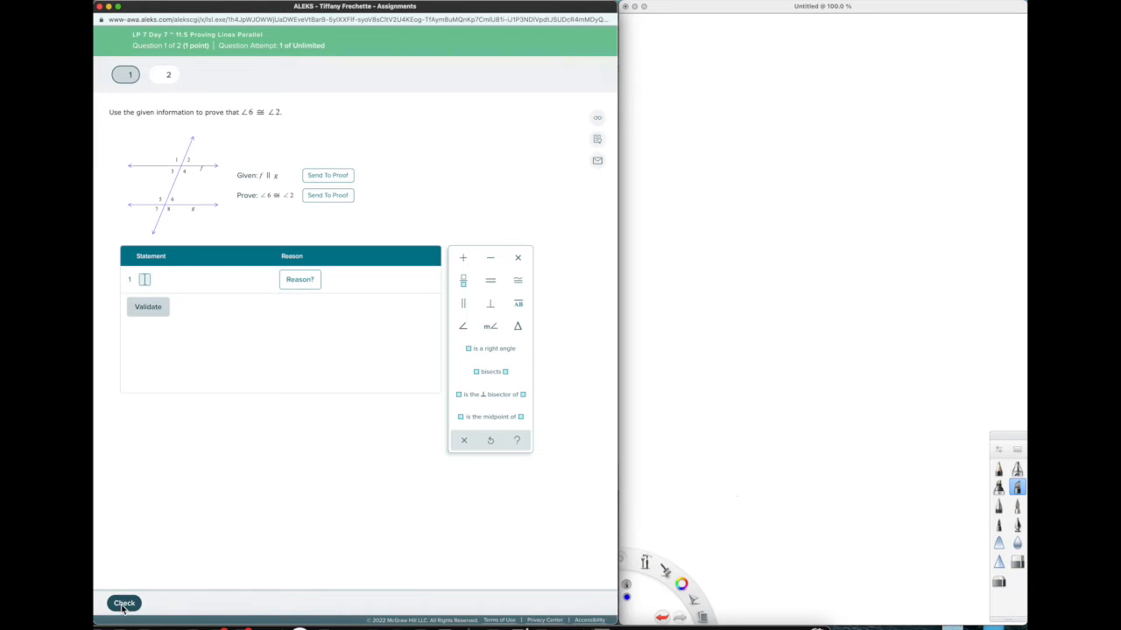
{"action": "mouse_move", "coordinate": [592, 604]}
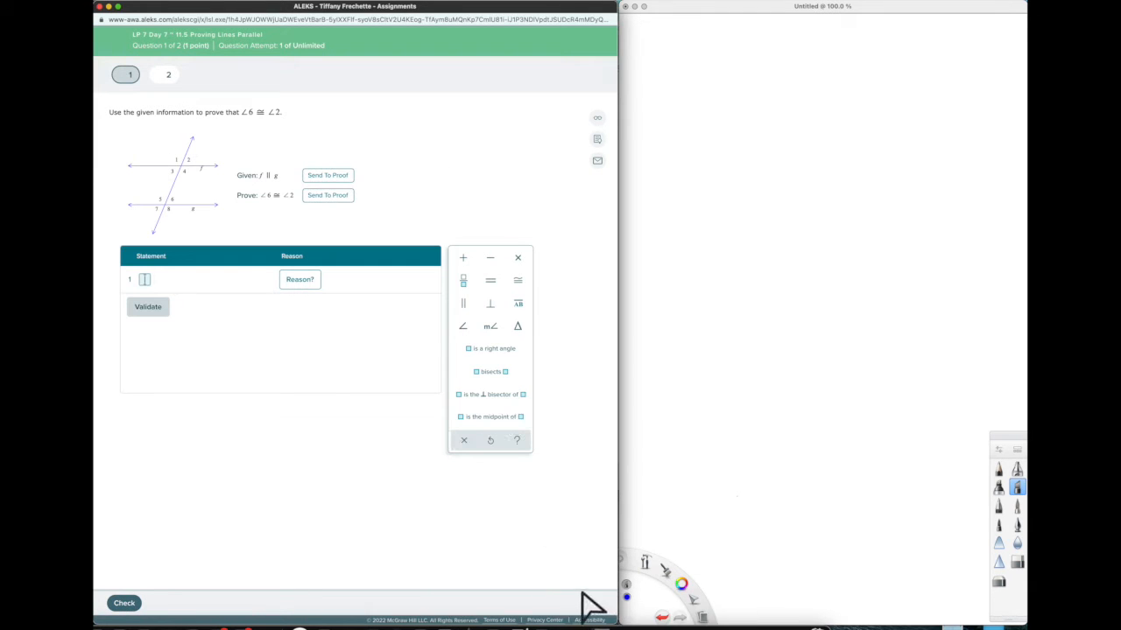
{"action": "mouse_move", "coordinate": [571, 574]}
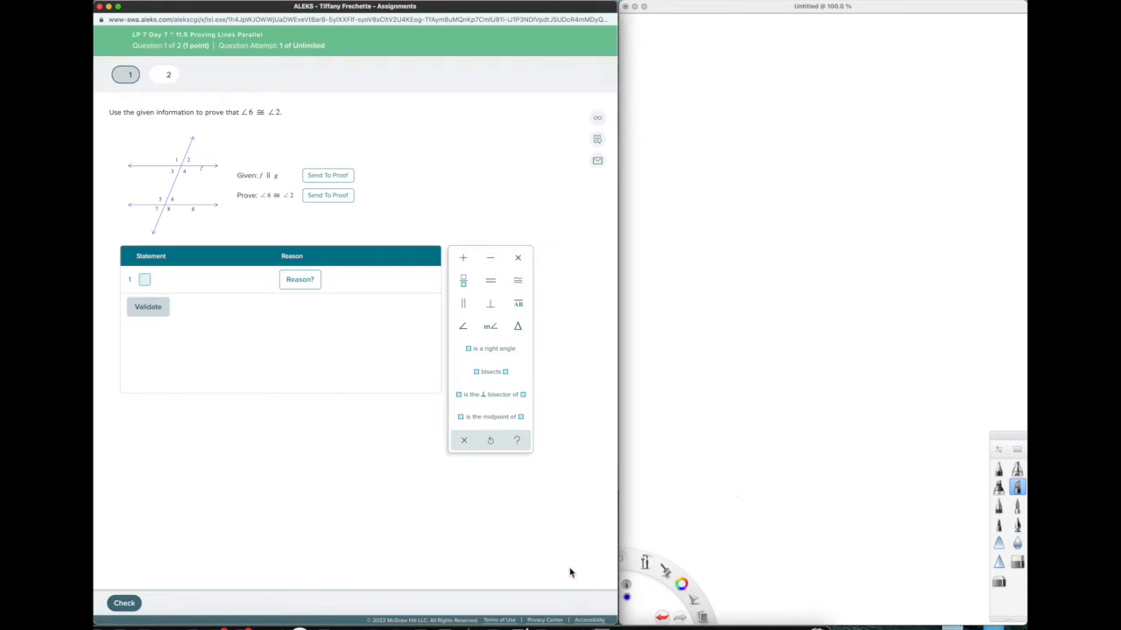
{"action": "mouse_move", "coordinate": [562, 548]}
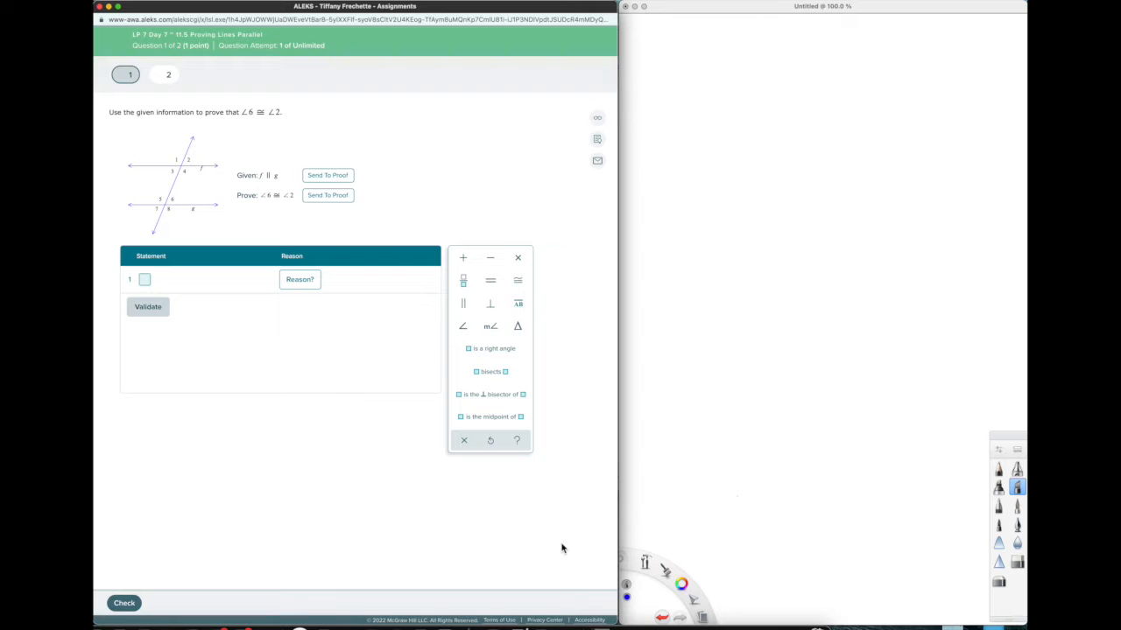
{"action": "mouse_move", "coordinate": [574, 543]}
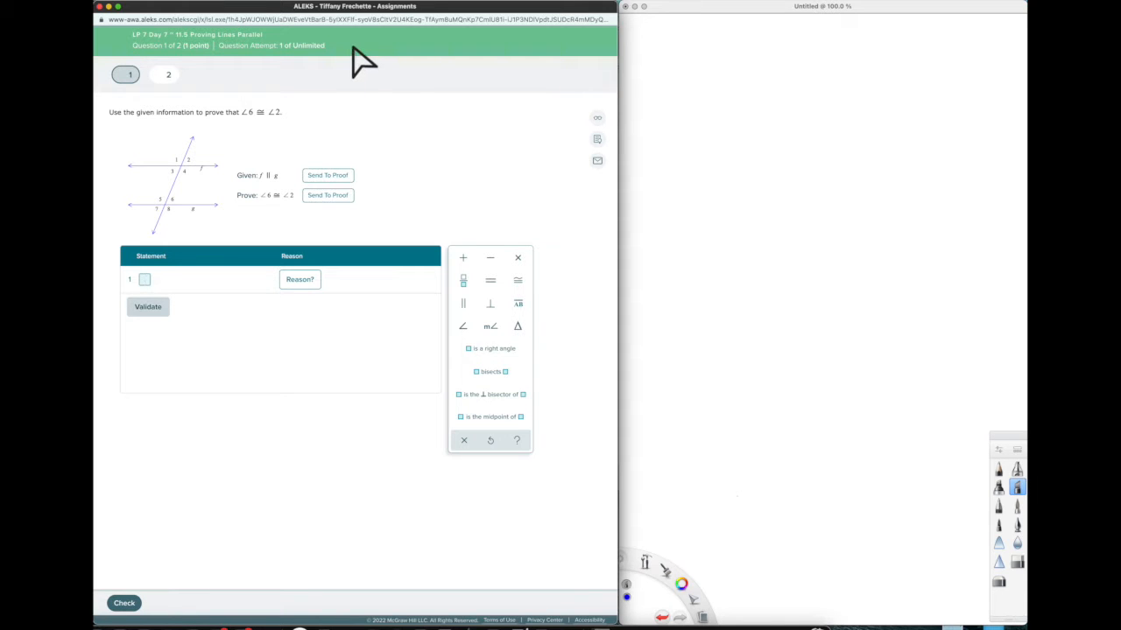
{"action": "mouse_move", "coordinate": [210, 109]}
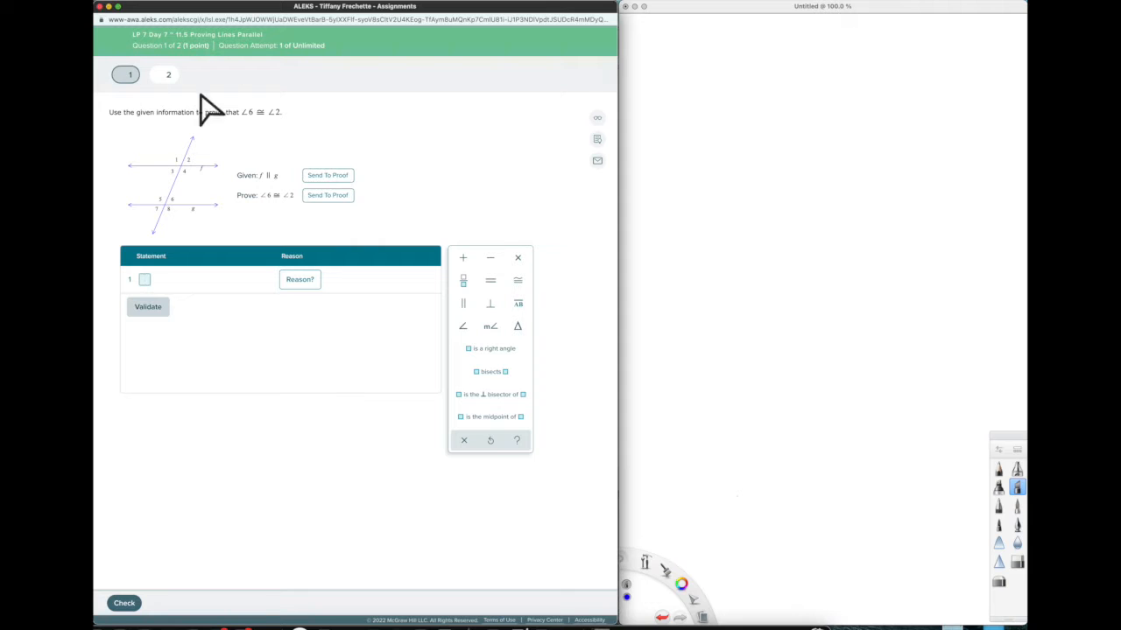
{"action": "mouse_move", "coordinate": [252, 112]}
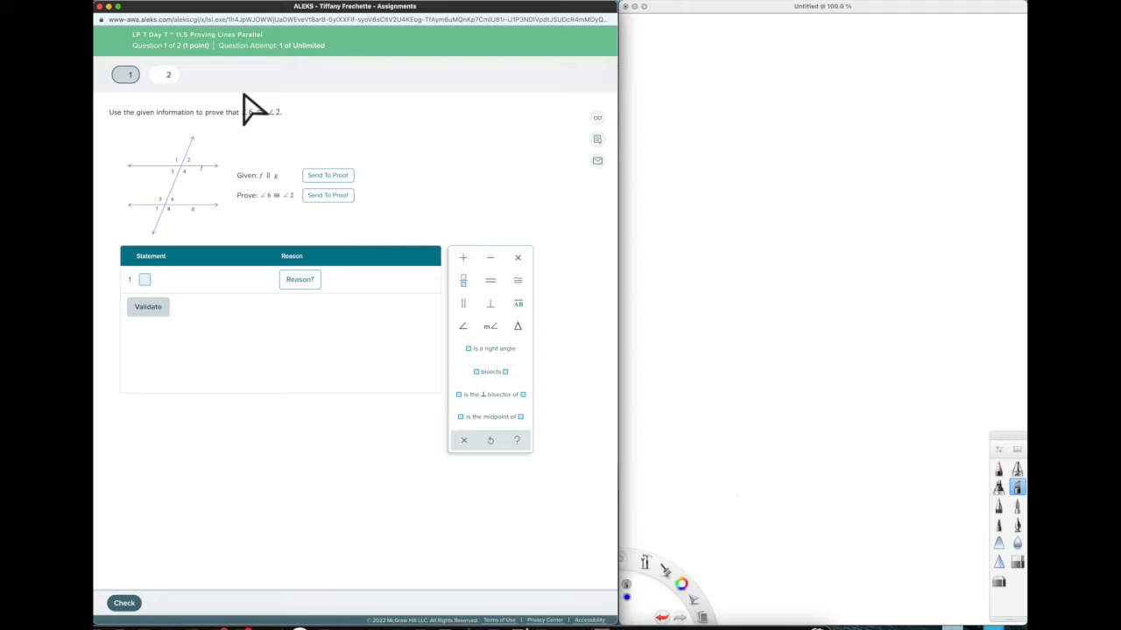
{"action": "mouse_move", "coordinate": [161, 97]}
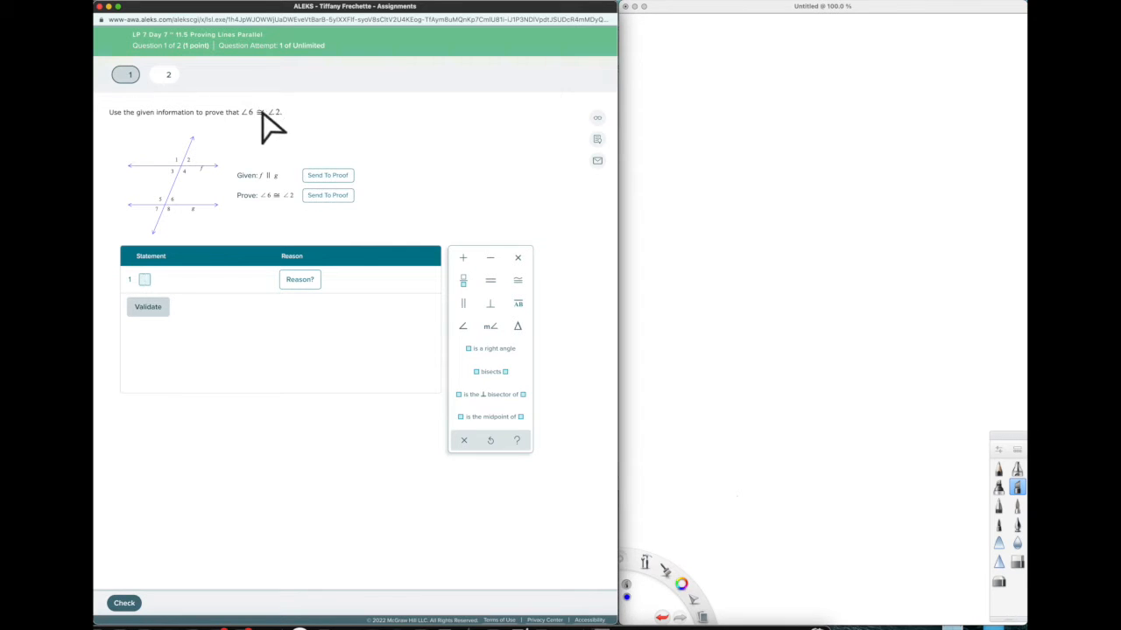
{"action": "mouse_move", "coordinate": [576, 557]}
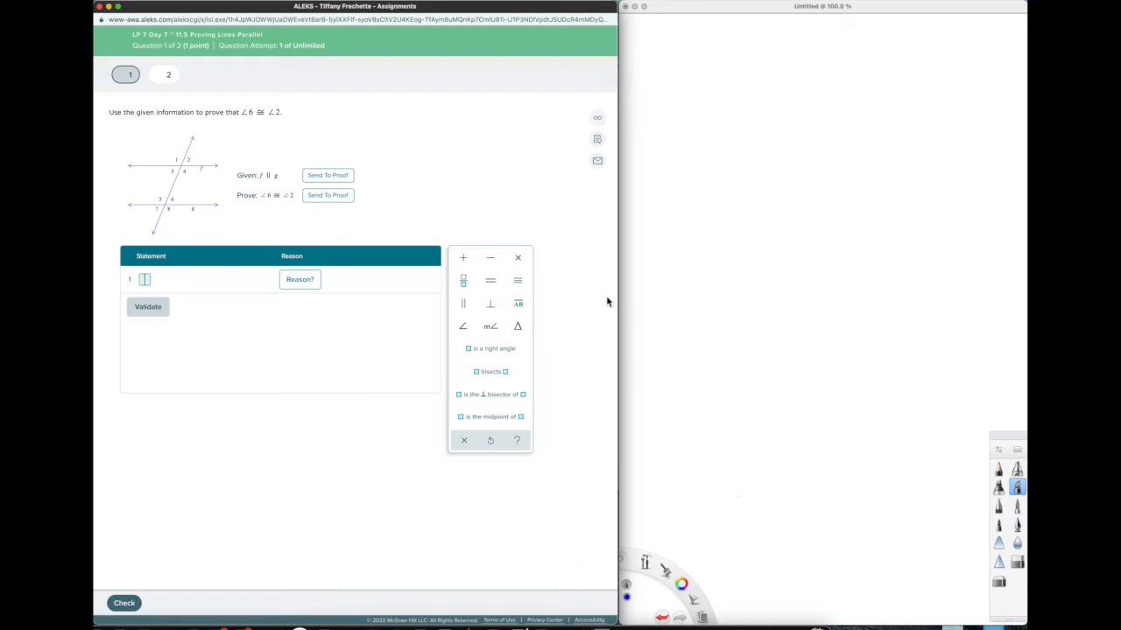
{"action": "mouse_move", "coordinate": [446, 178]}
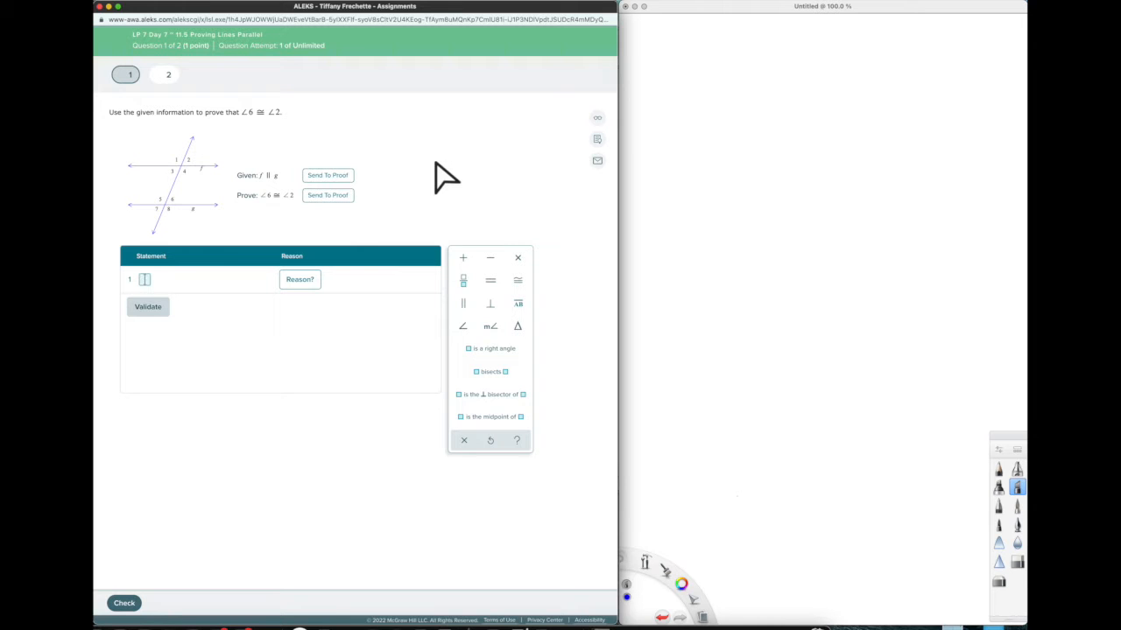
{"action": "mouse_move", "coordinate": [592, 144]}
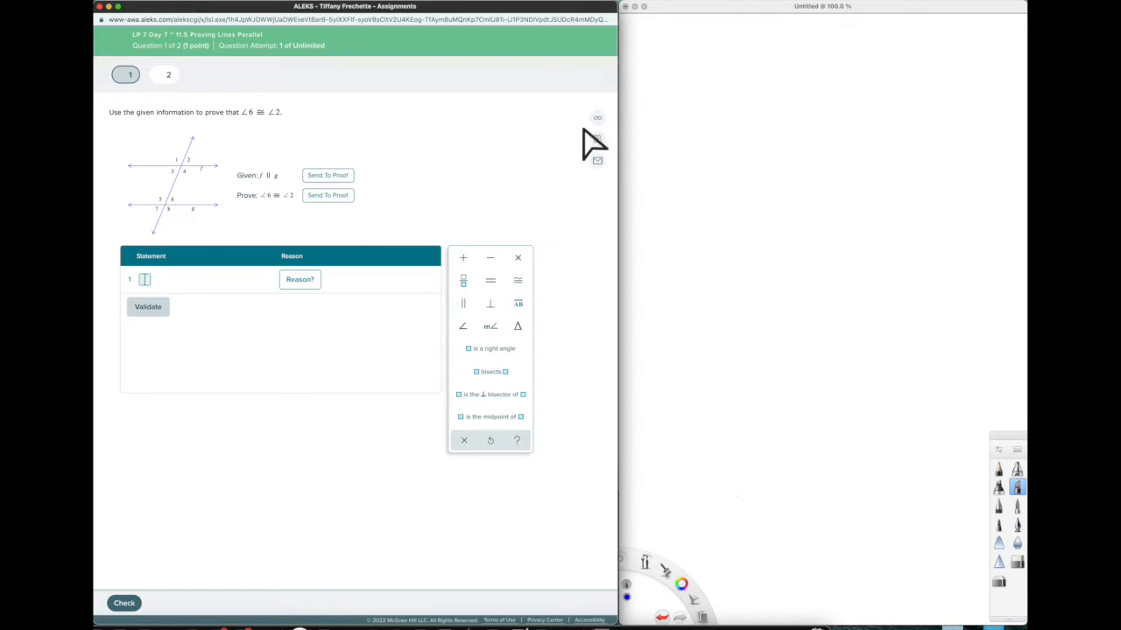
{"action": "mouse_move", "coordinate": [599, 117]}
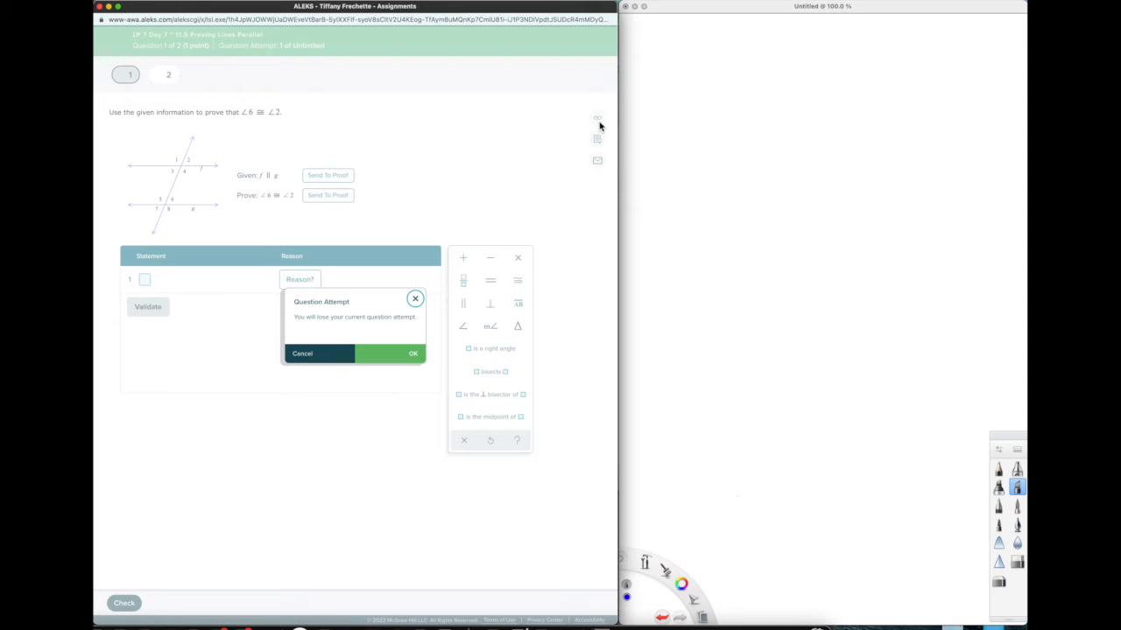
{"action": "mouse_move", "coordinate": [367, 289]}
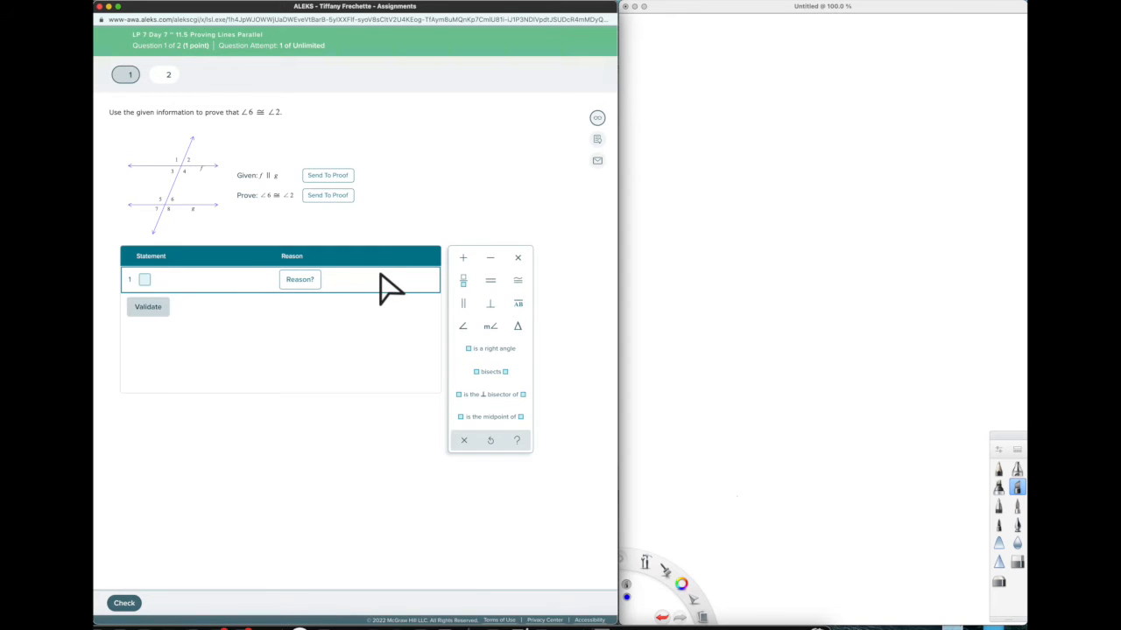
{"action": "mouse_move", "coordinate": [158, 245]}
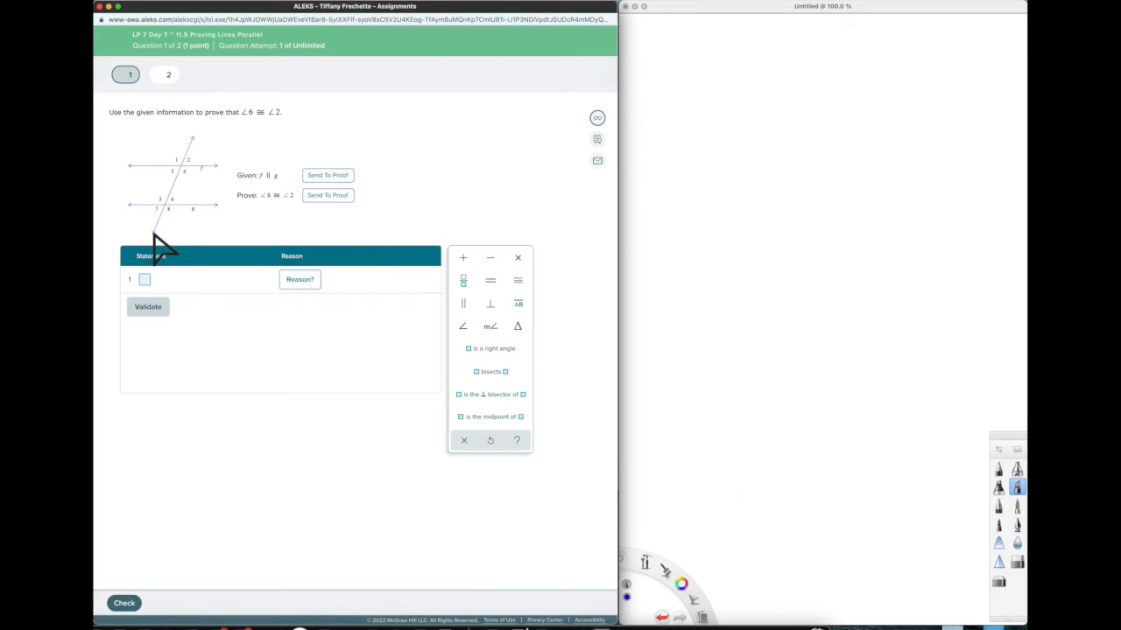
{"action": "mouse_move", "coordinate": [597, 140]}
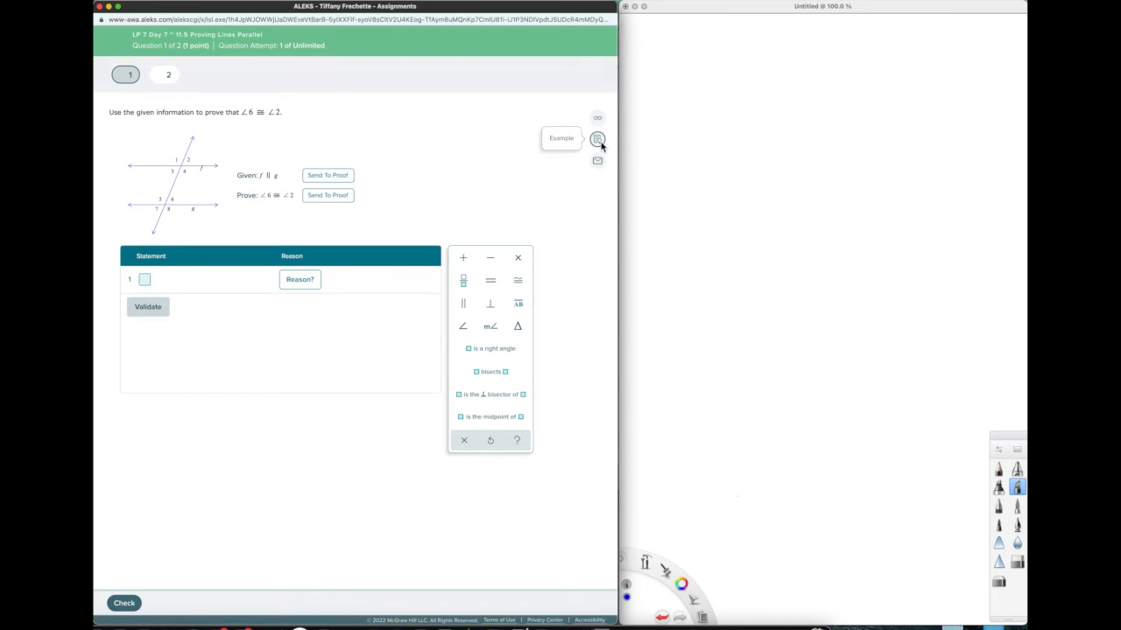
Step: Read through the worked example on parallel-line proofs and close it
{"action": "left_click", "coordinate": [597, 139]}
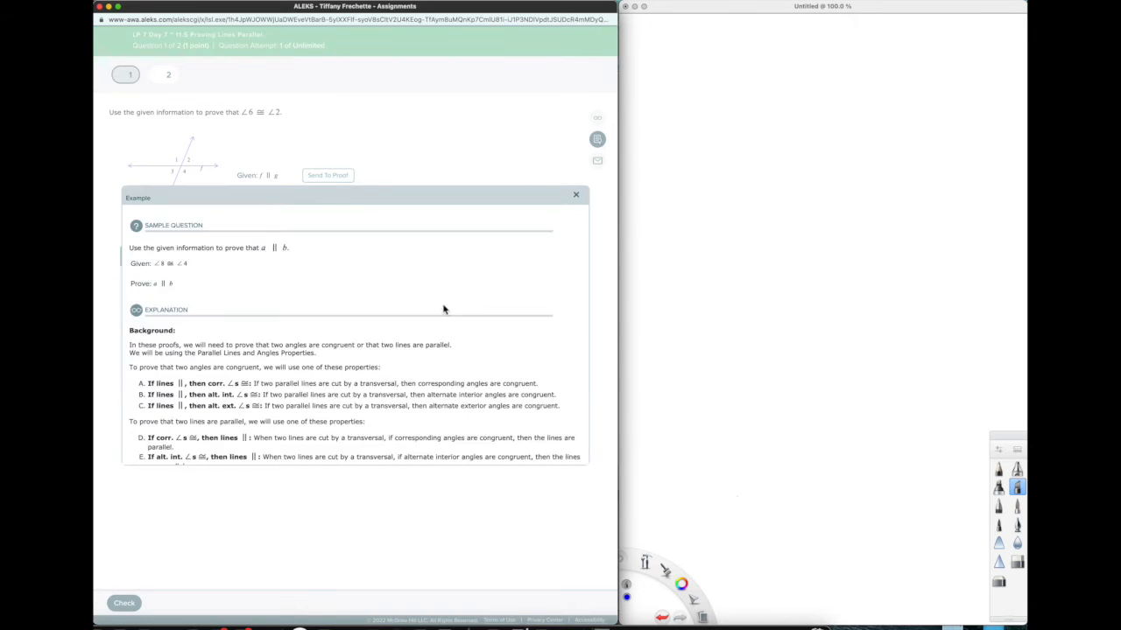
{"action": "scroll", "scroll_direction": "down", "scroll_amount": 3}
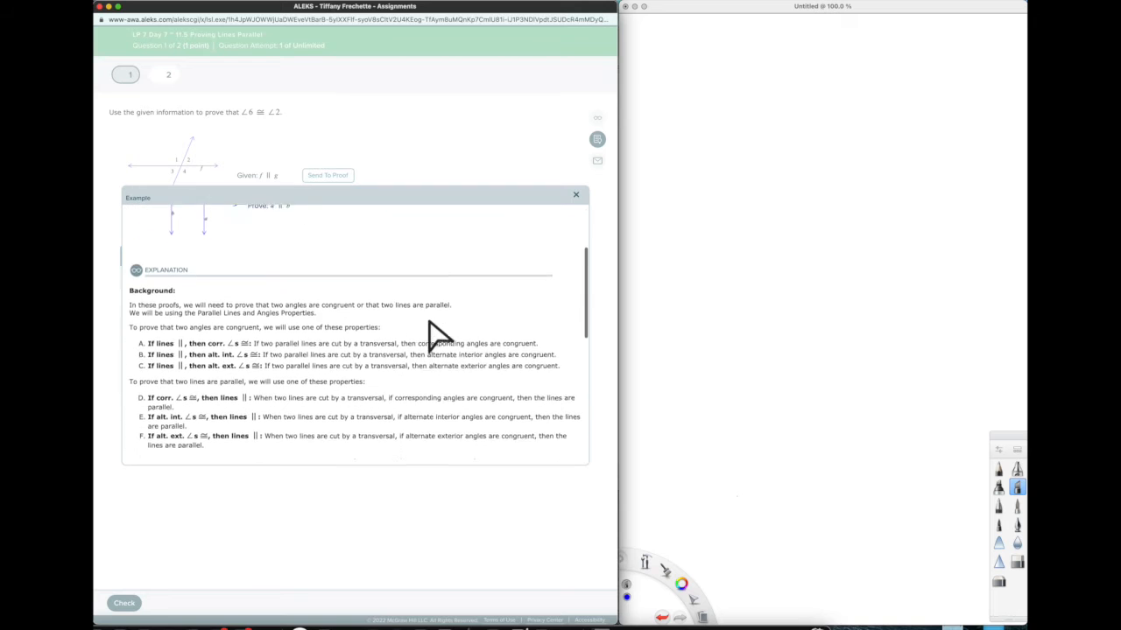
{"action": "scroll", "scroll_direction": "down", "scroll_amount": 3}
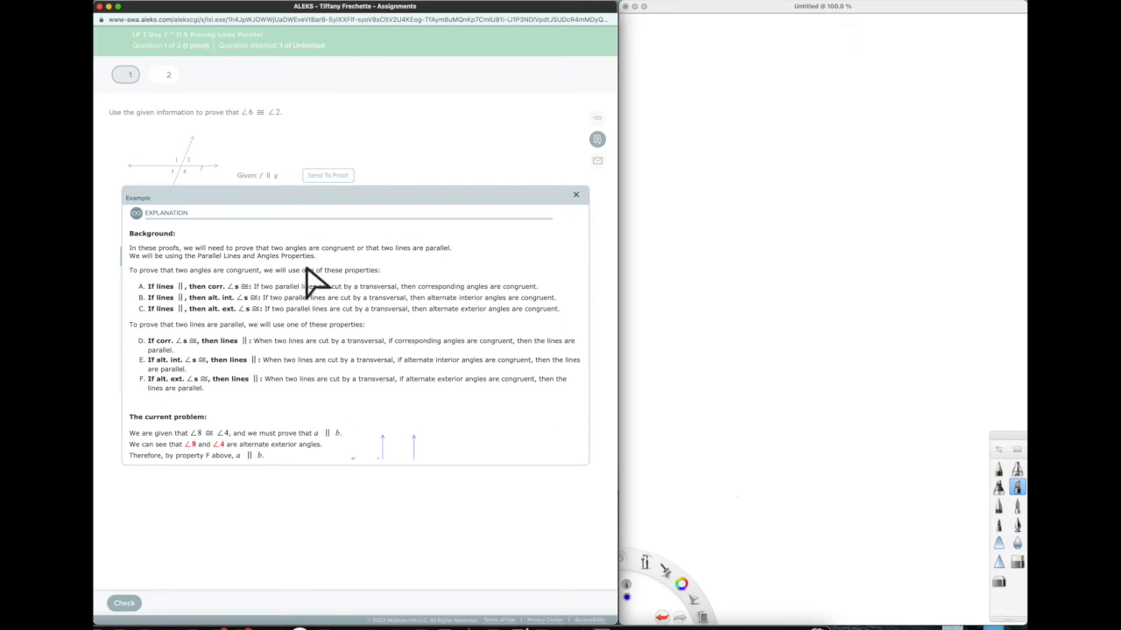
{"action": "mouse_move", "coordinate": [184, 280]}
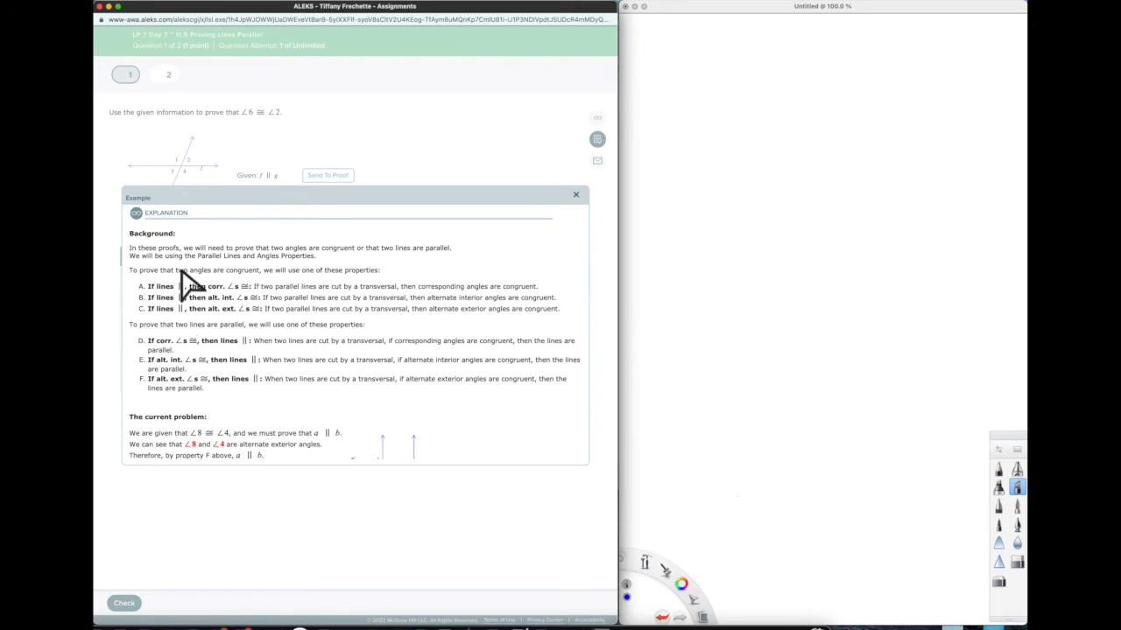
{"action": "scroll", "scroll_direction": "down", "scroll_amount": 3}
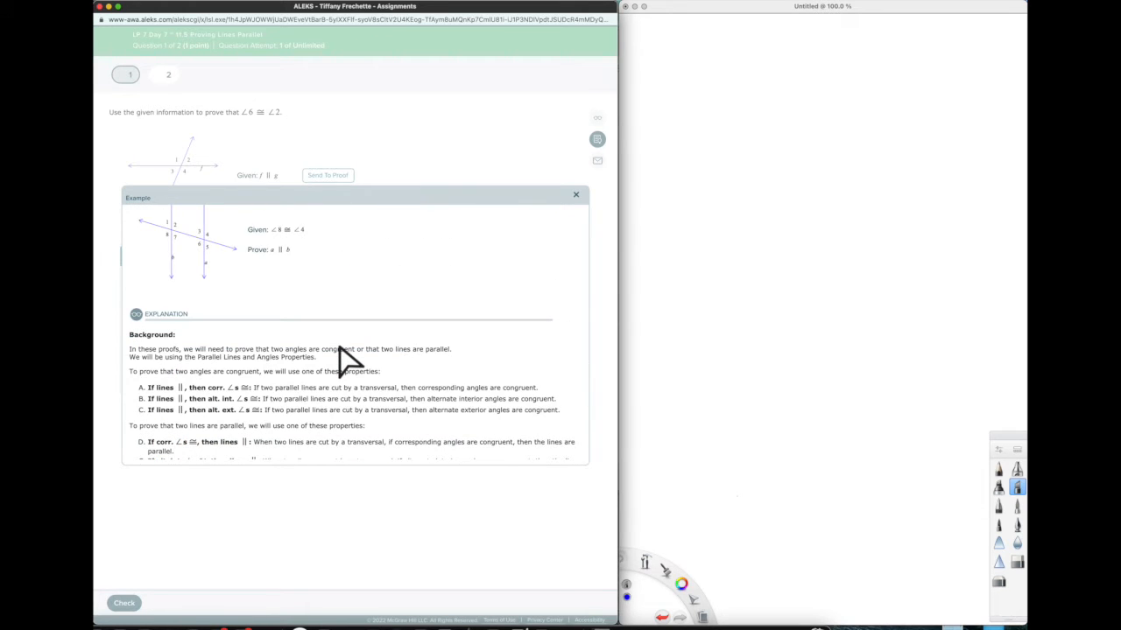
{"action": "scroll", "scroll_direction": "down", "scroll_amount": 3}
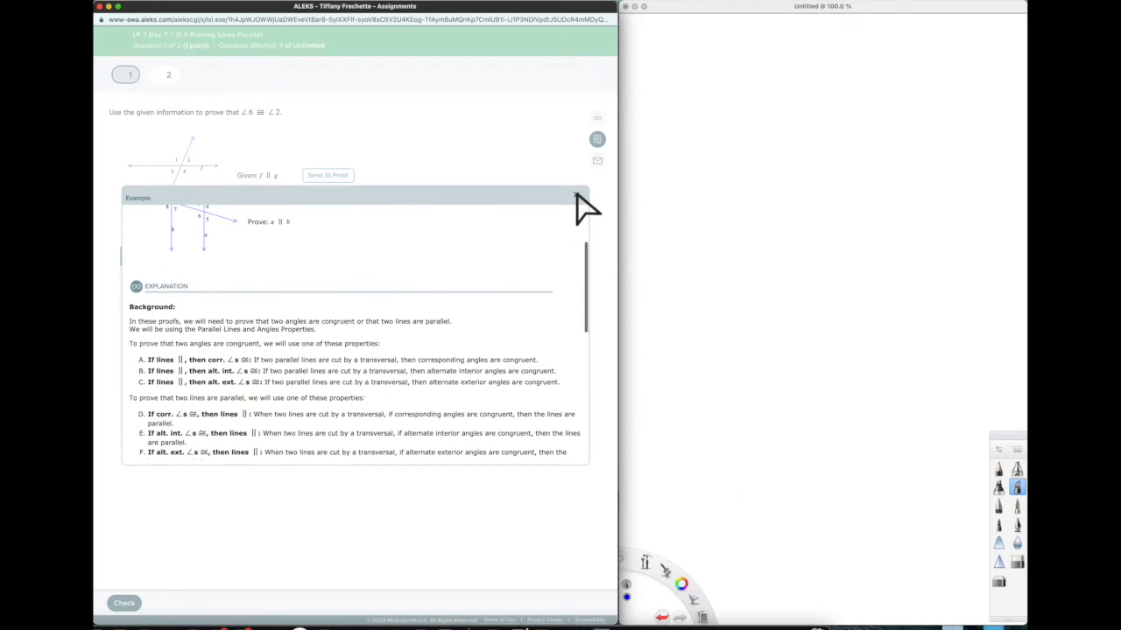
{"action": "left_click", "coordinate": [577, 196]}
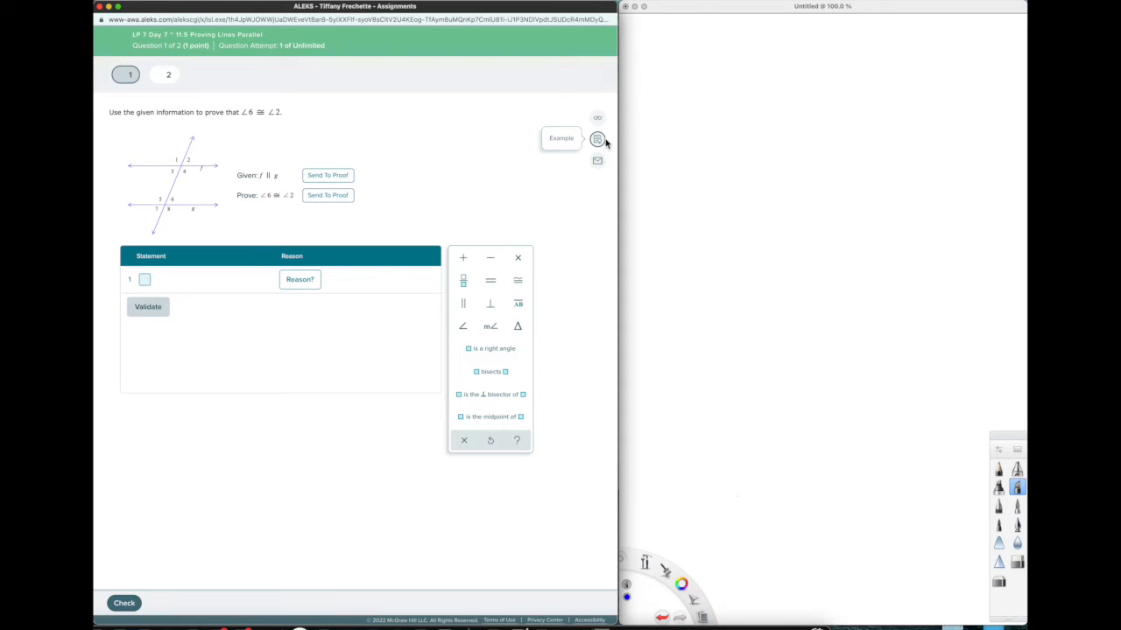
{"action": "mouse_move", "coordinate": [598, 161]}
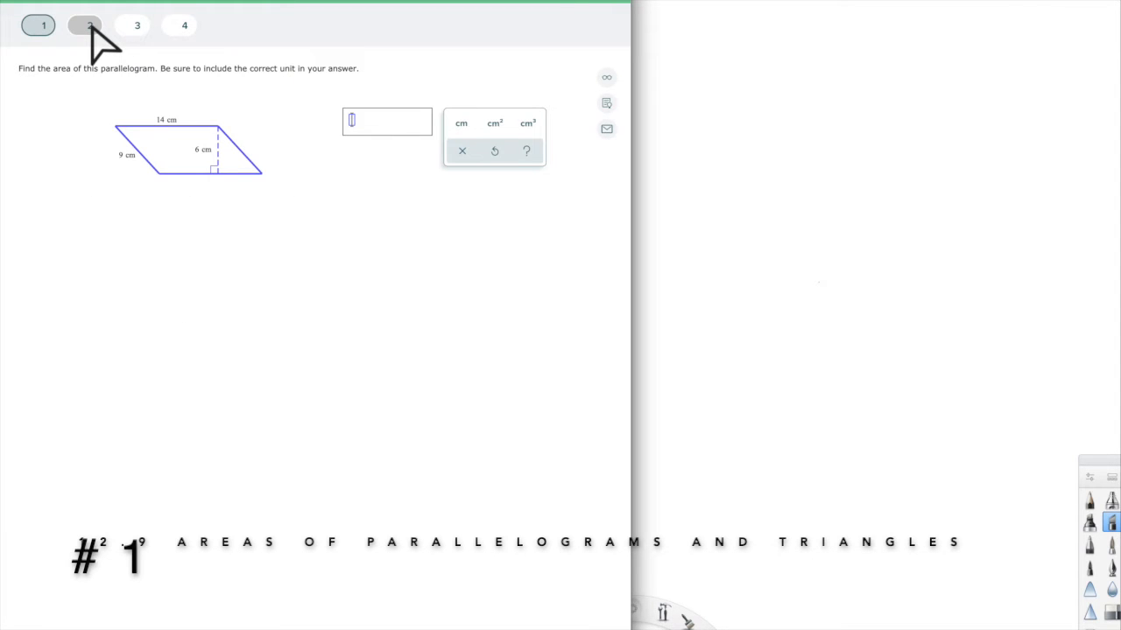
{"action": "mouse_move", "coordinate": [185, 245]}
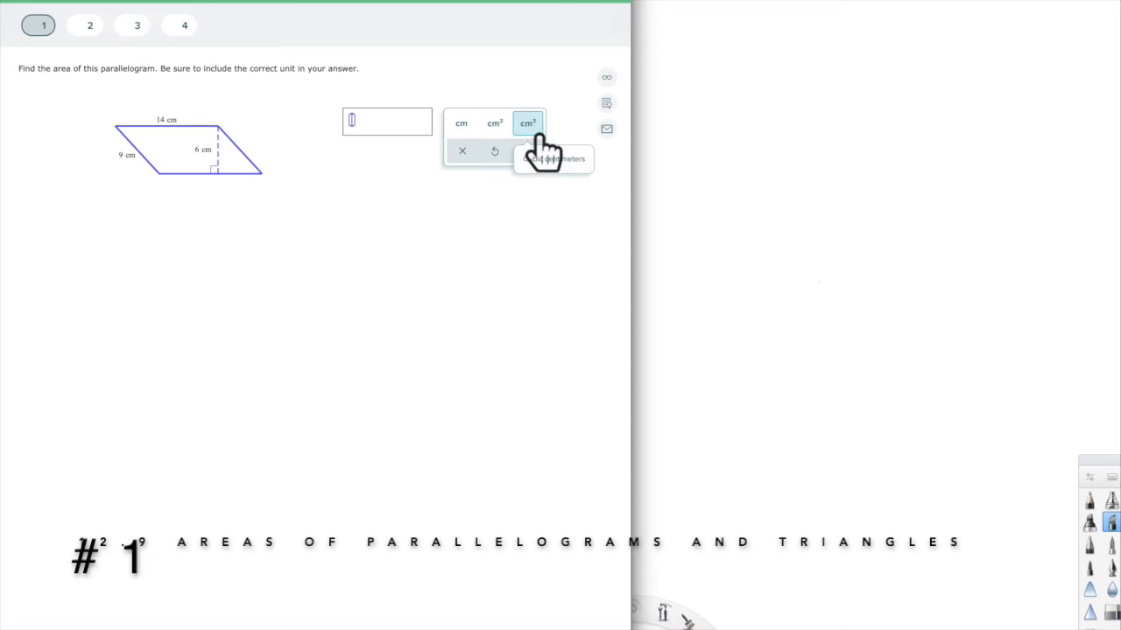
{"action": "mouse_move", "coordinate": [529, 123]}
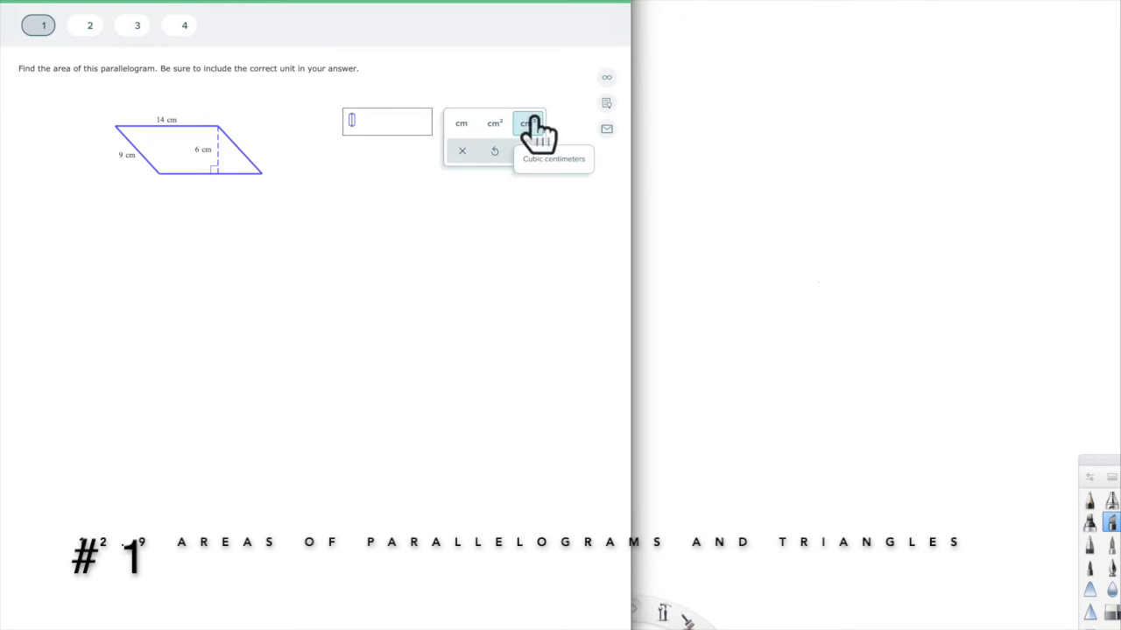
{"action": "mouse_move", "coordinate": [506, 131]}
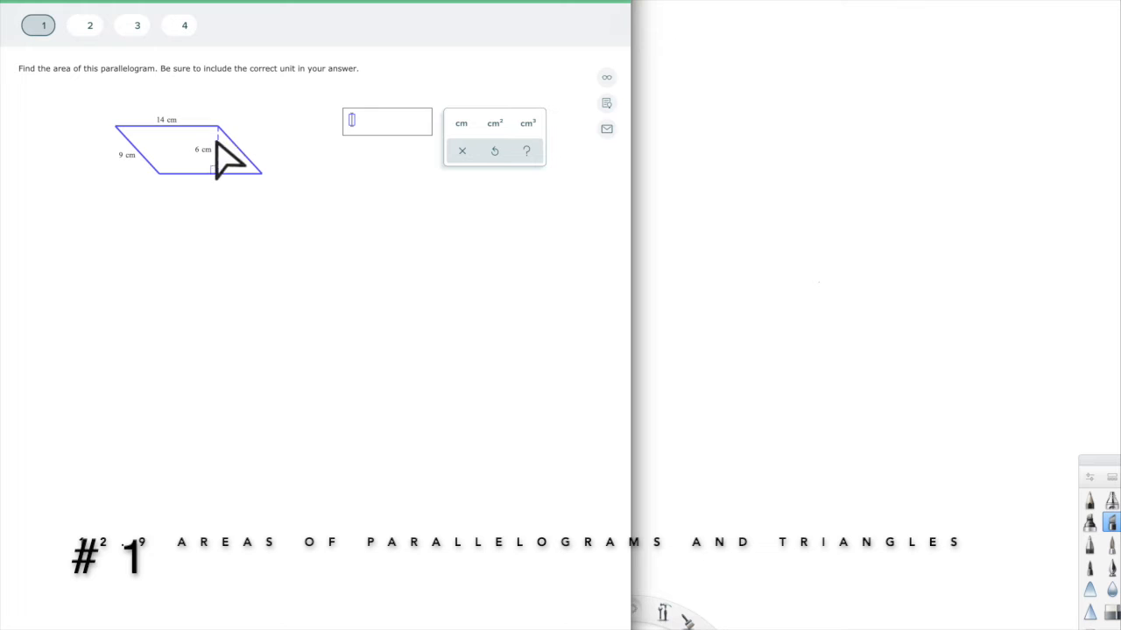
{"action": "mouse_move", "coordinate": [228, 193]}
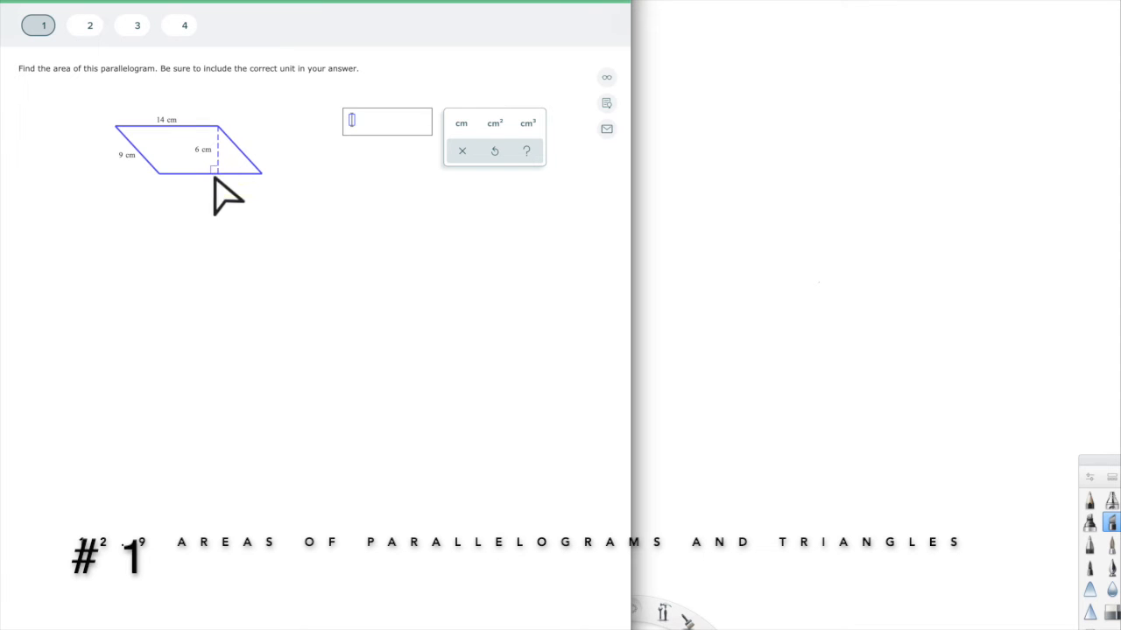
{"action": "mouse_move", "coordinate": [141, 161]}
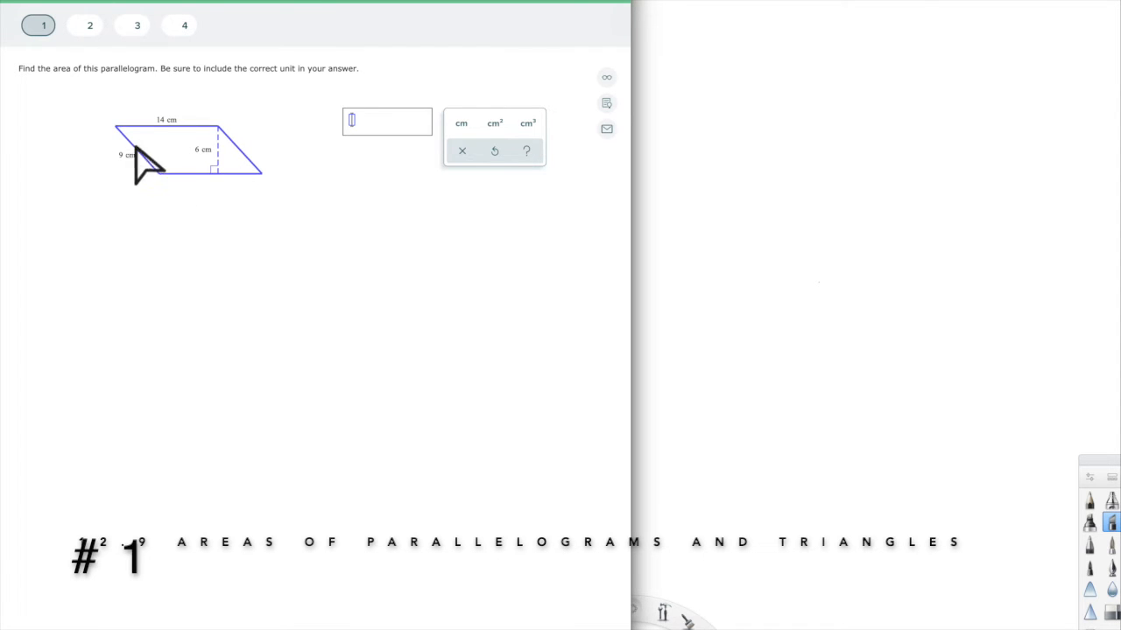
{"action": "mouse_move", "coordinate": [148, 184]}
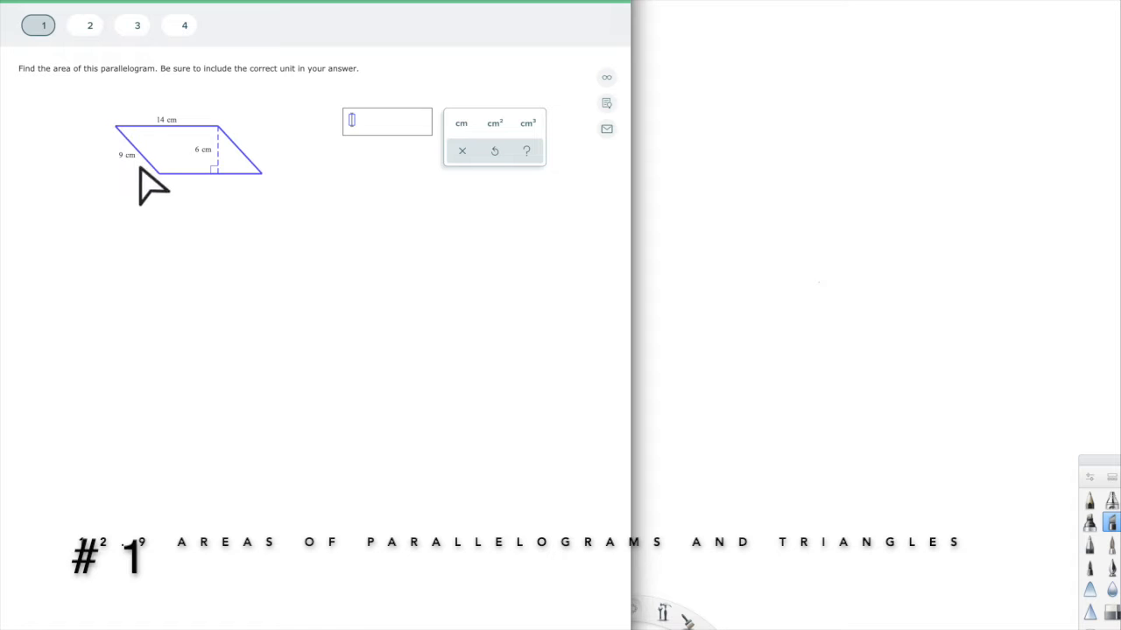
{"action": "mouse_move", "coordinate": [161, 184]}
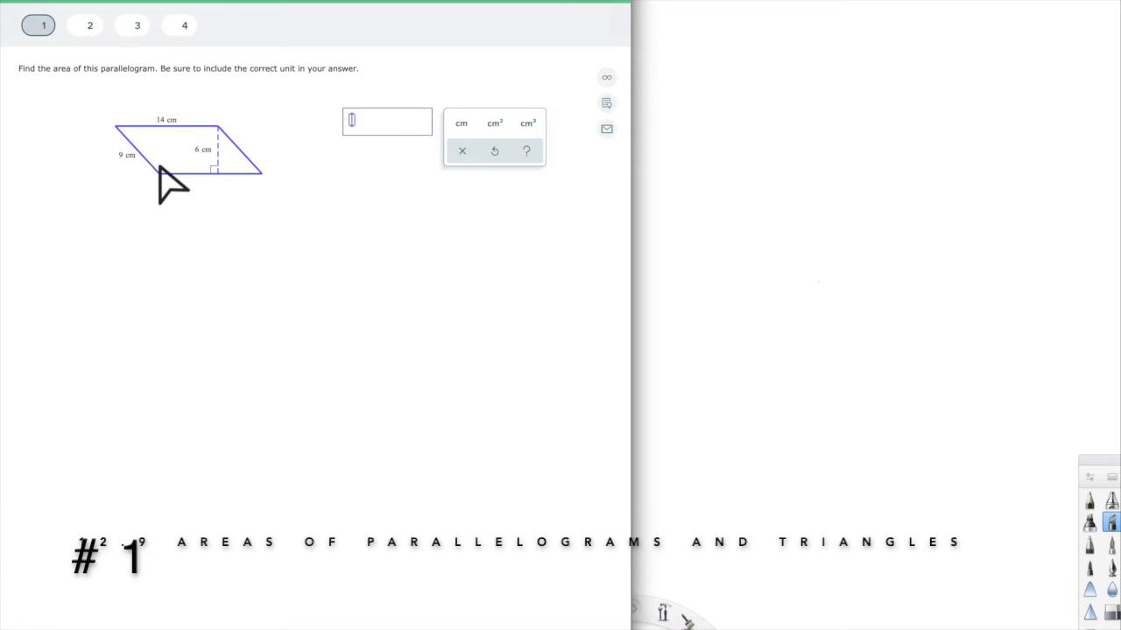
{"action": "mouse_move", "coordinate": [359, 200]}
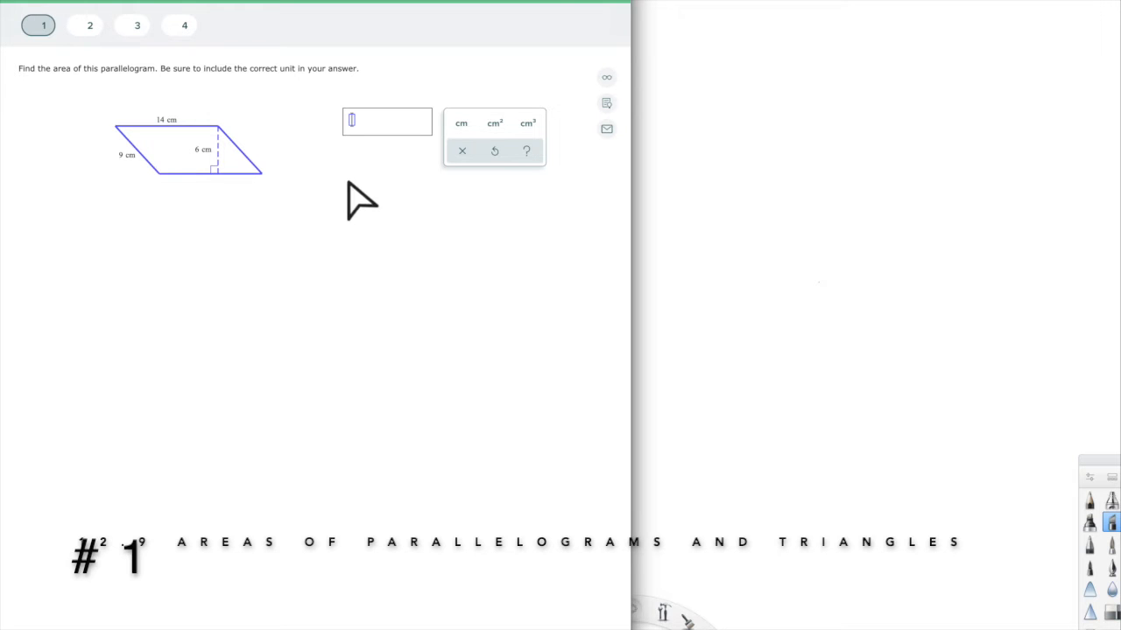
{"action": "mouse_move", "coordinate": [494, 123]}
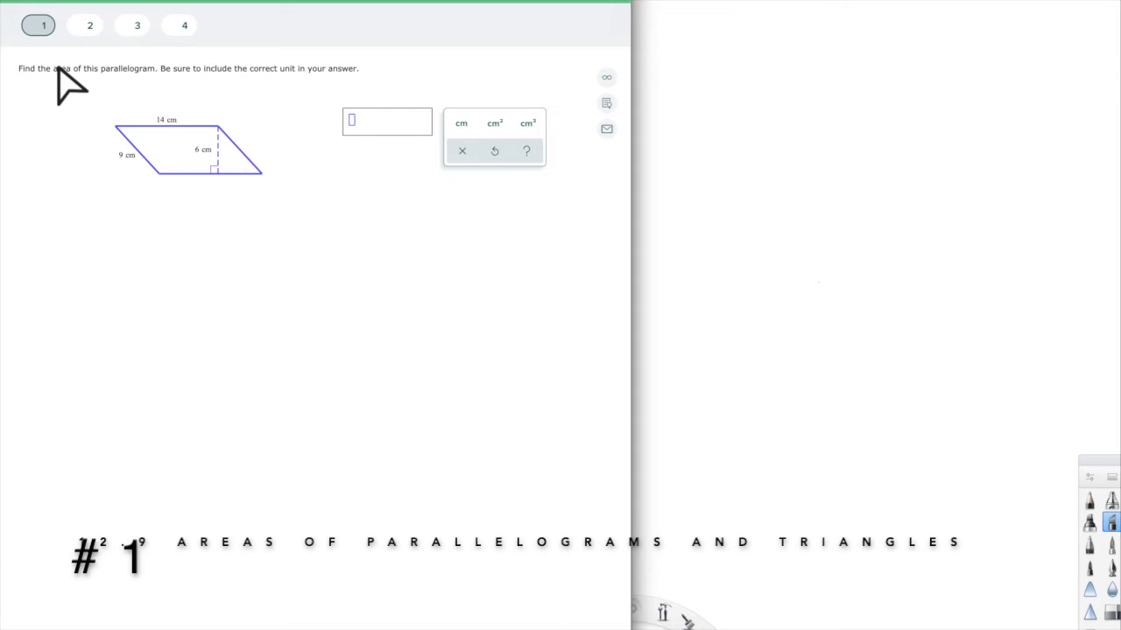
{"action": "mouse_move", "coordinate": [126, 96]}
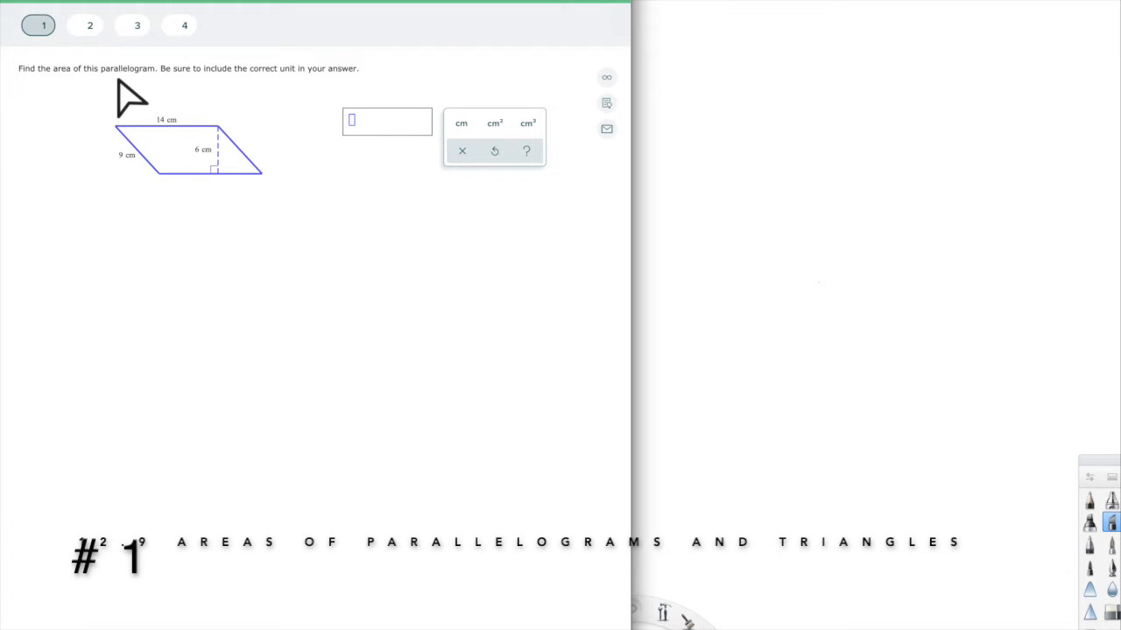
{"action": "mouse_move", "coordinate": [686, 42]}
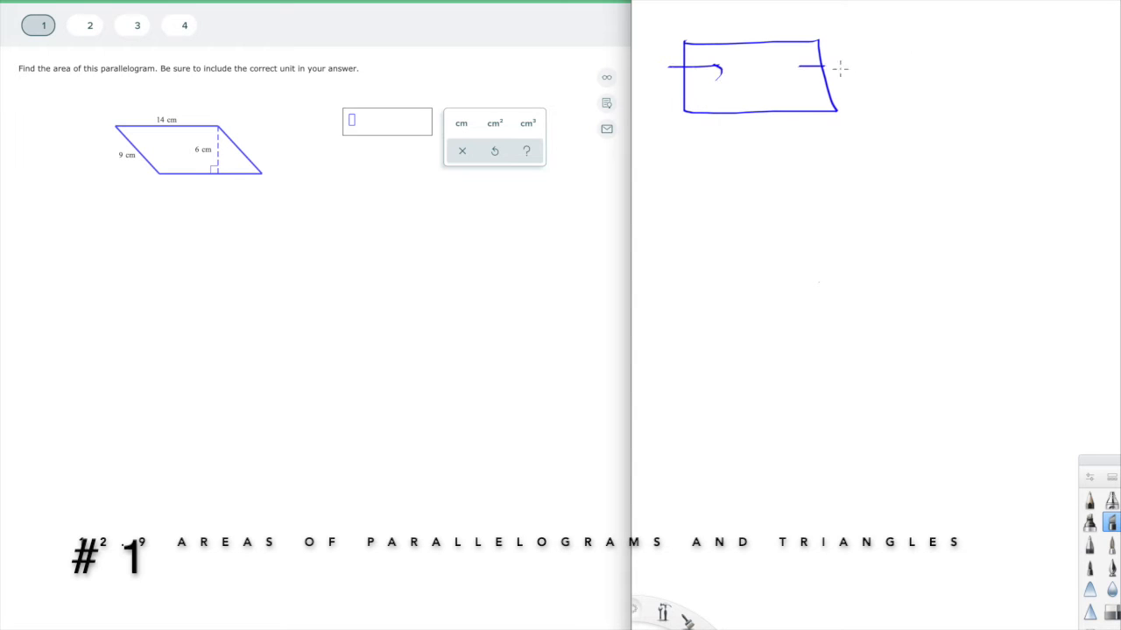
Step: Sketch the rectangle with its width arrow and a parallelogram beside it
{"action": "left_click_drag", "start_coordinate": [718, 70], "coordinate": [840, 68]}
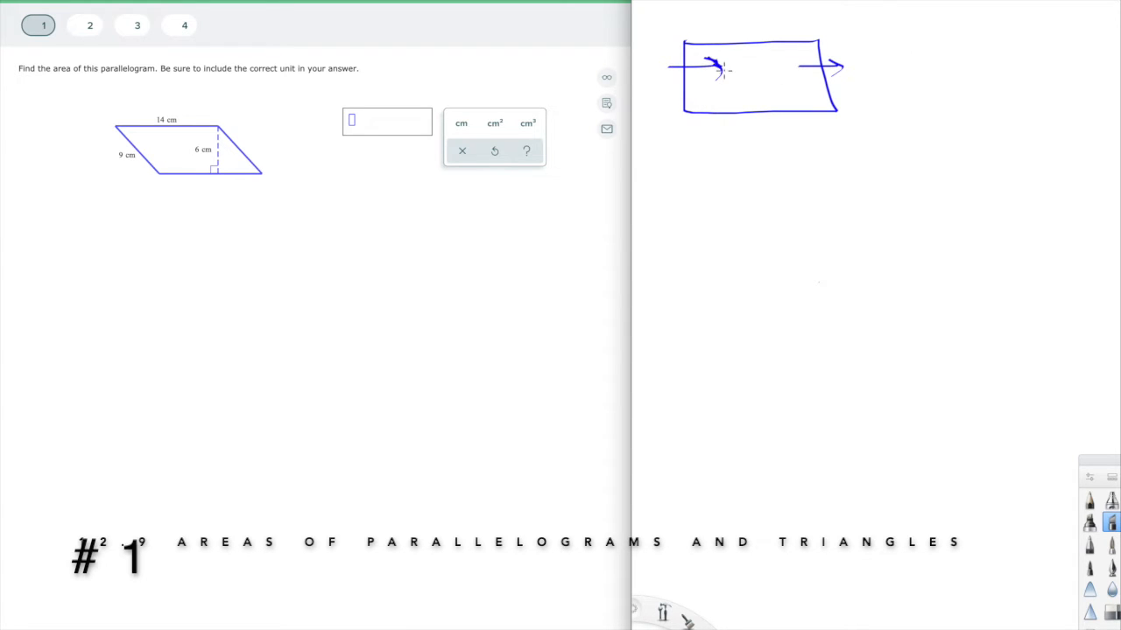
{"action": "left_click_drag", "start_coordinate": [868, 105], "coordinate": [919, 42]}
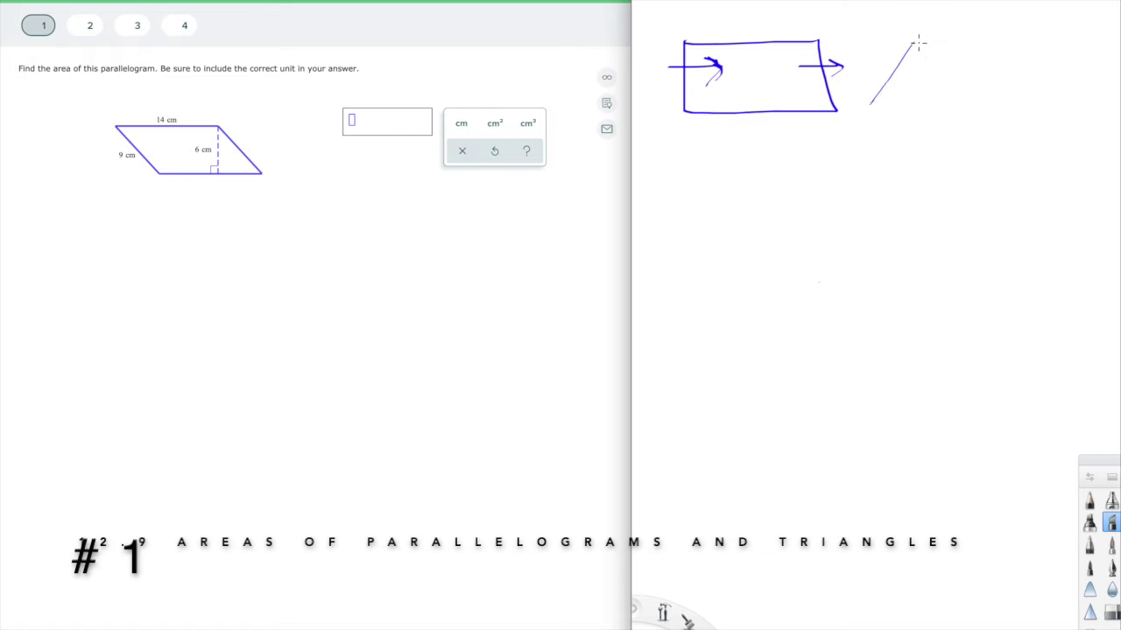
{"action": "left_click_drag", "start_coordinate": [919, 38], "coordinate": [1007, 105]}
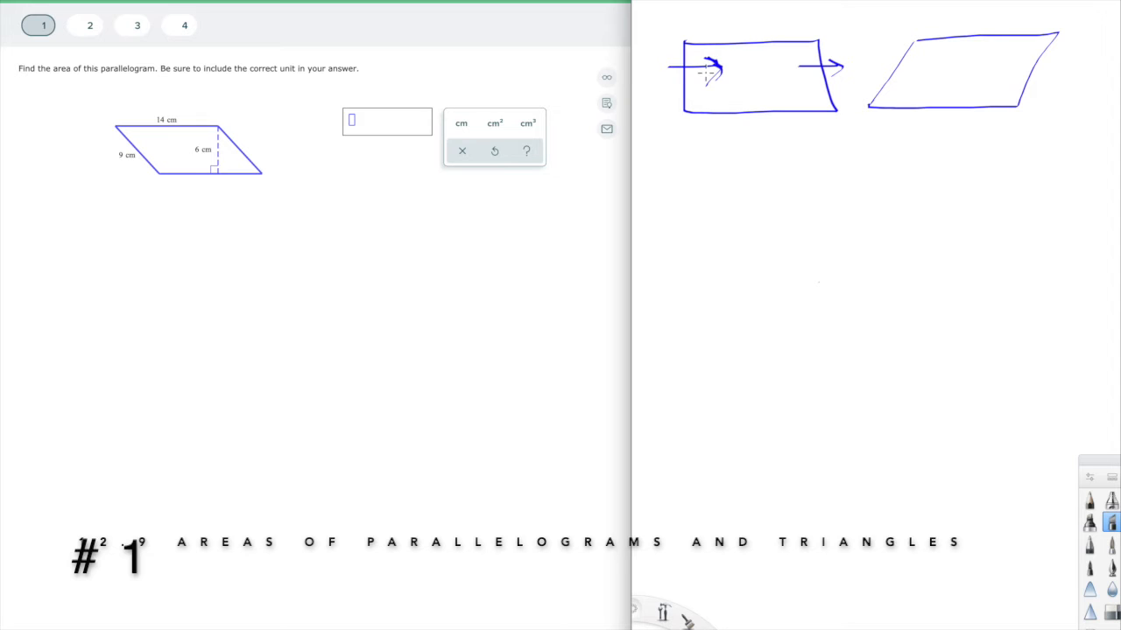
{"action": "mouse_move", "coordinate": [718, 213]}
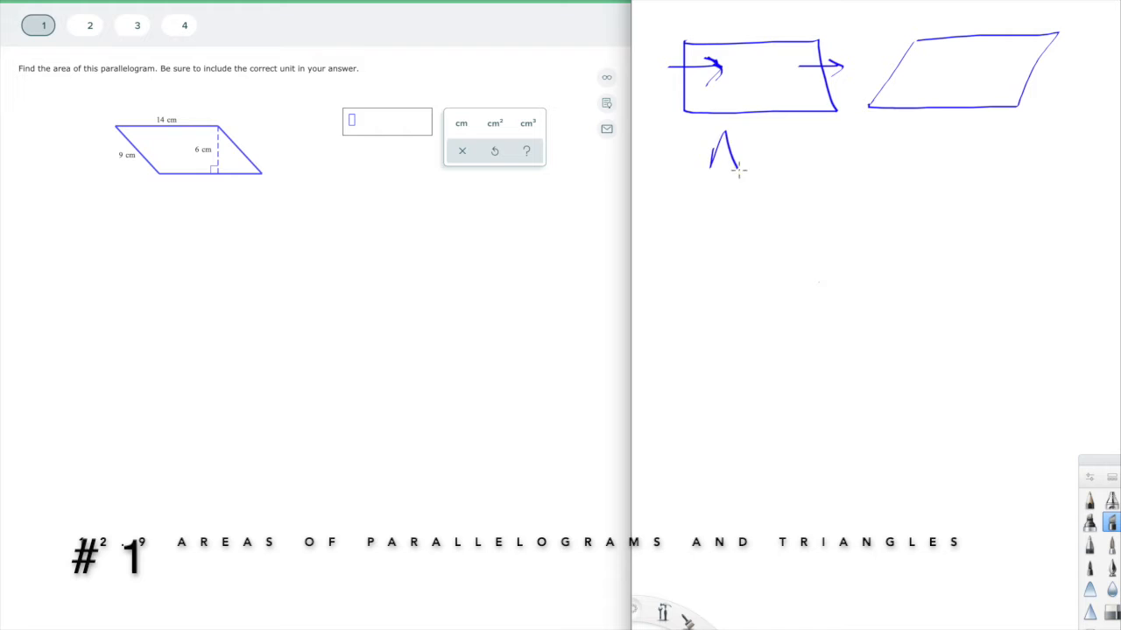
Step: Write A = L·w under the rectangle and A = b·h under the parallelogram
{"action": "left_click_drag", "start_coordinate": [714, 154], "coordinate": [797, 149]}
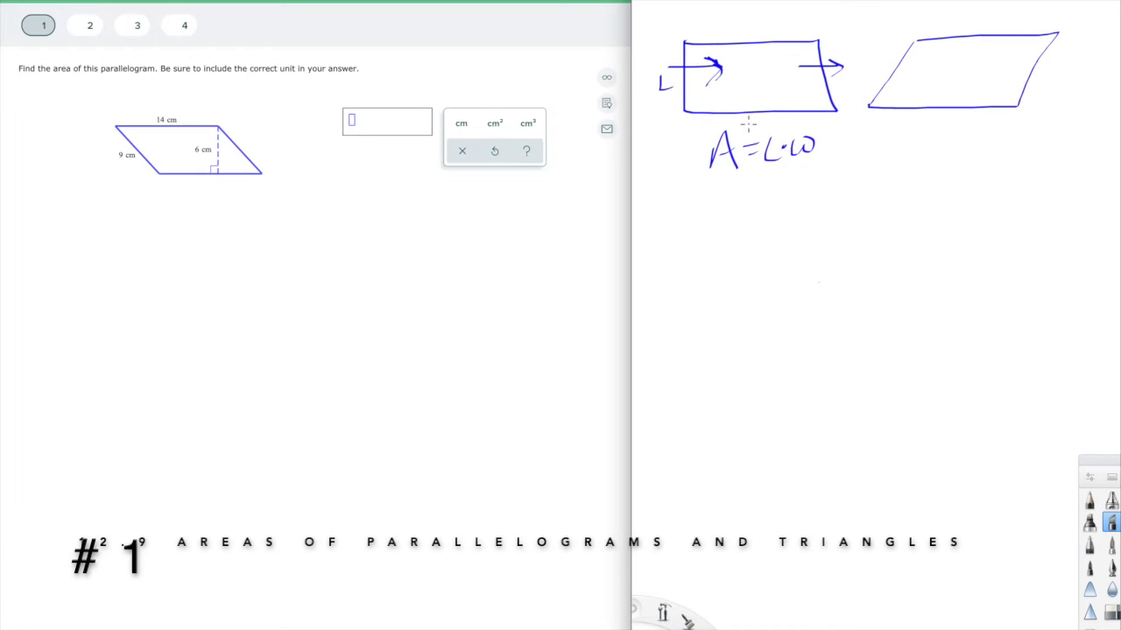
{"action": "left_click_drag", "start_coordinate": [749, 114], "coordinate": [770, 122]}
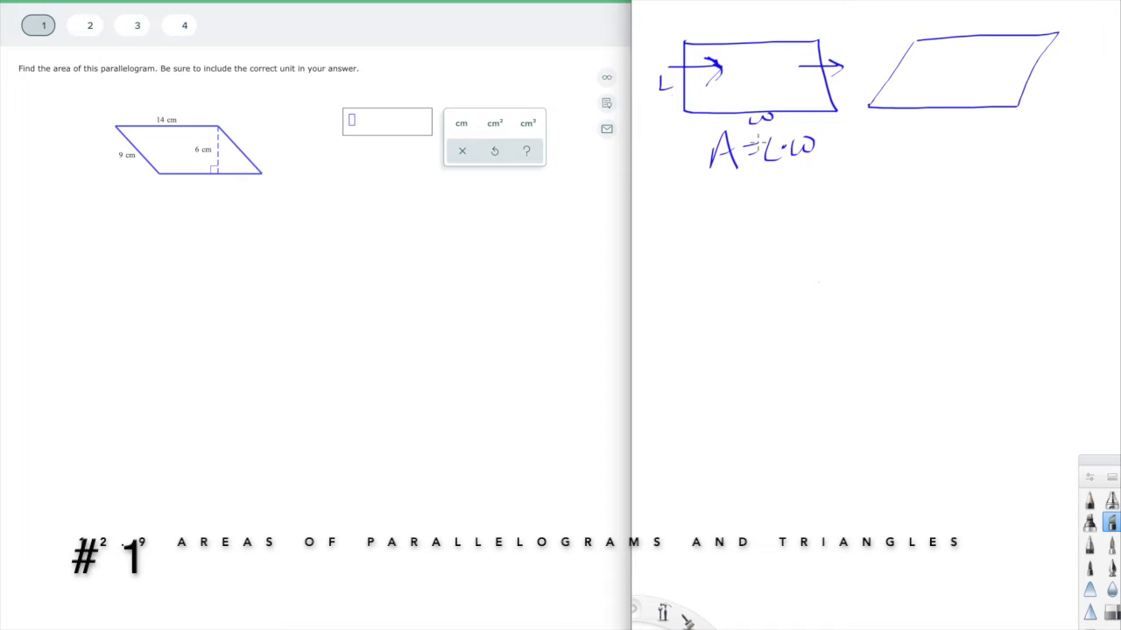
{"action": "mouse_move", "coordinate": [891, 173]}
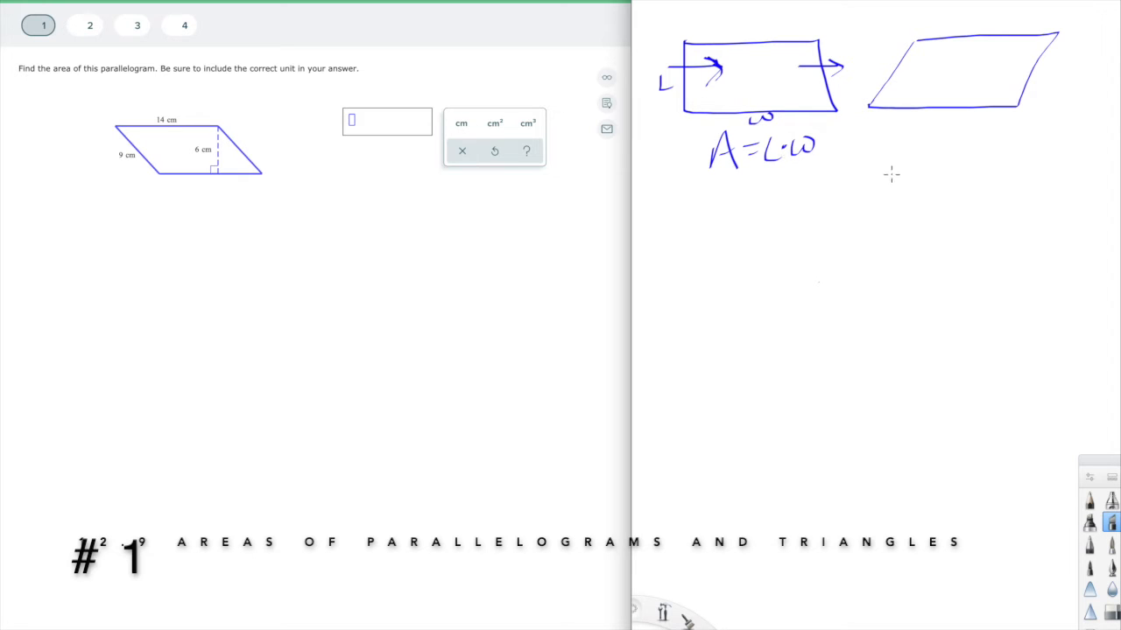
{"action": "mouse_move", "coordinate": [949, 60]}
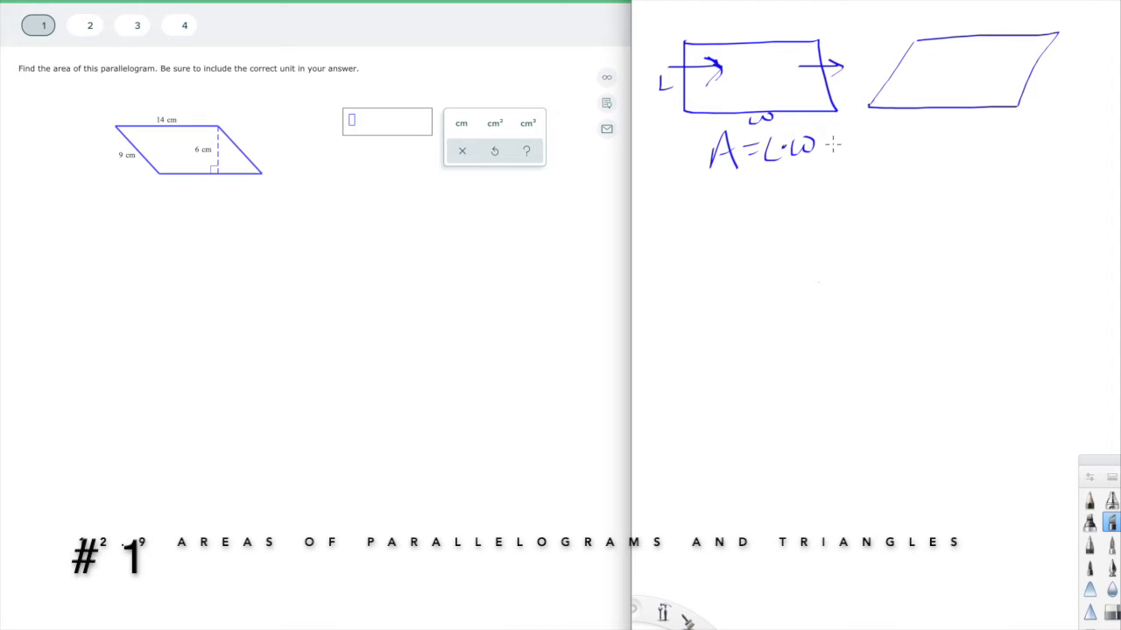
{"action": "mouse_move", "coordinate": [991, 203]}
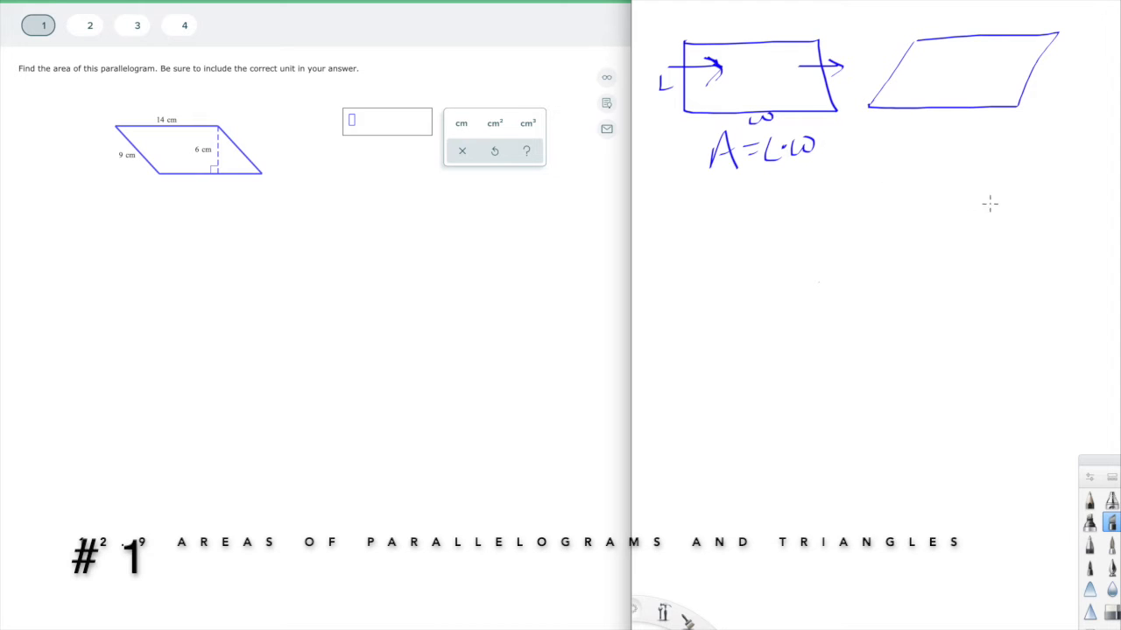
{"action": "left_click_drag", "start_coordinate": [890, 132], "coordinate": [942, 140]}
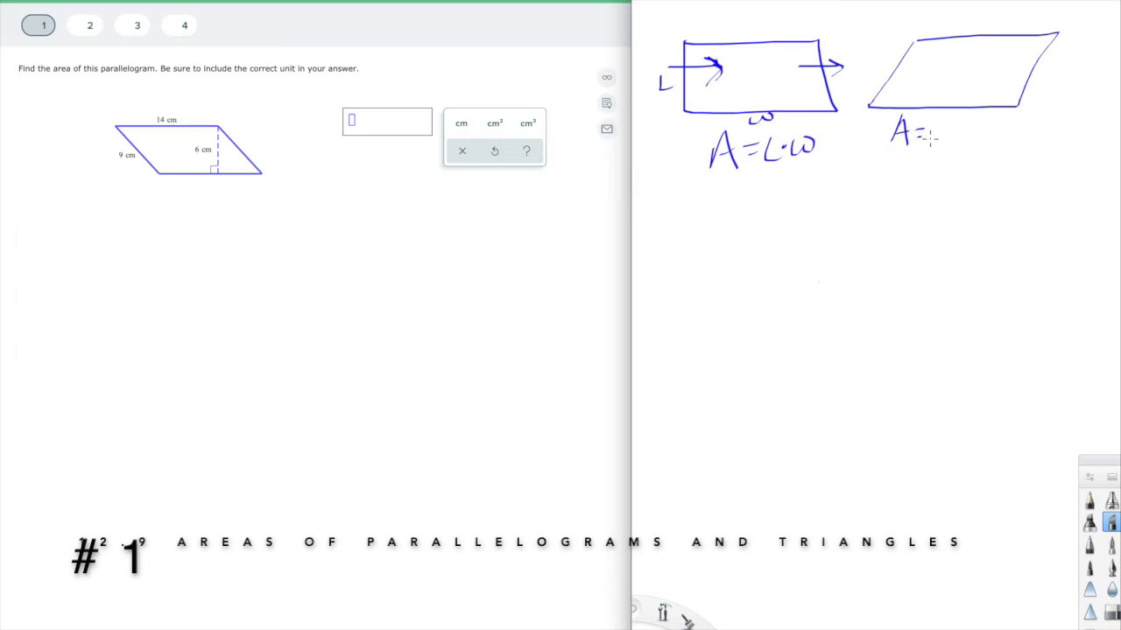
{"action": "left_click_drag", "start_coordinate": [901, 137], "coordinate": [981, 140]}
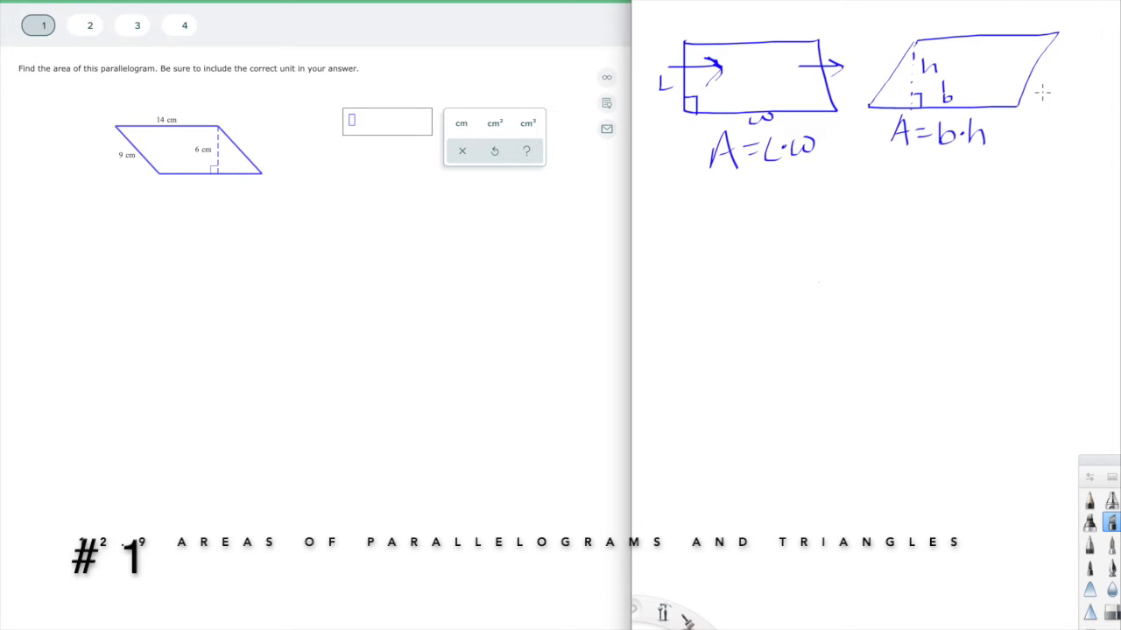
{"action": "mouse_move", "coordinate": [607, 109]}
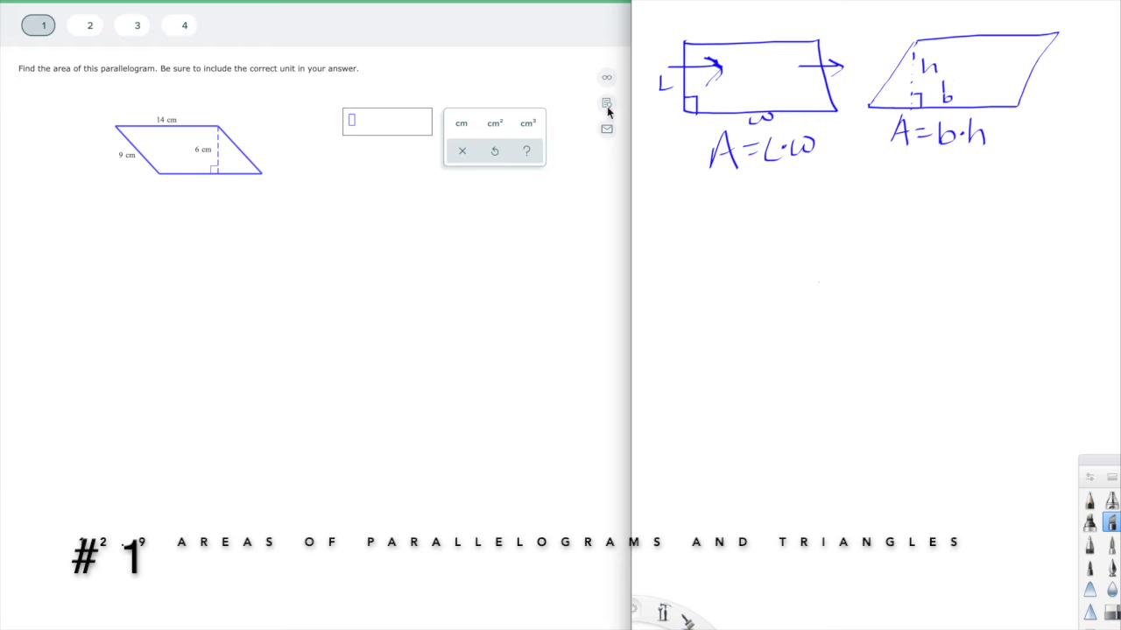
{"action": "mouse_move", "coordinate": [221, 168]}
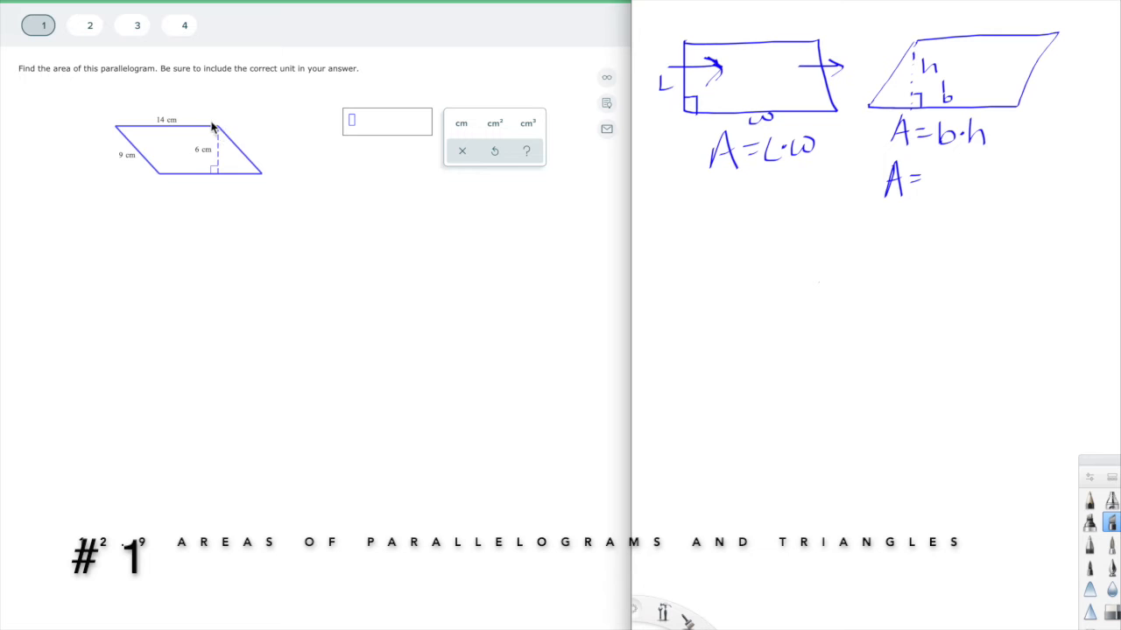
{"action": "mouse_move", "coordinate": [137, 124]}
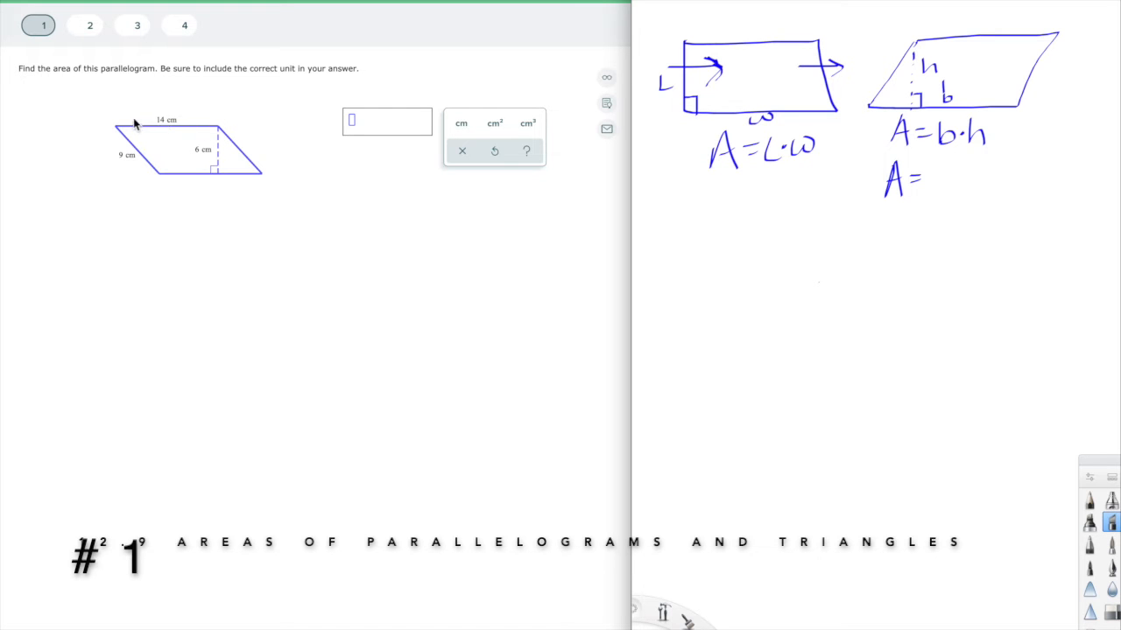
{"action": "mouse_move", "coordinate": [219, 140]}
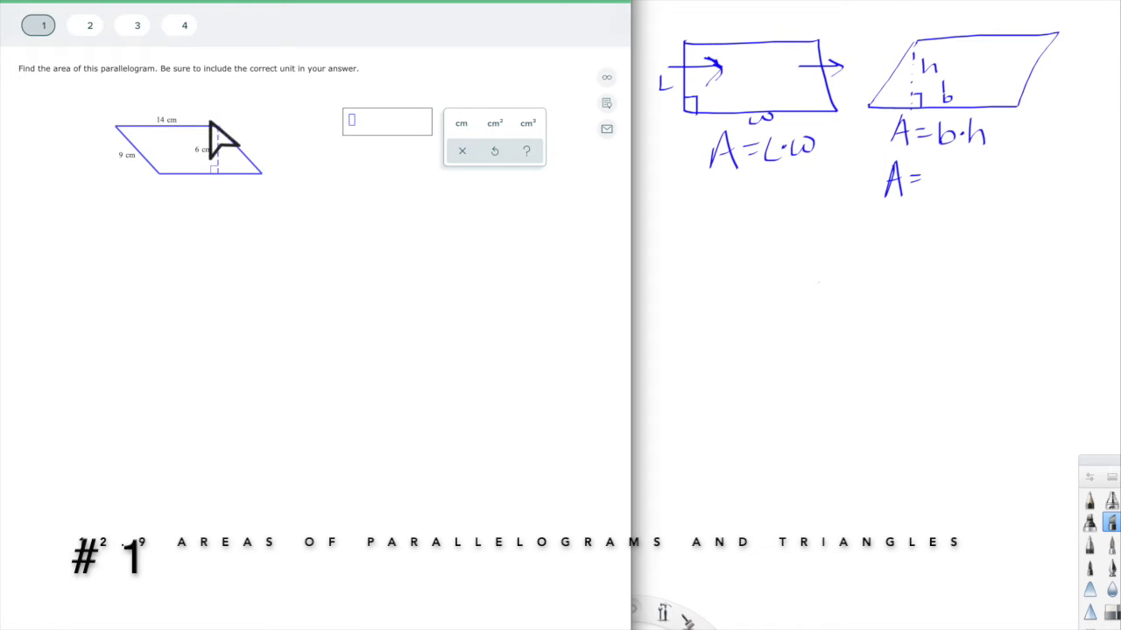
{"action": "mouse_move", "coordinate": [184, 143]}
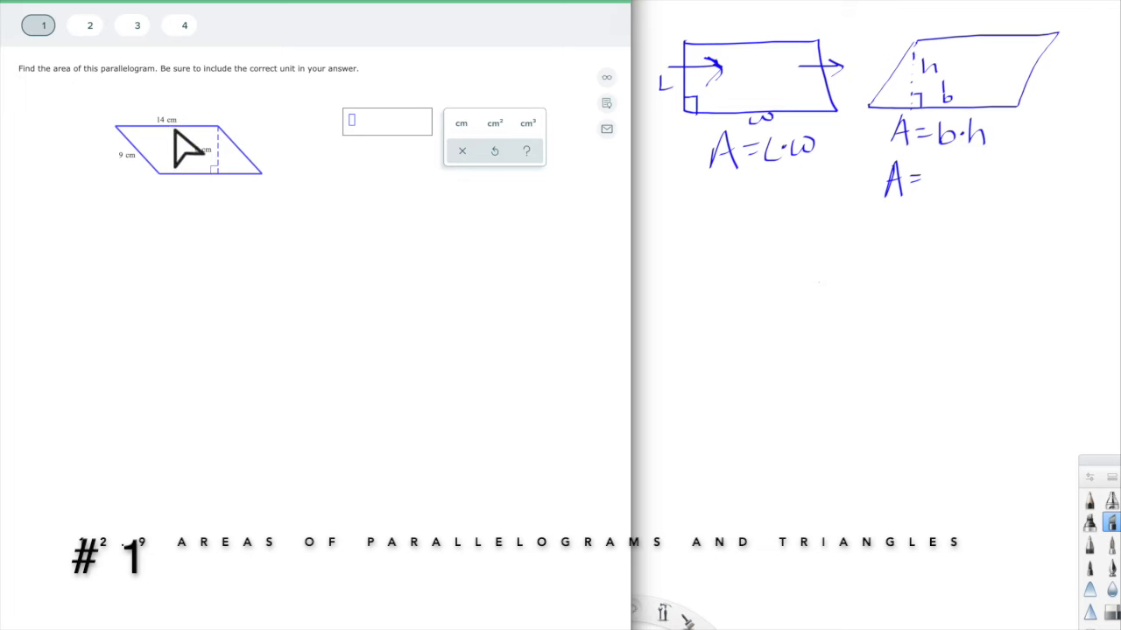
{"action": "mouse_move", "coordinate": [184, 184]}
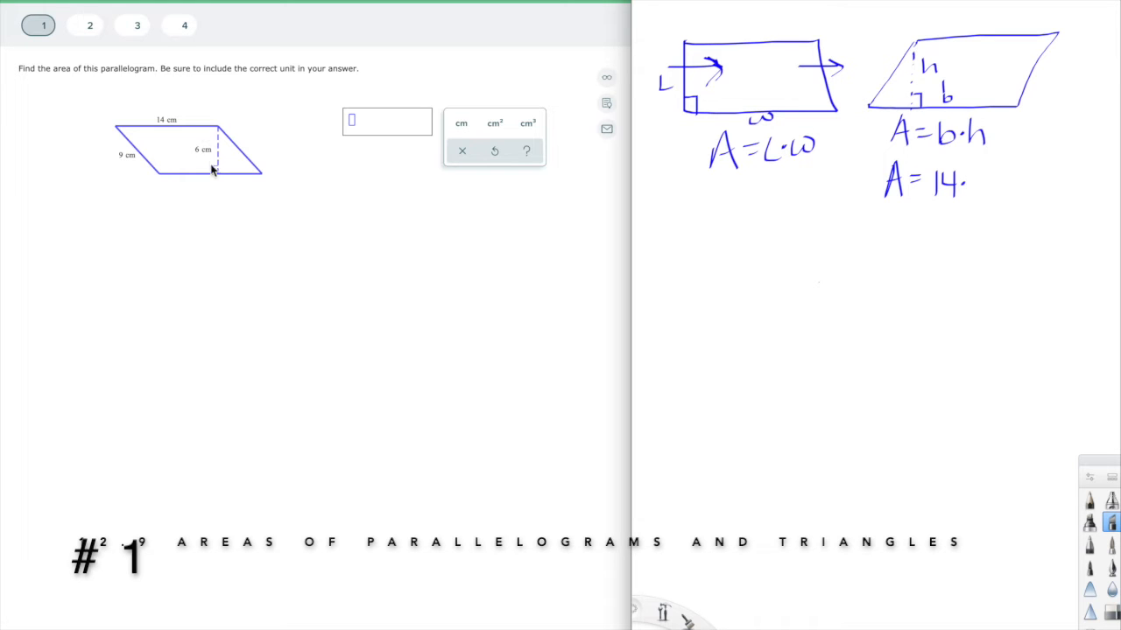
Step: Finish the handwritten A = 14·6 = 84 and enter 84 cm² as the answer
{"action": "left_click_drag", "start_coordinate": [963, 184], "coordinate": [989, 193]}
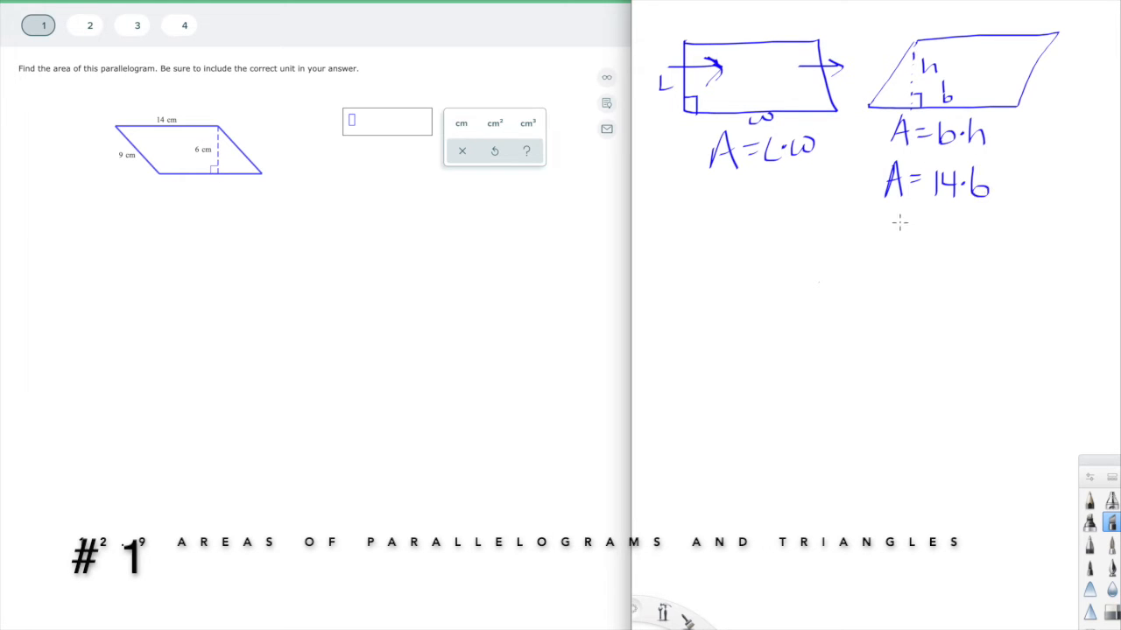
{"action": "left_click_drag", "start_coordinate": [885, 224], "coordinate": [928, 231]}
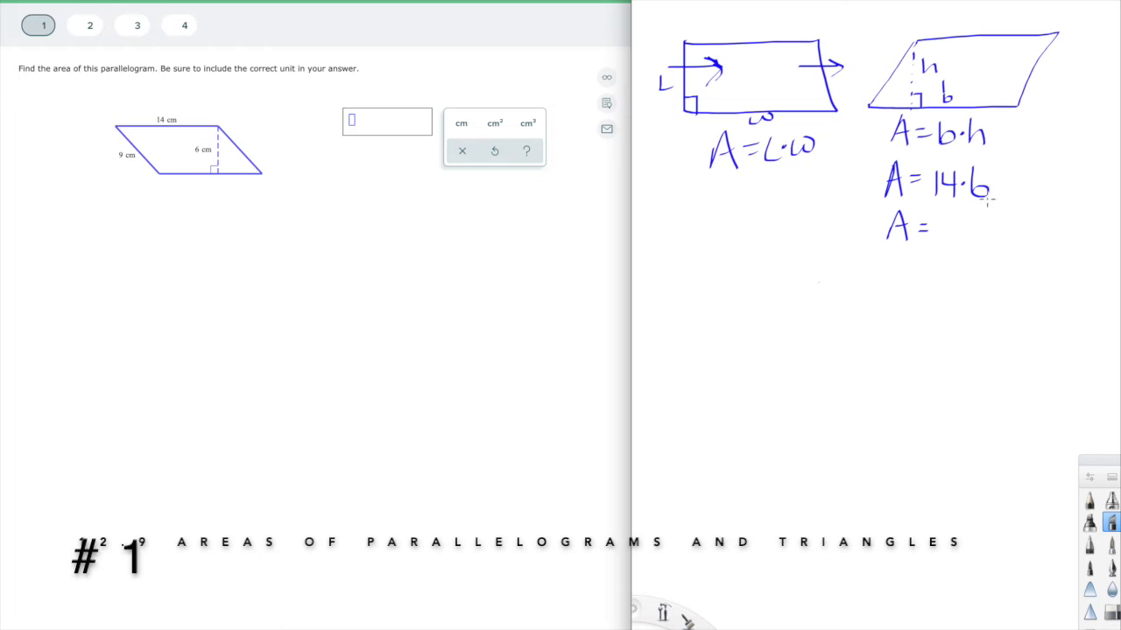
{"action": "left_click_drag", "start_coordinate": [971, 236], "coordinate": [984, 218]}
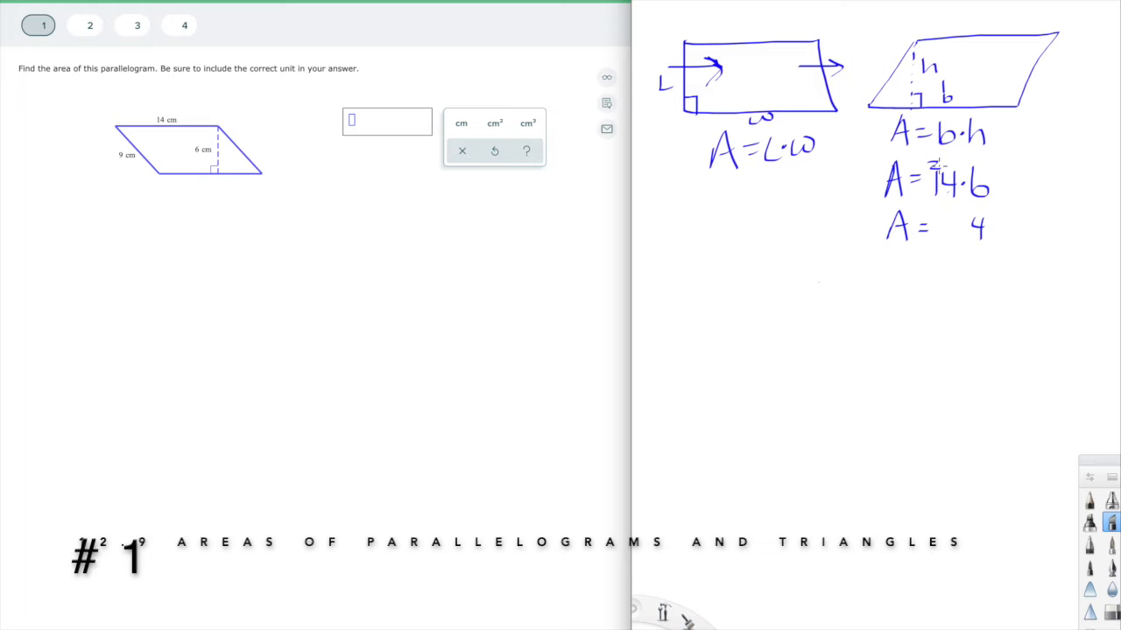
{"action": "left_click_drag", "start_coordinate": [928, 231], "coordinate": [949, 231]}
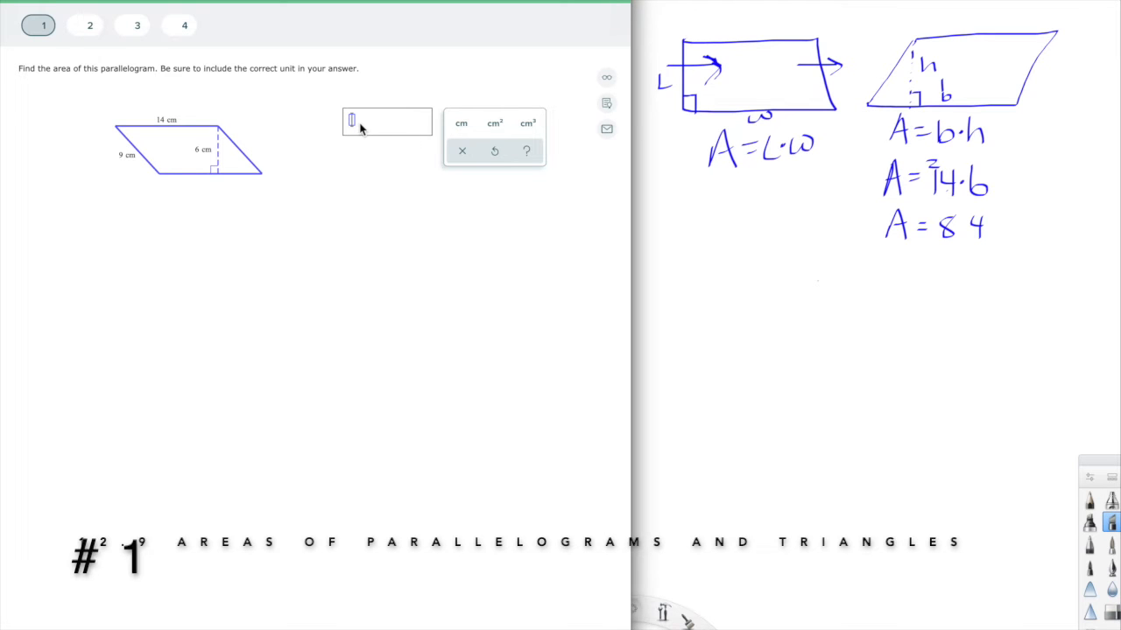
{"action": "type", "text": "84"}
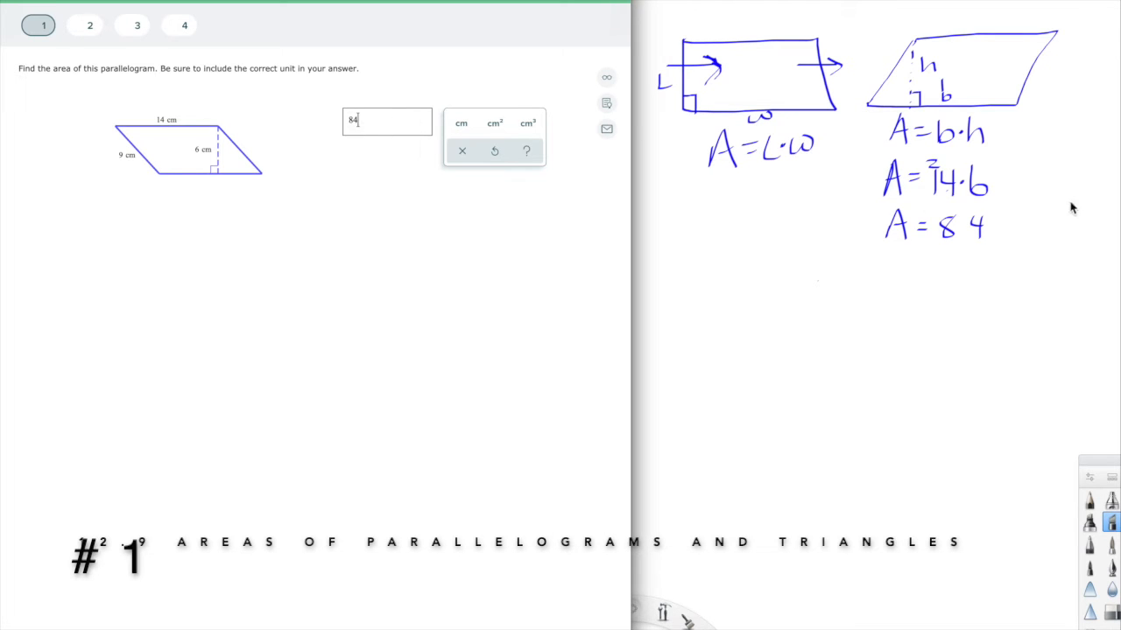
{"action": "mouse_move", "coordinate": [886, 259]}
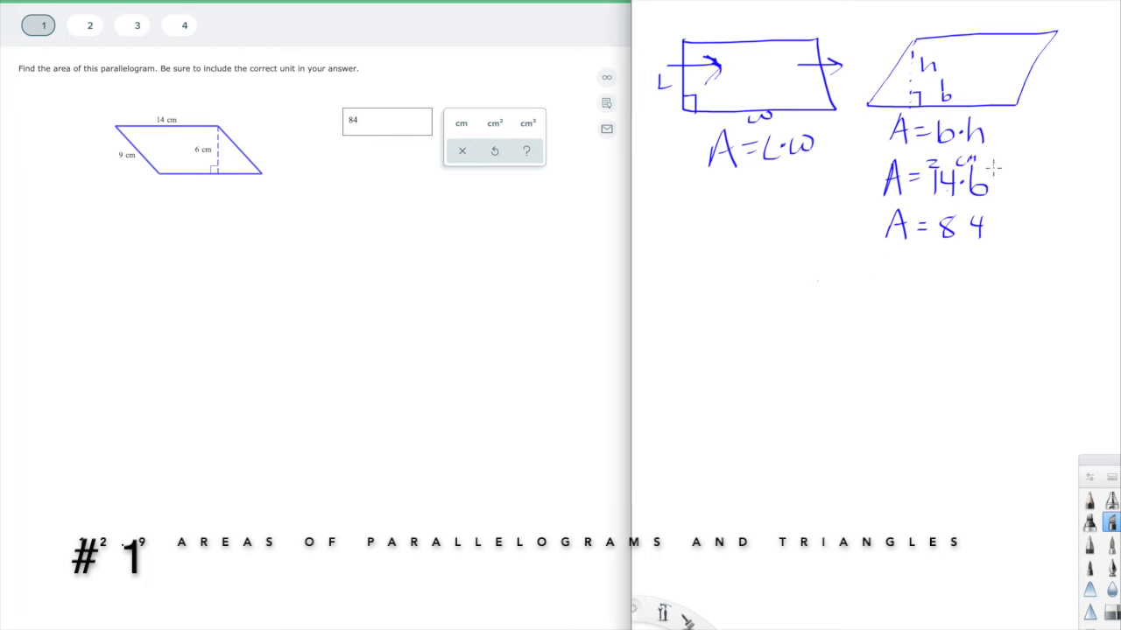
{"action": "mouse_move", "coordinate": [1006, 161]}
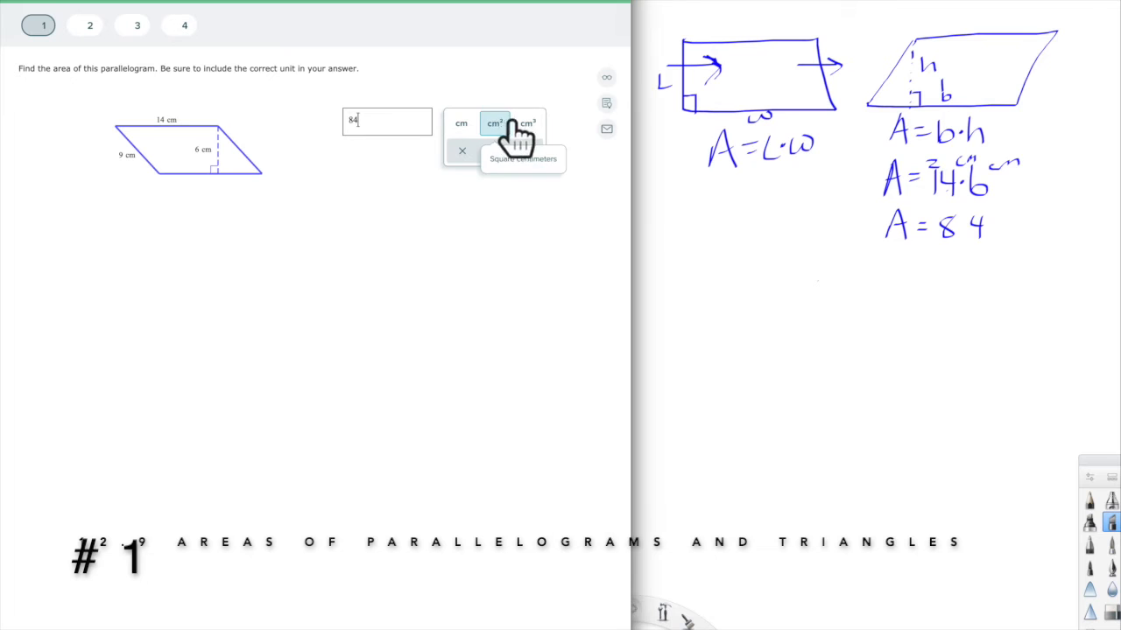
{"action": "left_click", "coordinate": [494, 123]}
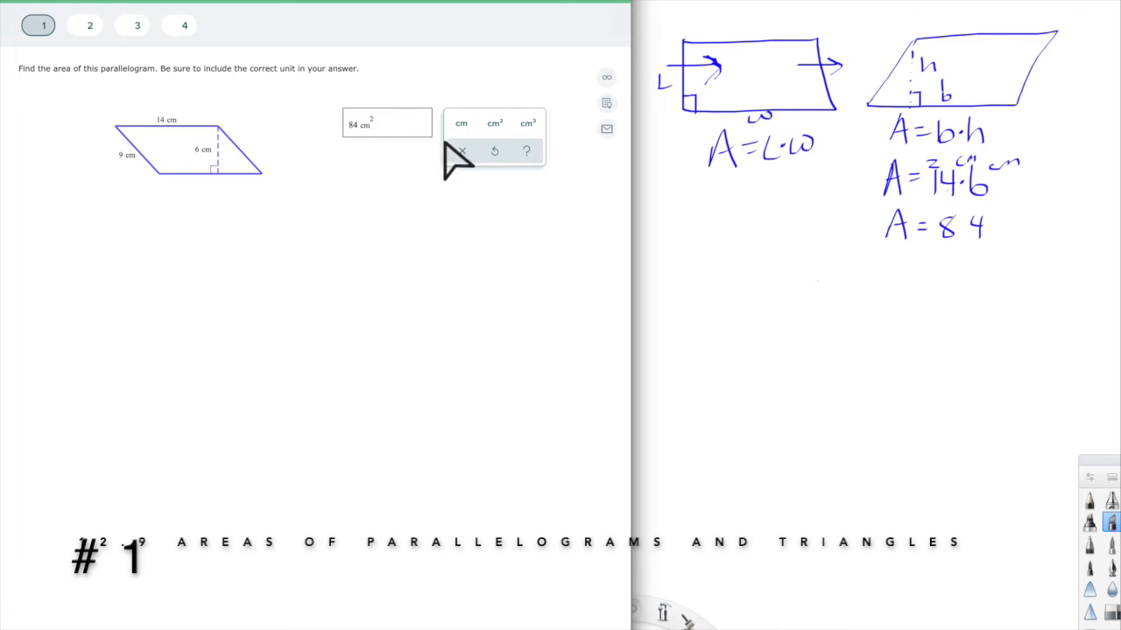
{"action": "mouse_move", "coordinate": [527, 122]}
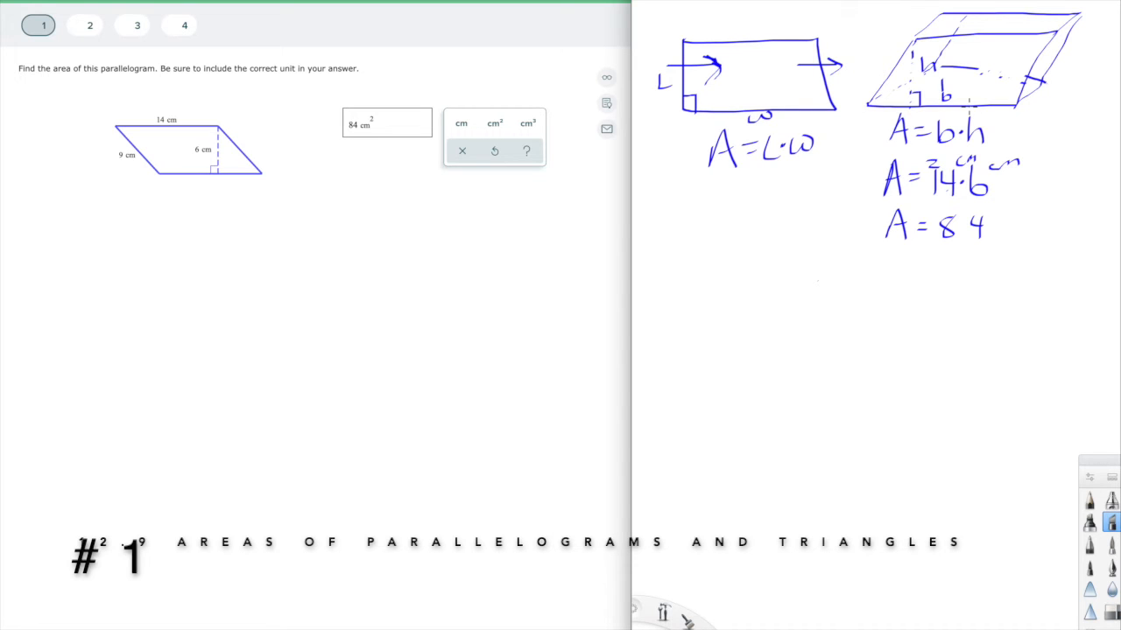
{"action": "mouse_move", "coordinate": [214, 294]}
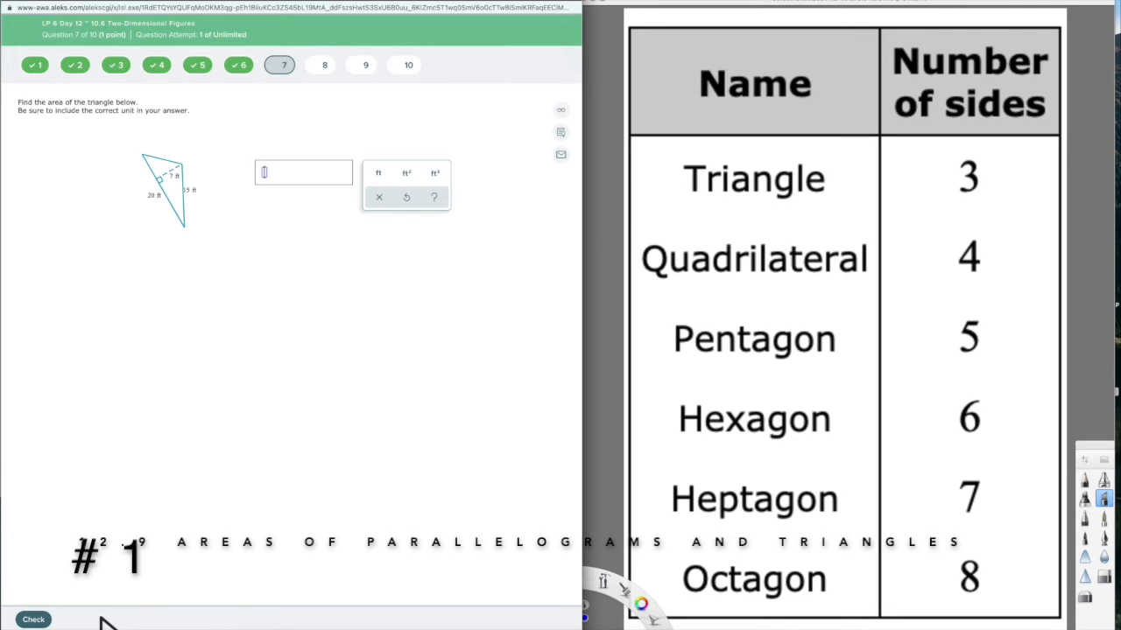
{"action": "mouse_move", "coordinate": [394, 91]}
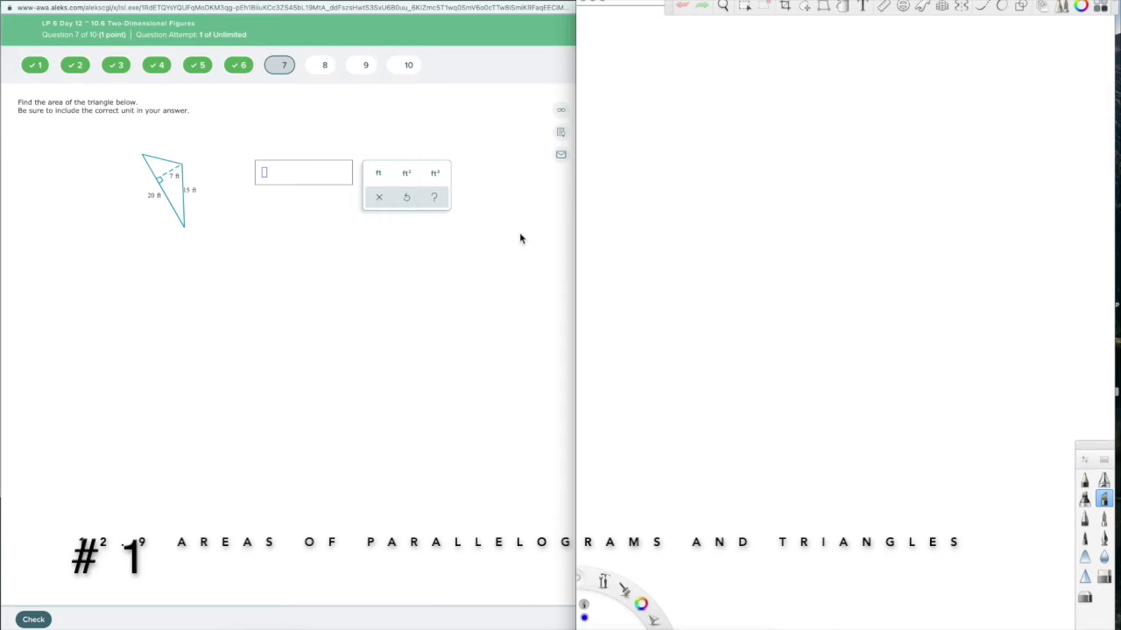
{"action": "mouse_move", "coordinate": [665, 238]}
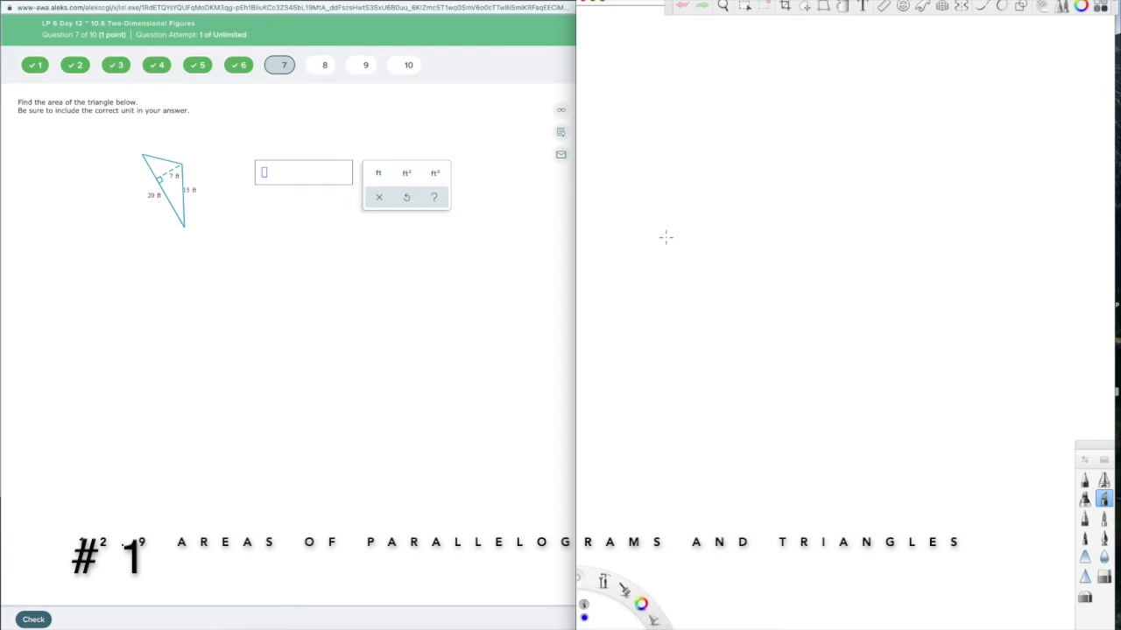
{"action": "mouse_move", "coordinate": [665, 149]}
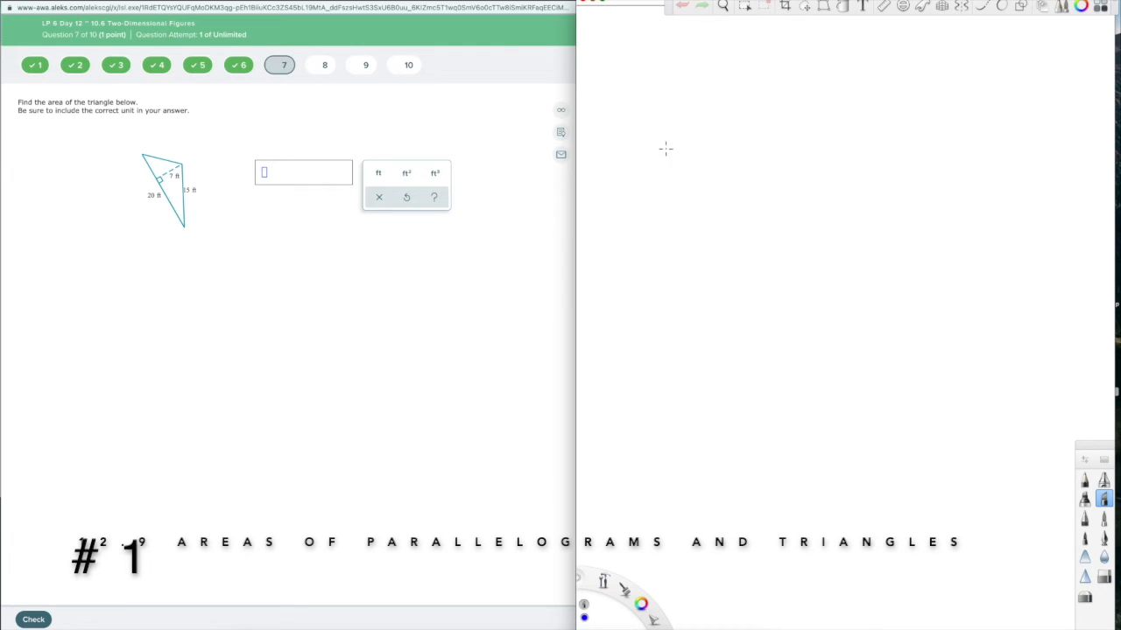
Step: Sketch the problem's triangle and label its right side 15 ft
{"action": "left_click_drag", "start_coordinate": [648, 130], "coordinate": [754, 252]}
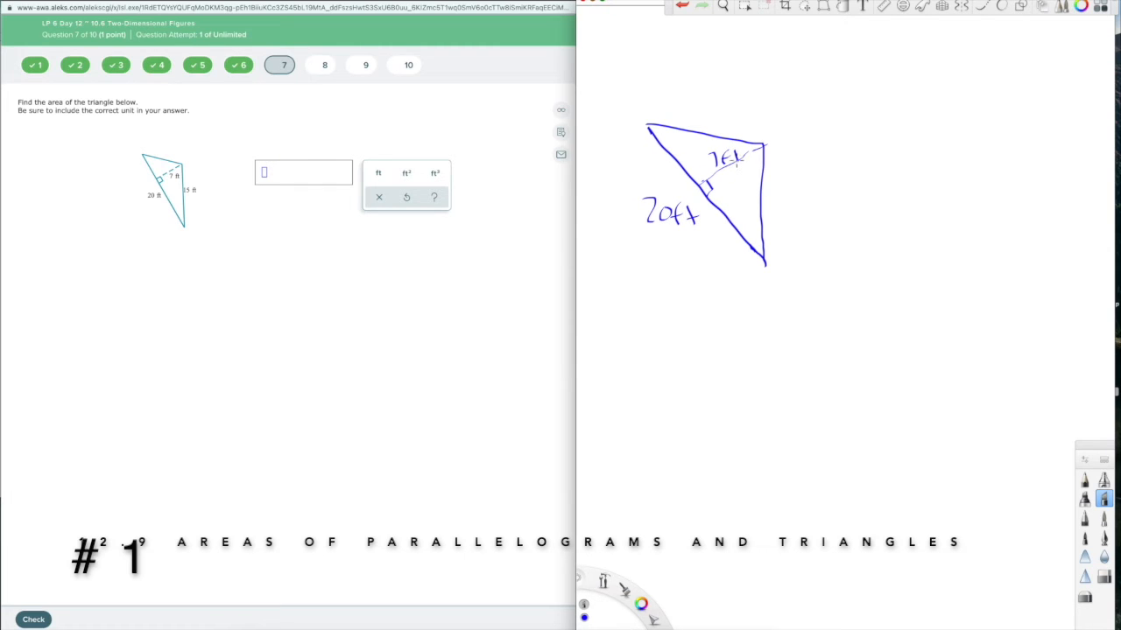
{"action": "left_click_drag", "start_coordinate": [773, 179], "coordinate": [785, 207]}
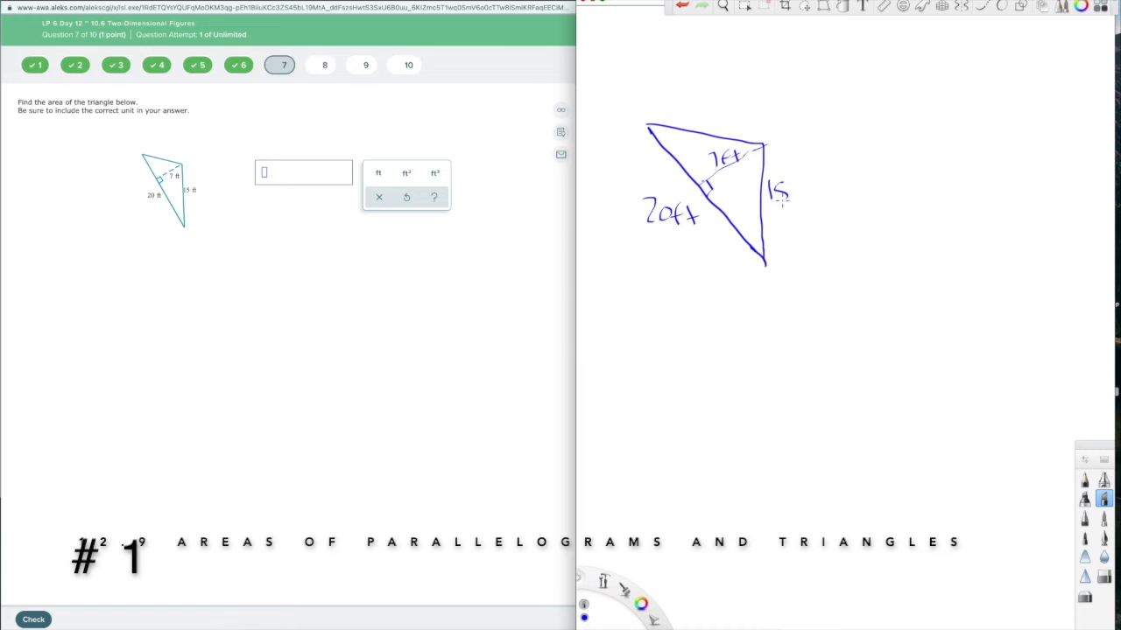
{"action": "left_click_drag", "start_coordinate": [784, 183], "coordinate": [809, 196]}
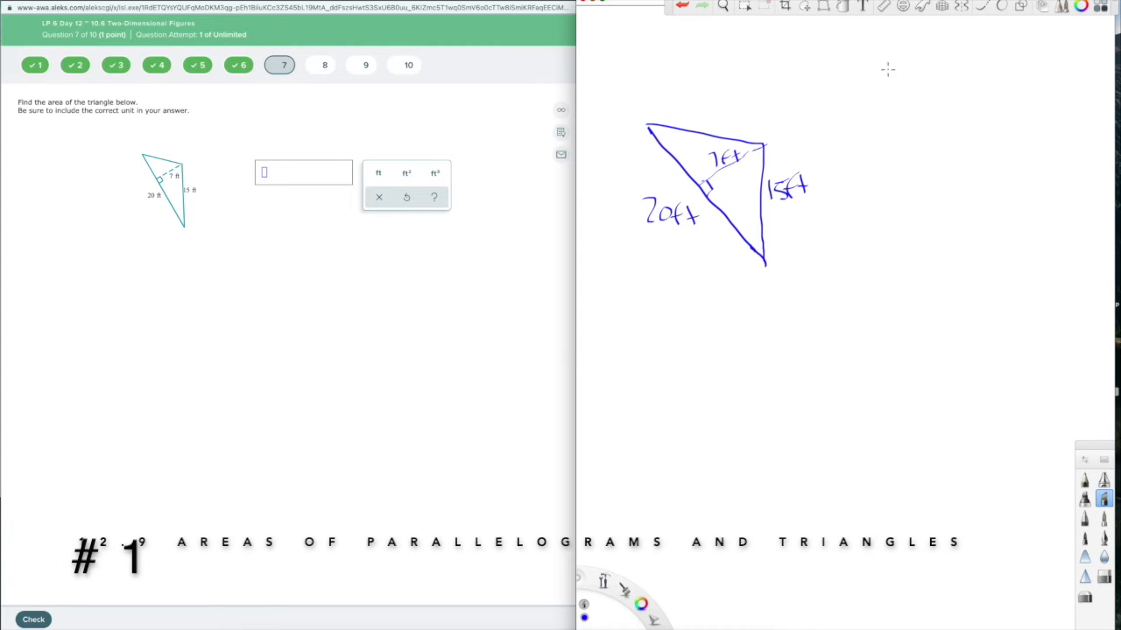
Step: Write the triangle area formula A = ½bh beside the sketch
{"action": "left_click_drag", "start_coordinate": [879, 96], "coordinate": [911, 91]}
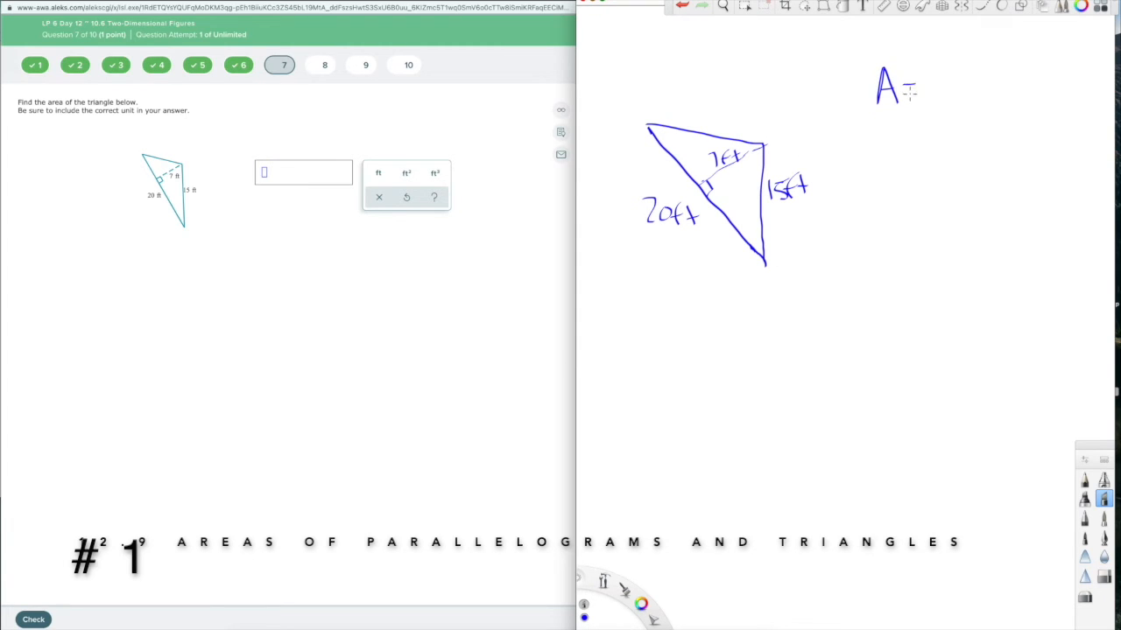
{"action": "left_click_drag", "start_coordinate": [919, 88], "coordinate": [963, 96]}
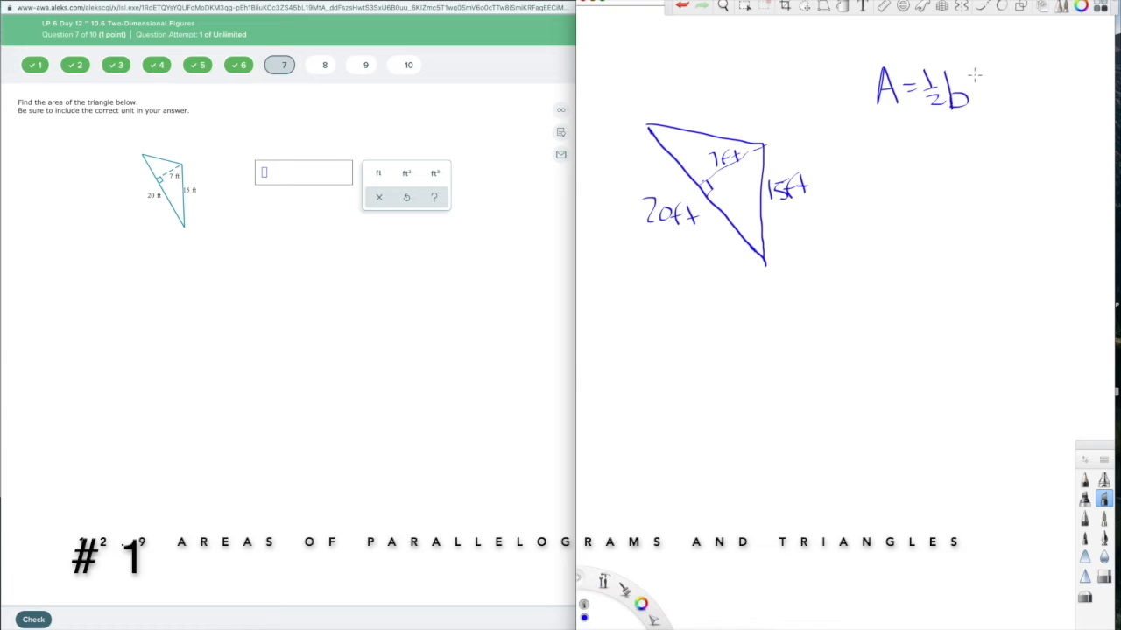
{"action": "left_click_drag", "start_coordinate": [967, 84], "coordinate": [995, 105]}
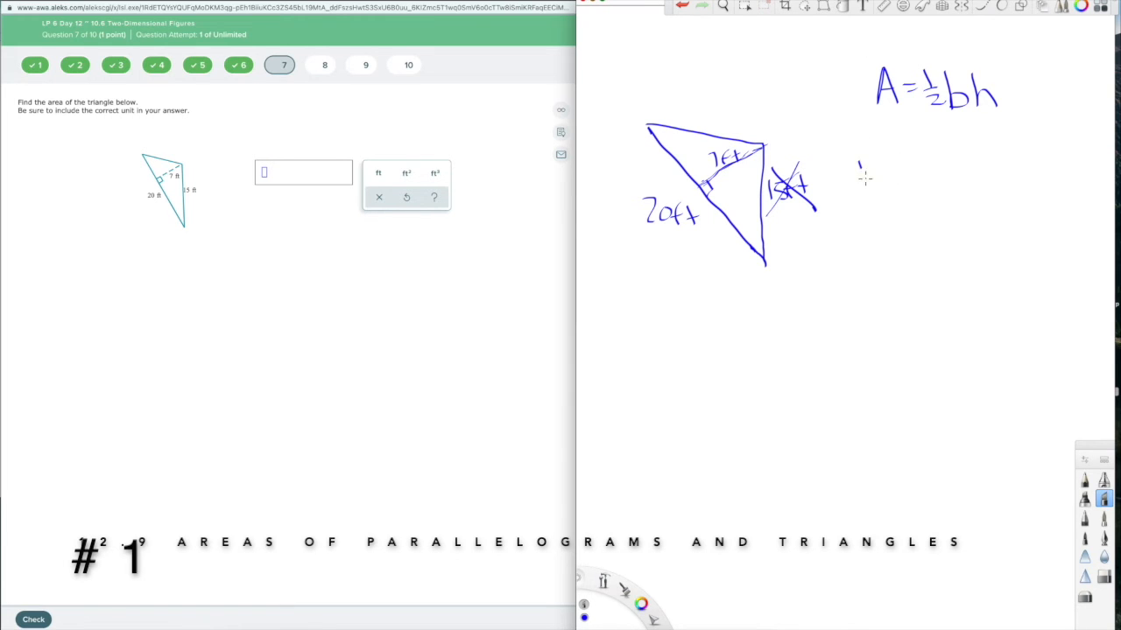
Step: Draw a rectangle labelled b and h with a diagonal, and box in the triangle sketch
{"action": "left_click_drag", "start_coordinate": [861, 161], "coordinate": [1024, 245]}
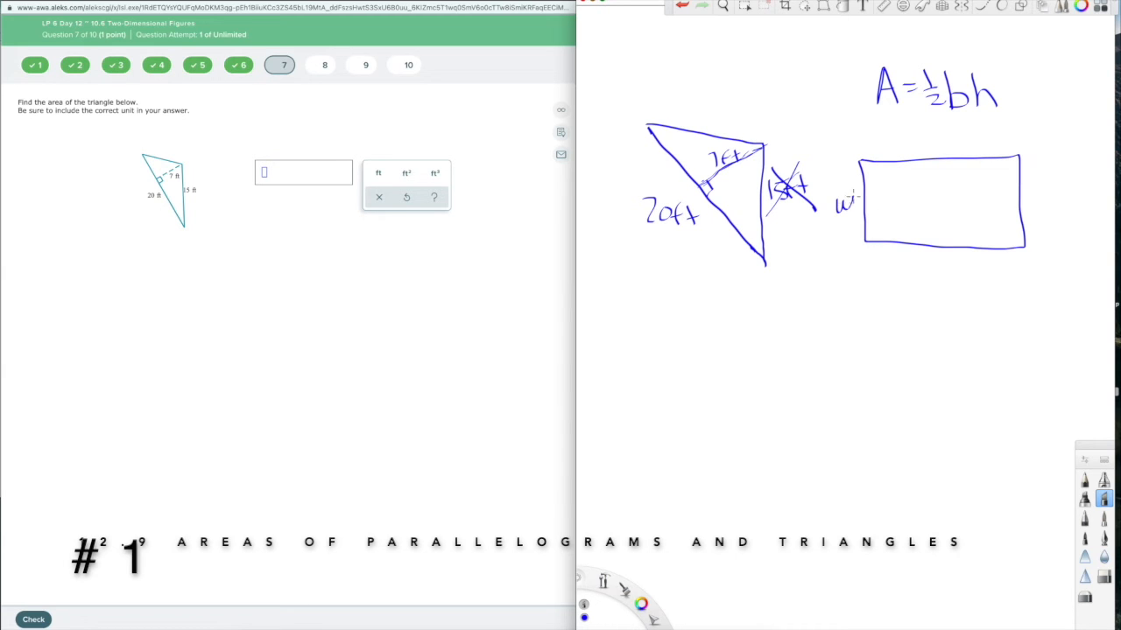
{"action": "left_click_drag", "start_coordinate": [927, 263], "coordinate": [946, 280]}
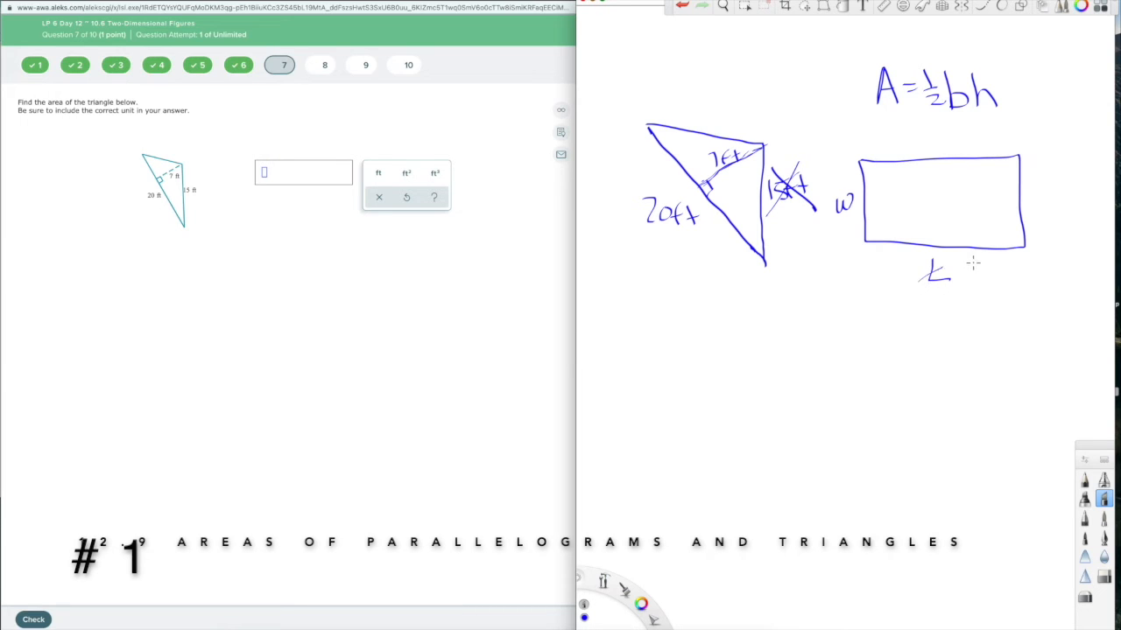
{"action": "left_click_drag", "start_coordinate": [963, 271], "coordinate": [984, 276]}
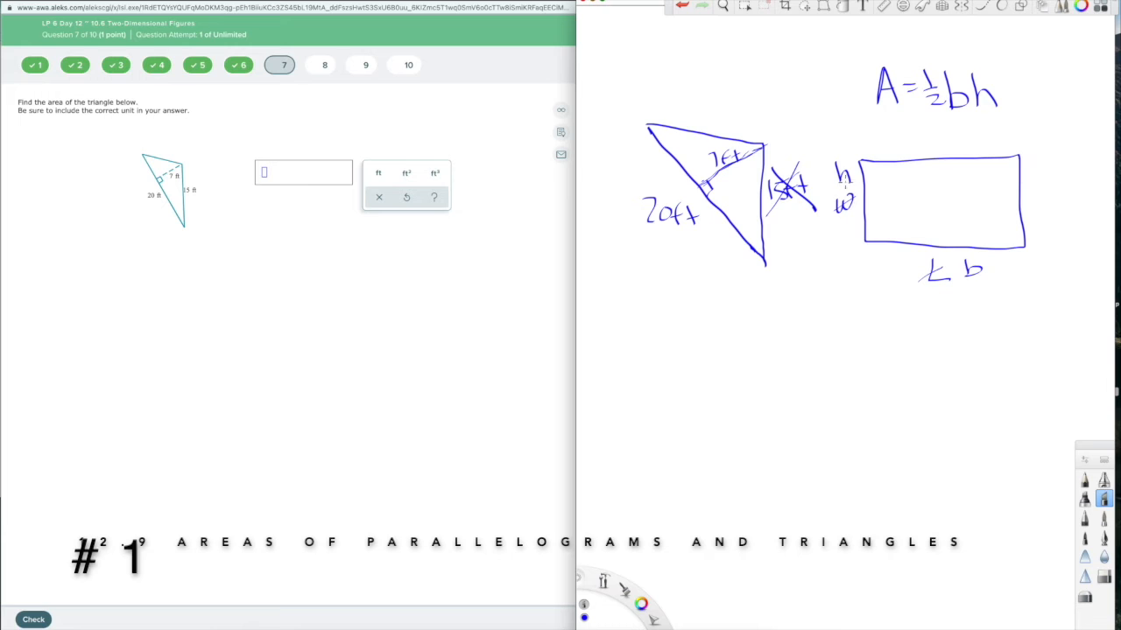
{"action": "mouse_move", "coordinate": [942, 282]}
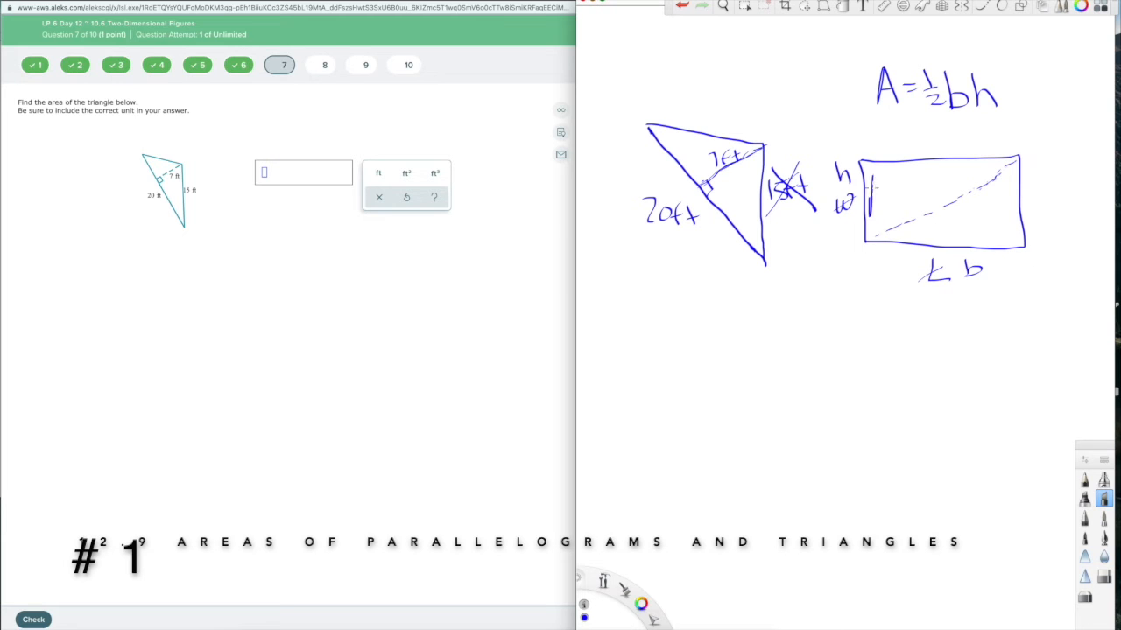
{"action": "left_click_drag", "start_coordinate": [866, 201], "coordinate": [990, 178]}
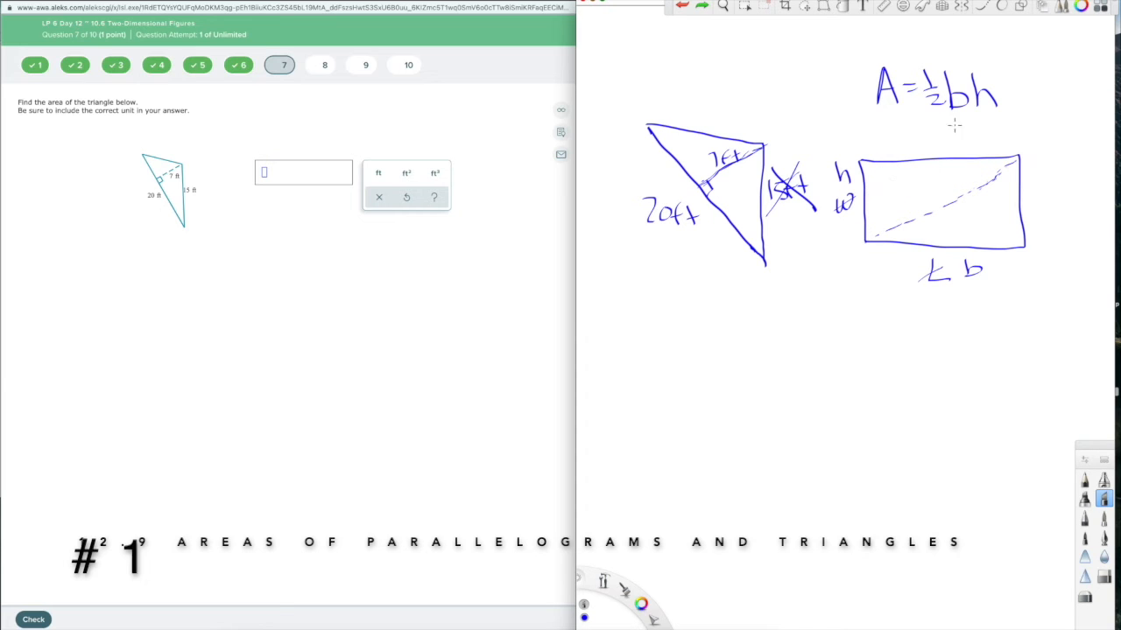
{"action": "left_click_drag", "start_coordinate": [910, 74], "coordinate": [942, 119]}
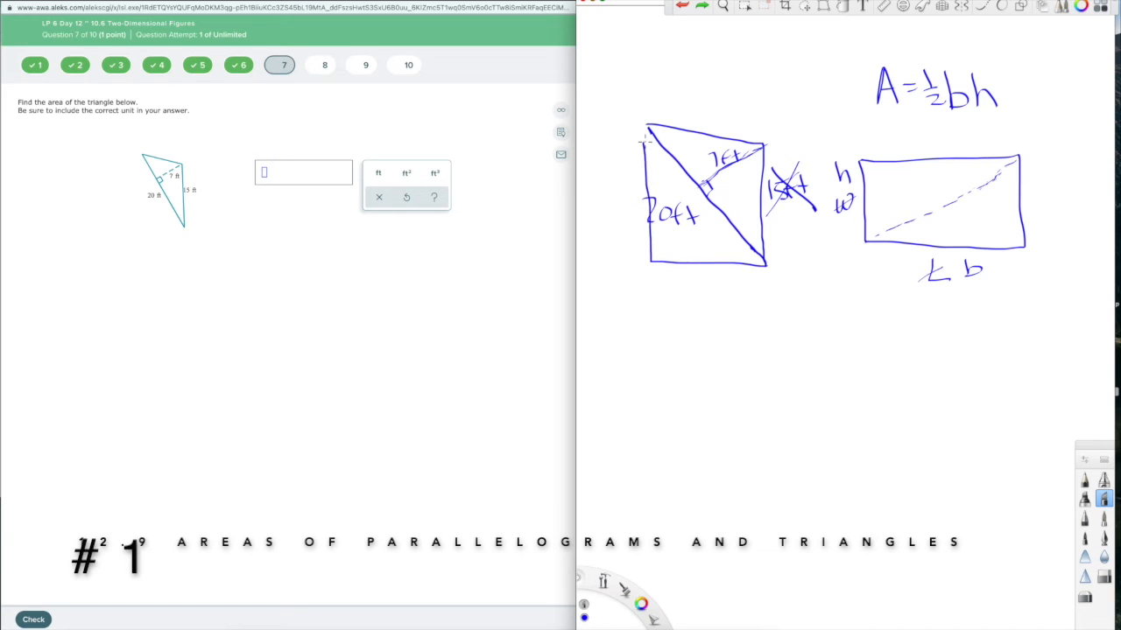
{"action": "mouse_move", "coordinate": [728, 291]}
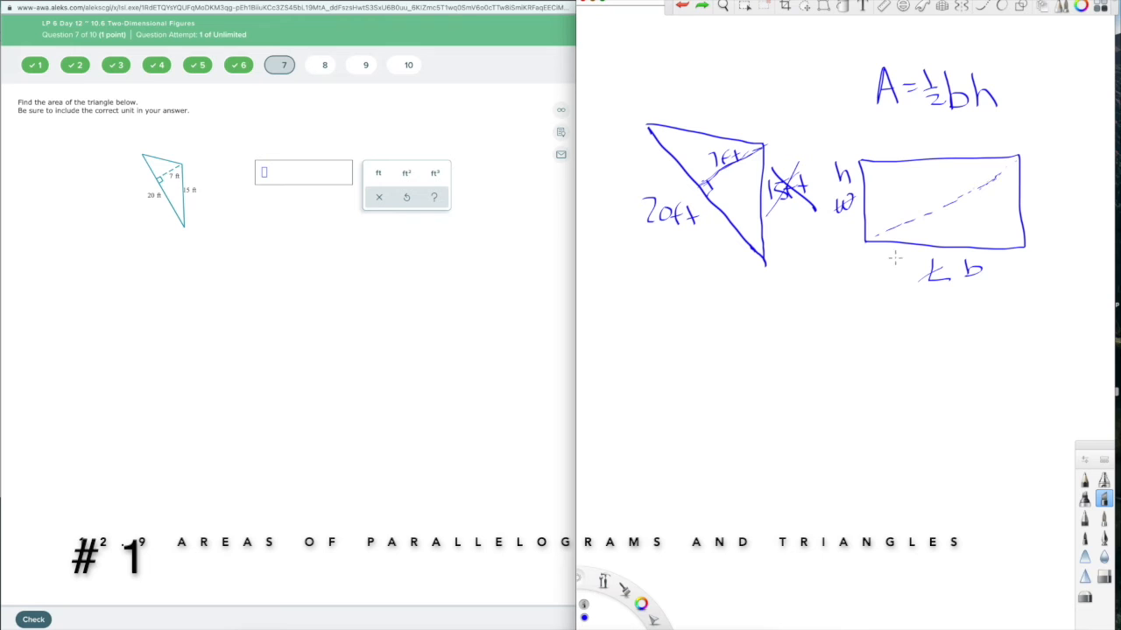
Step: Write A = ½·20·7 and cancel the 2 against the 20
{"action": "left_click_drag", "start_coordinate": [645, 289], "coordinate": [651, 341]}
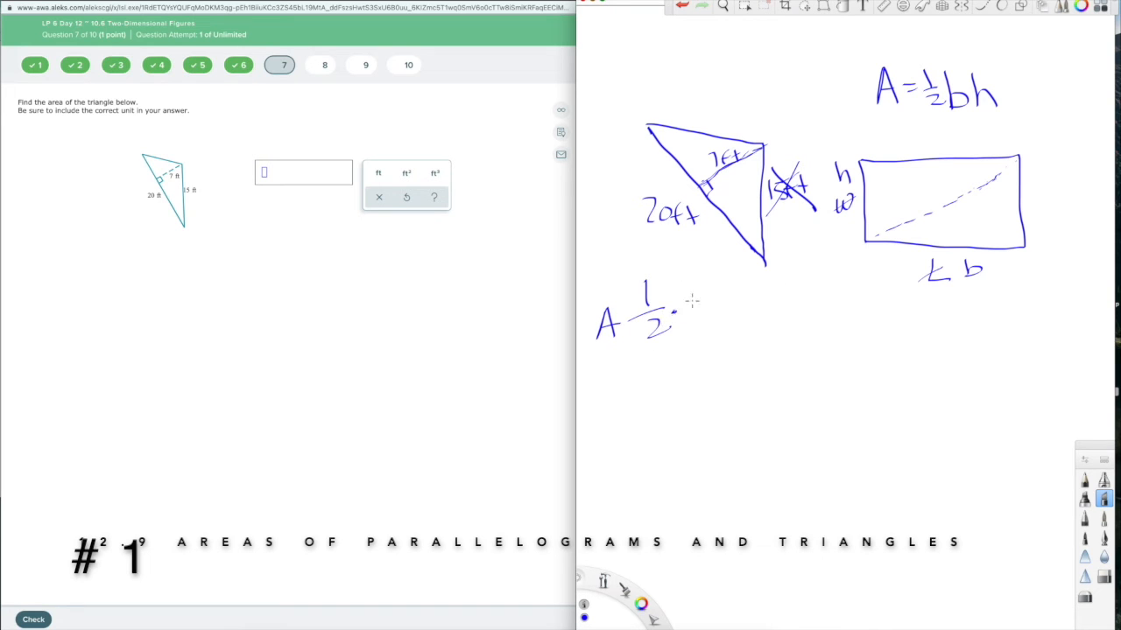
{"action": "left_click_drag", "start_coordinate": [691, 319], "coordinate": [745, 318]}
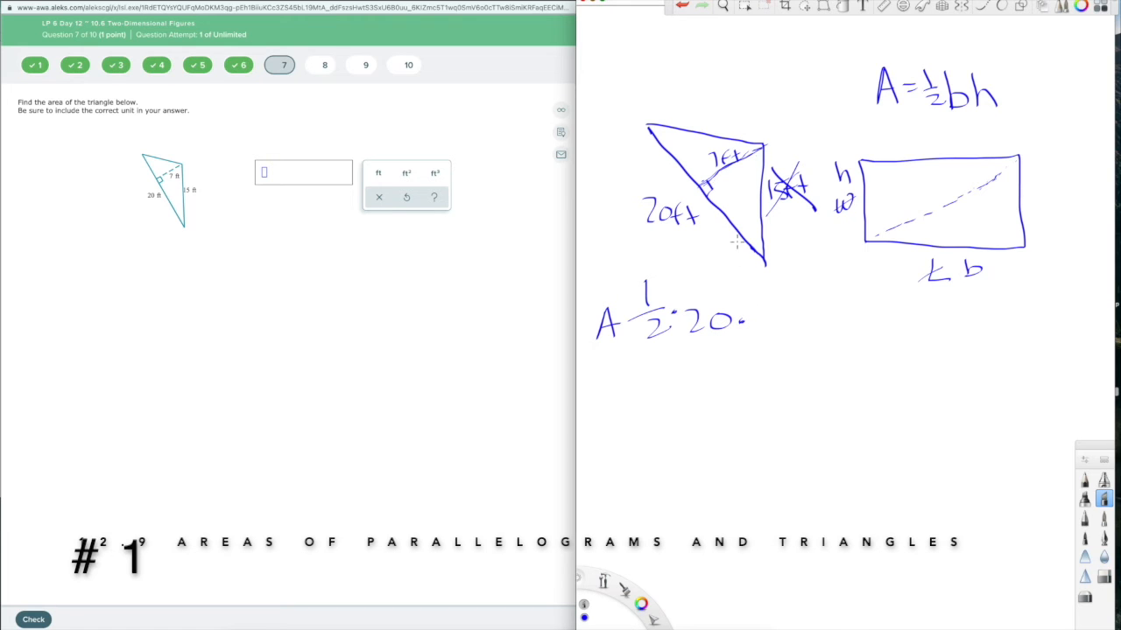
{"action": "left_click", "coordinate": [640, 602]}
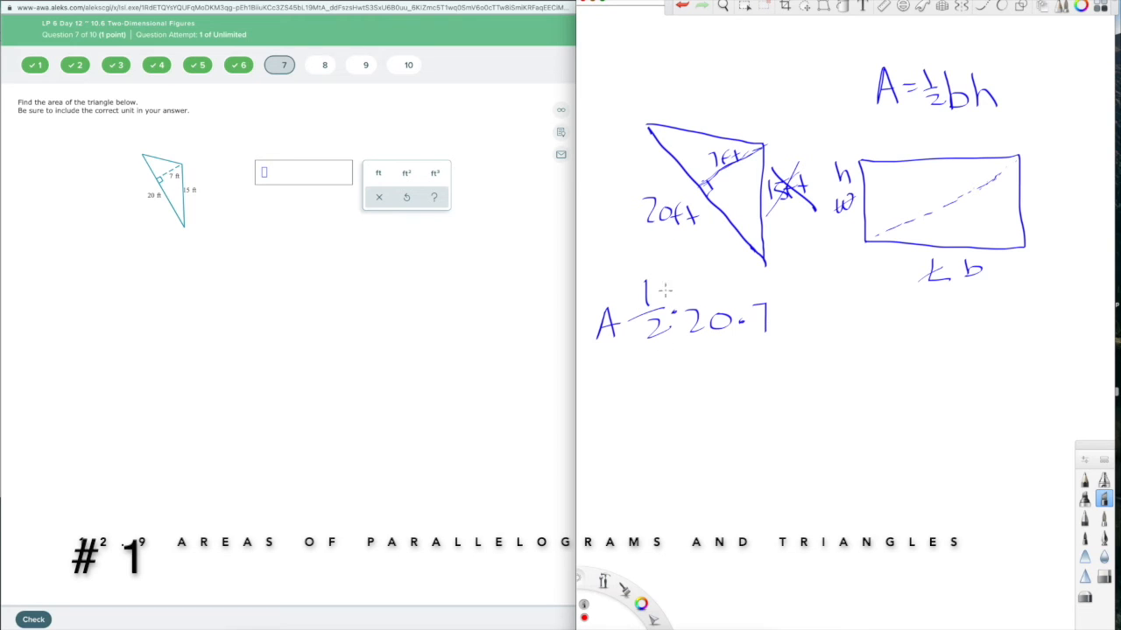
{"action": "left_click", "coordinate": [641, 604]}
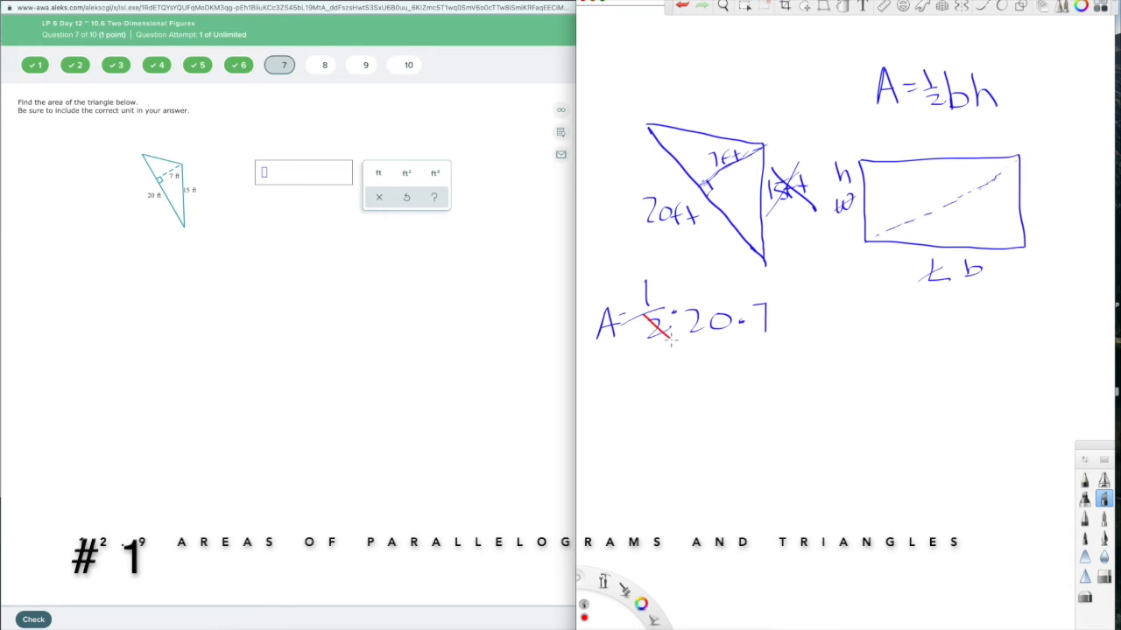
{"action": "left_click_drag", "start_coordinate": [683, 329], "coordinate": [727, 315]}
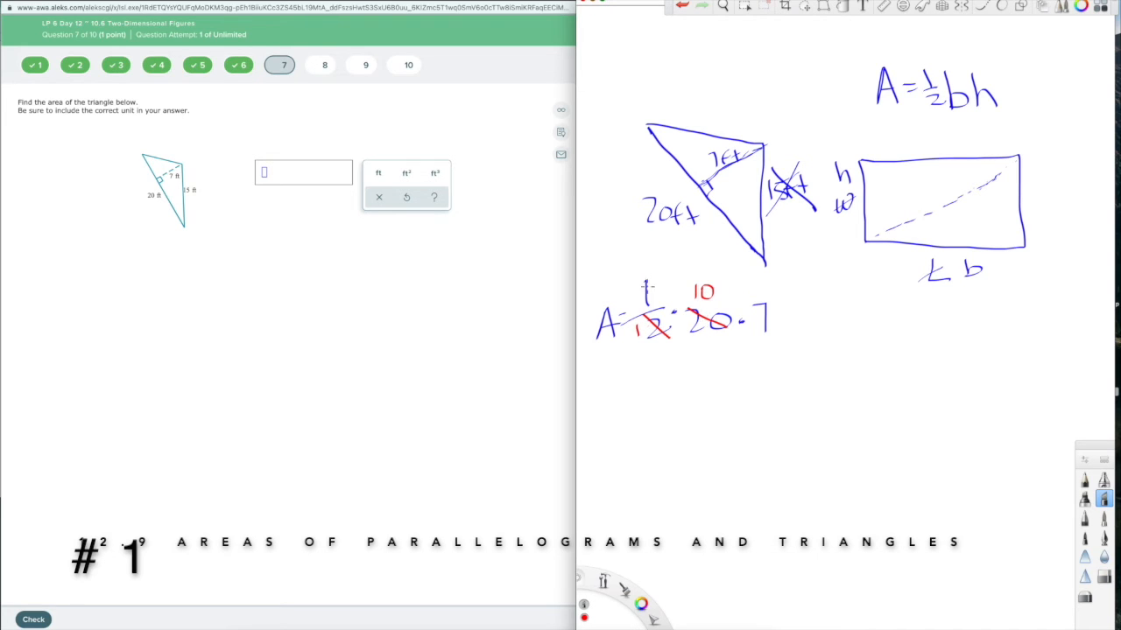
{"action": "left_click_drag", "start_coordinate": [634, 284], "coordinate": [665, 341]}
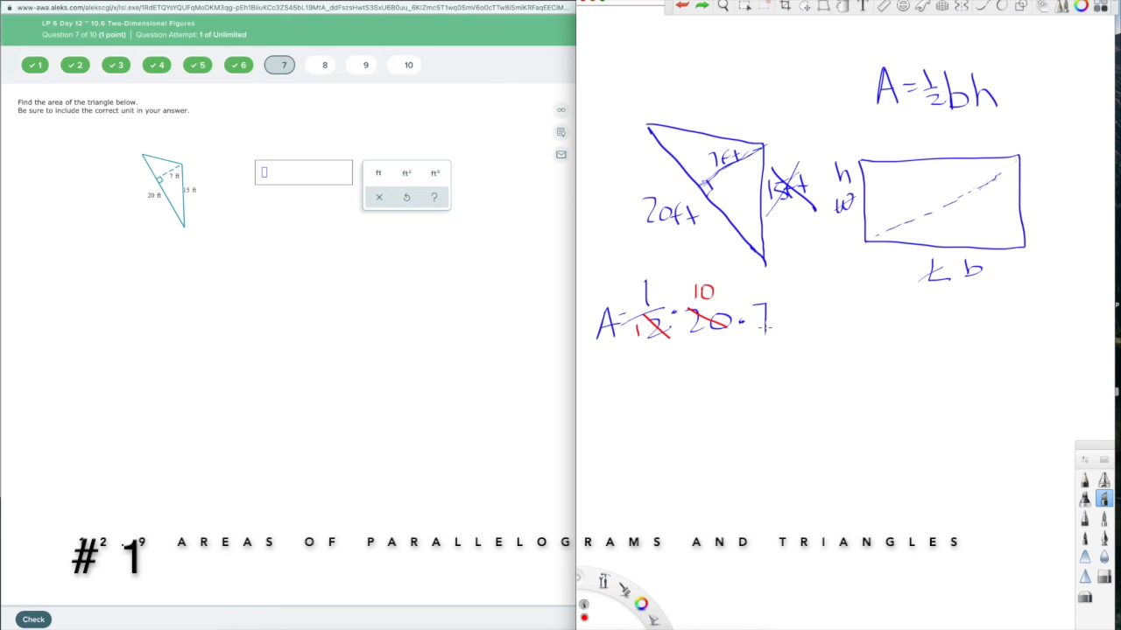
Step: Write the area as 70, then check it as ½·140 = 70
{"action": "left_click_drag", "start_coordinate": [613, 376], "coordinate": [700, 376]}
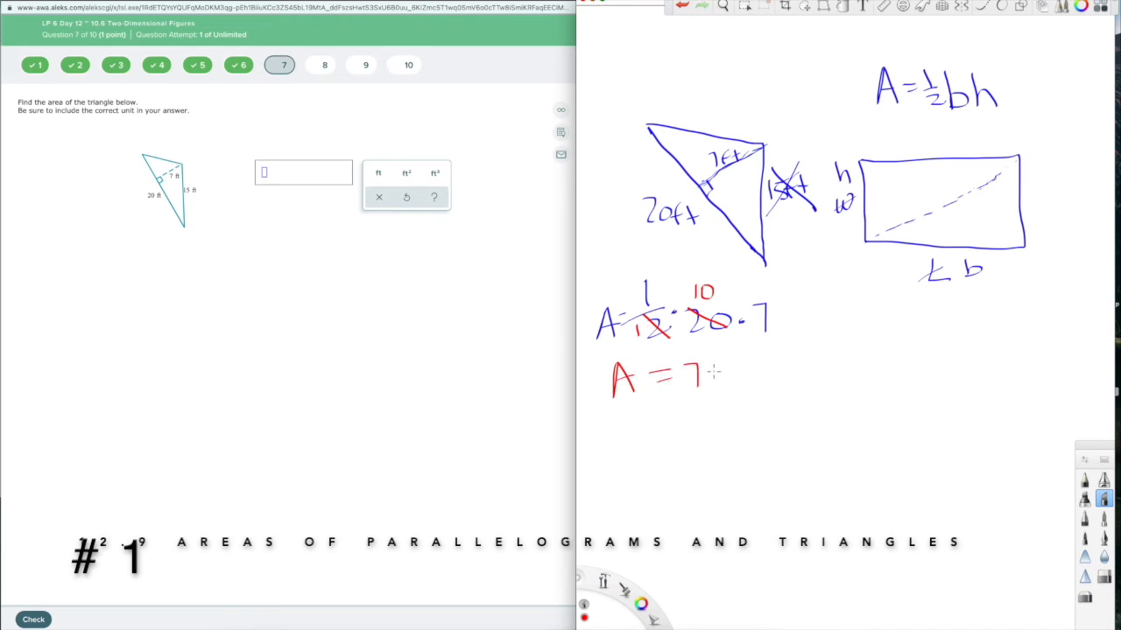
{"action": "left_click_drag", "start_coordinate": [691, 371], "coordinate": [735, 377]}
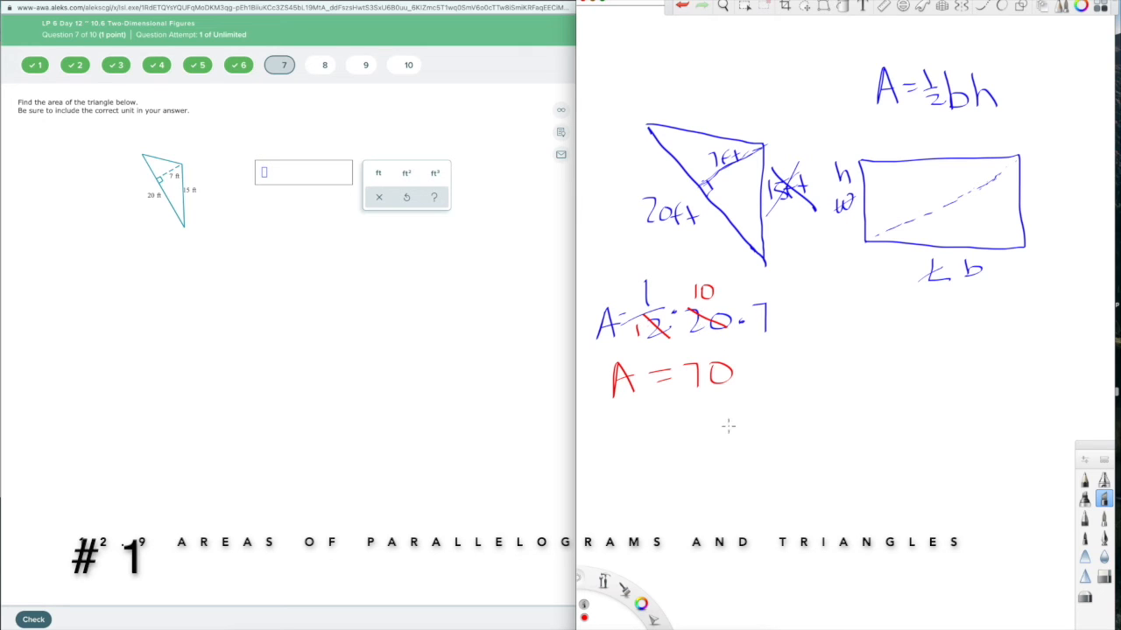
{"action": "left_click_drag", "start_coordinate": [613, 452], "coordinate": [665, 452]}
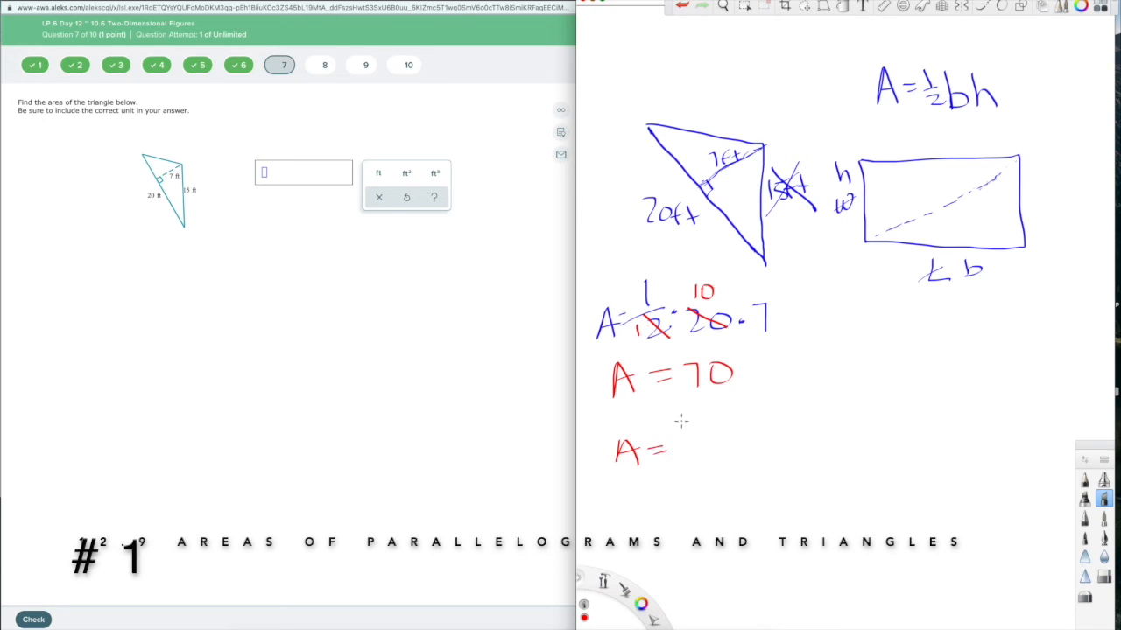
{"action": "left_click_drag", "start_coordinate": [680, 446], "coordinate": [761, 455]}
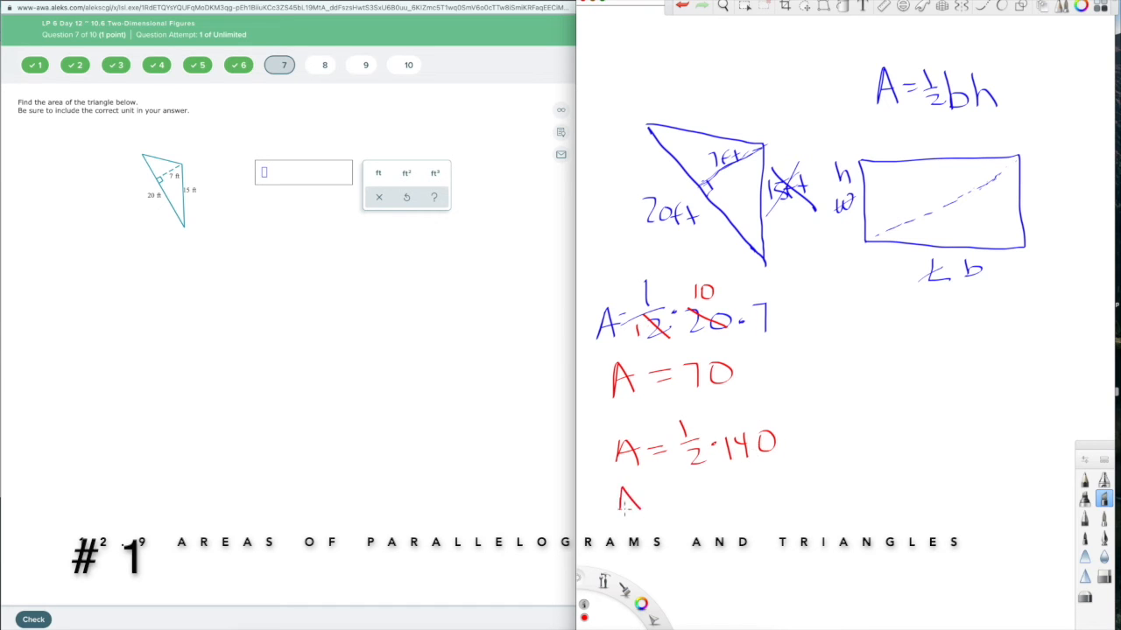
{"action": "left_click_drag", "start_coordinate": [617, 499], "coordinate": [721, 499]}
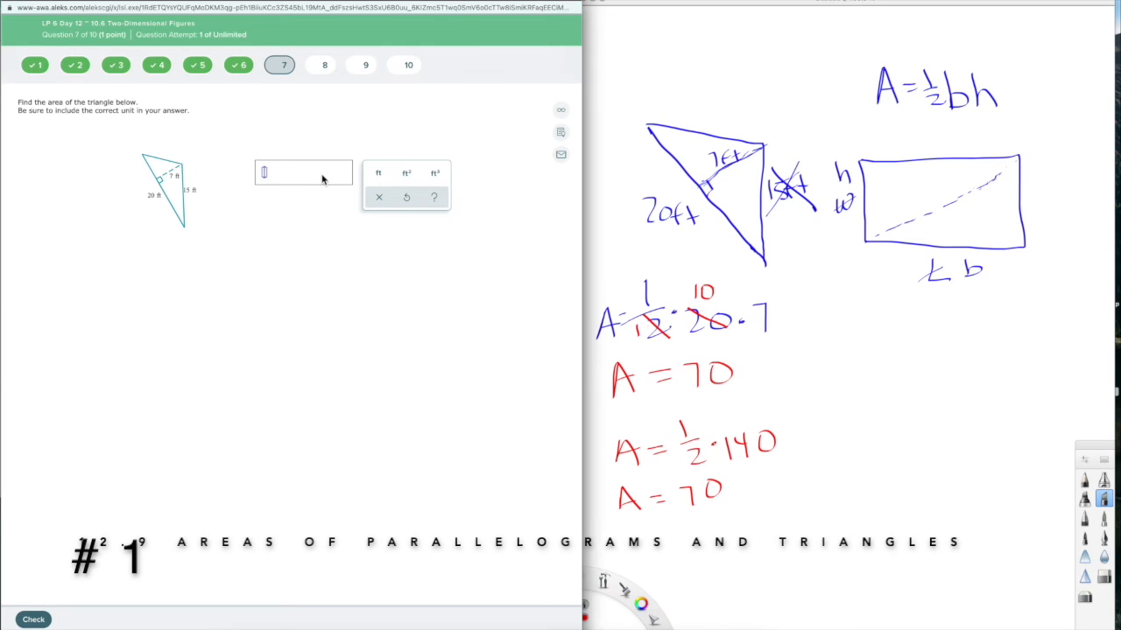
Step: Enter 70 with its unit as the triangle's area
{"action": "type", "text": "70"}
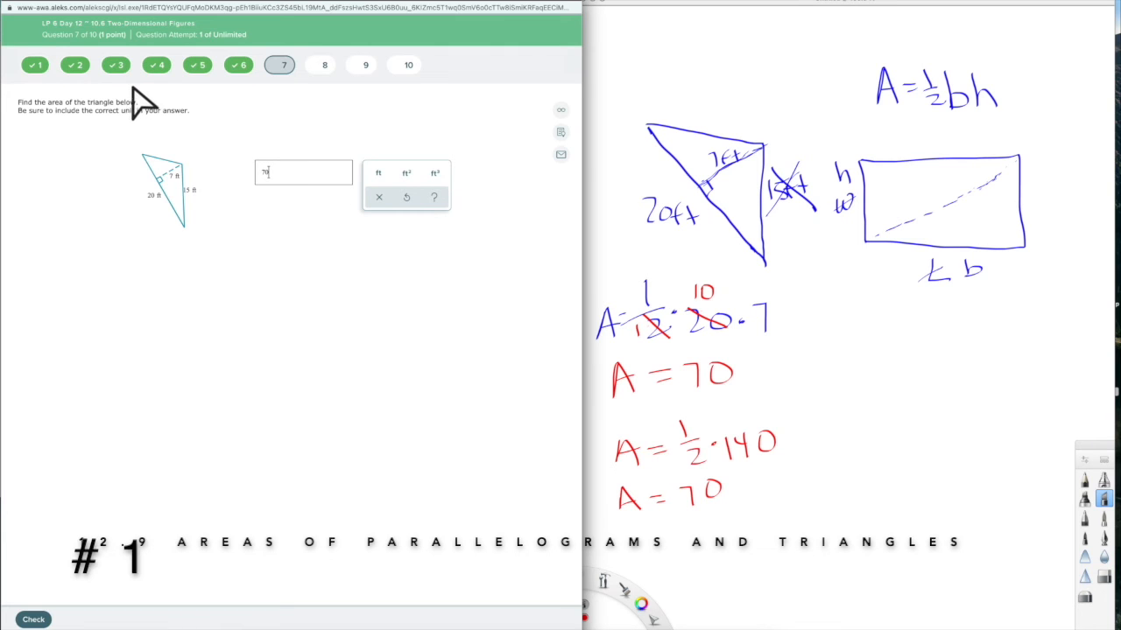
{"action": "mouse_move", "coordinate": [67, 119]}
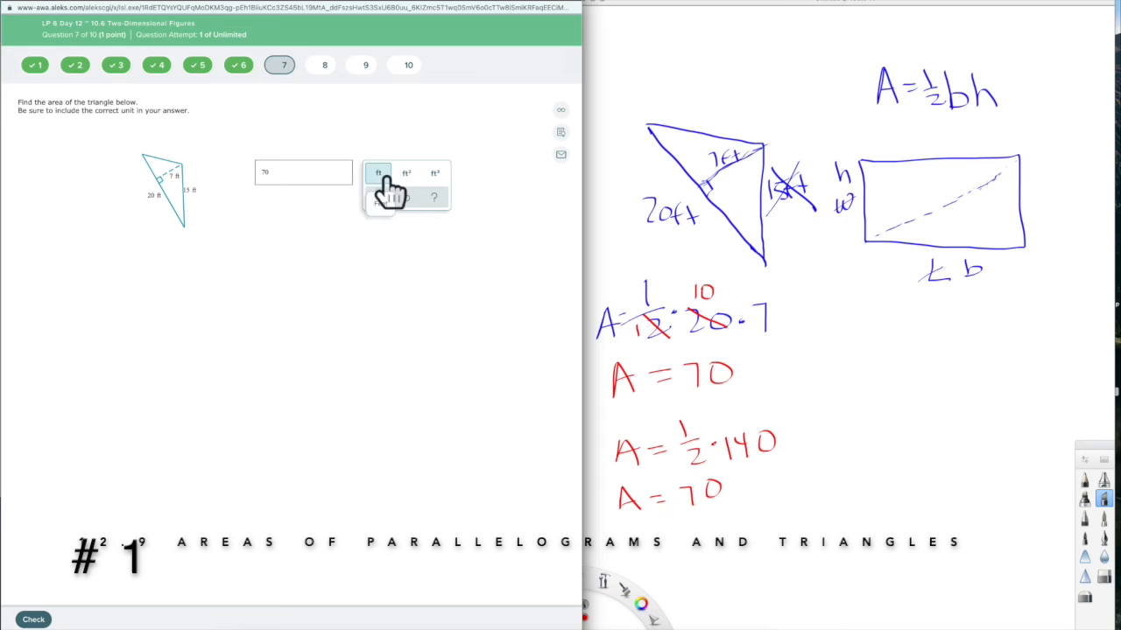
{"action": "left_click", "coordinate": [406, 173]}
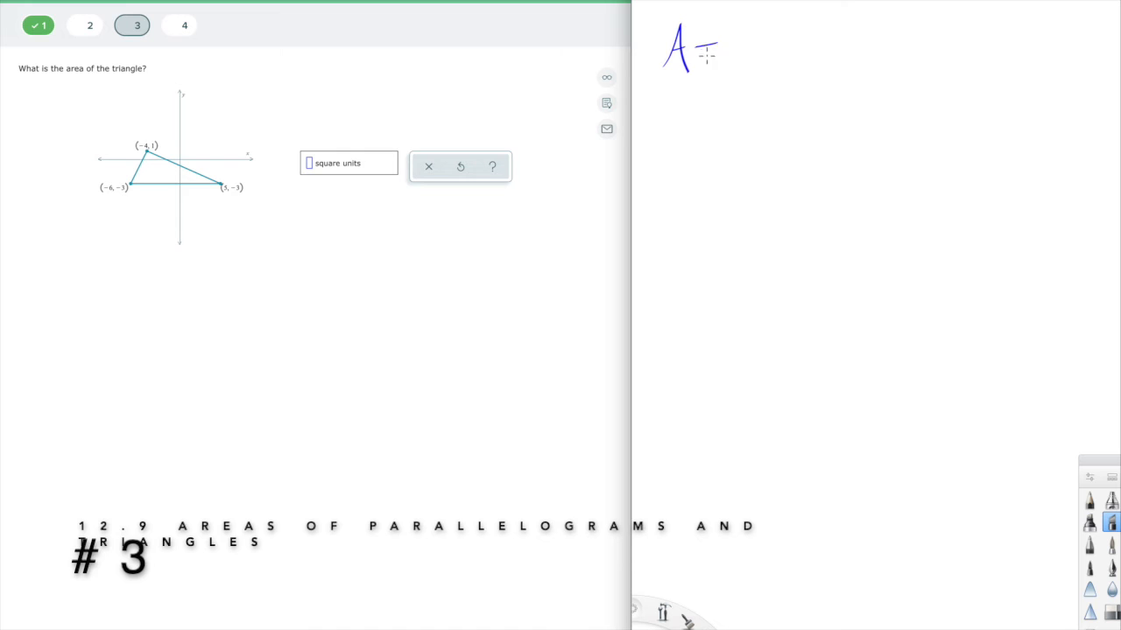
Step: Write A = ½b·h with the base 11 beneath b in the notes
{"action": "left_click_drag", "start_coordinate": [709, 56], "coordinate": [805, 56]}
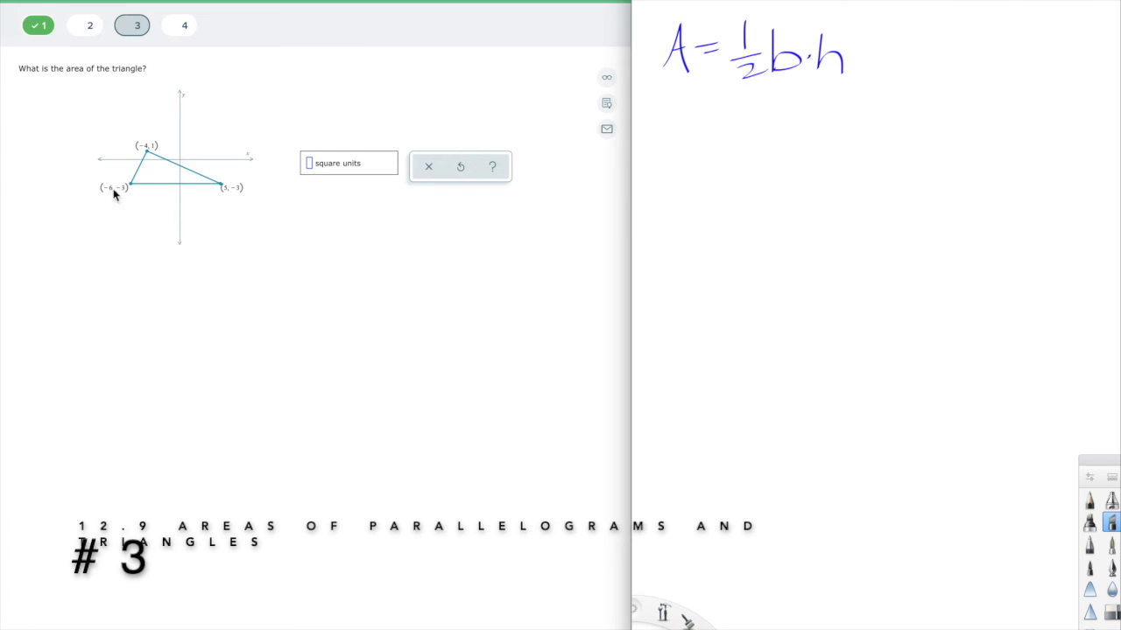
{"action": "mouse_move", "coordinate": [158, 182]}
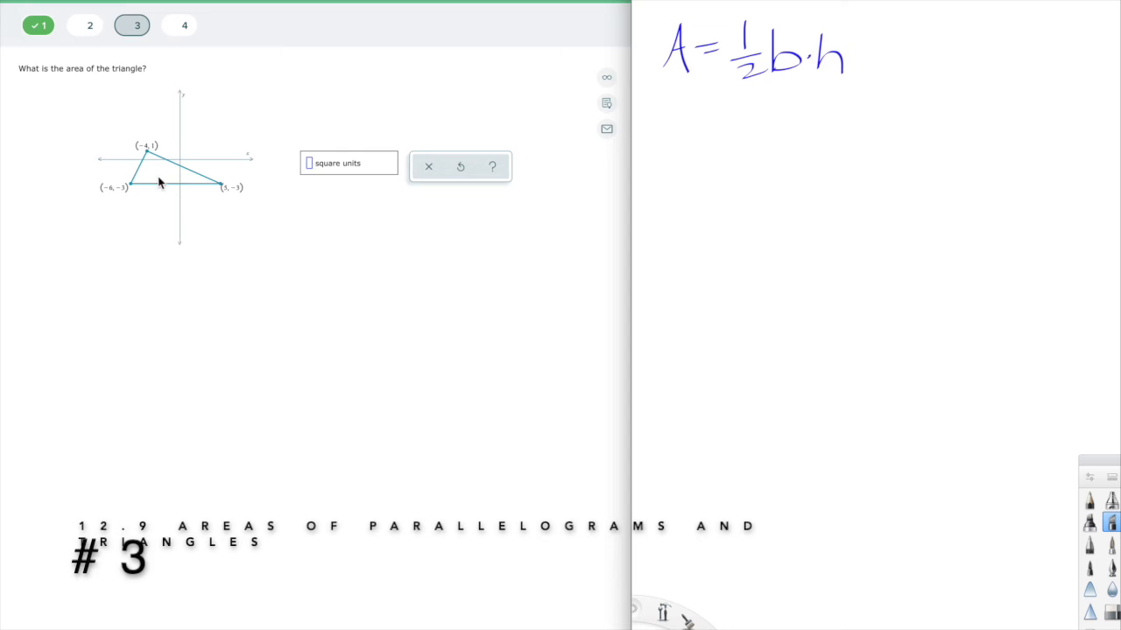
{"action": "mouse_move", "coordinate": [578, 170]}
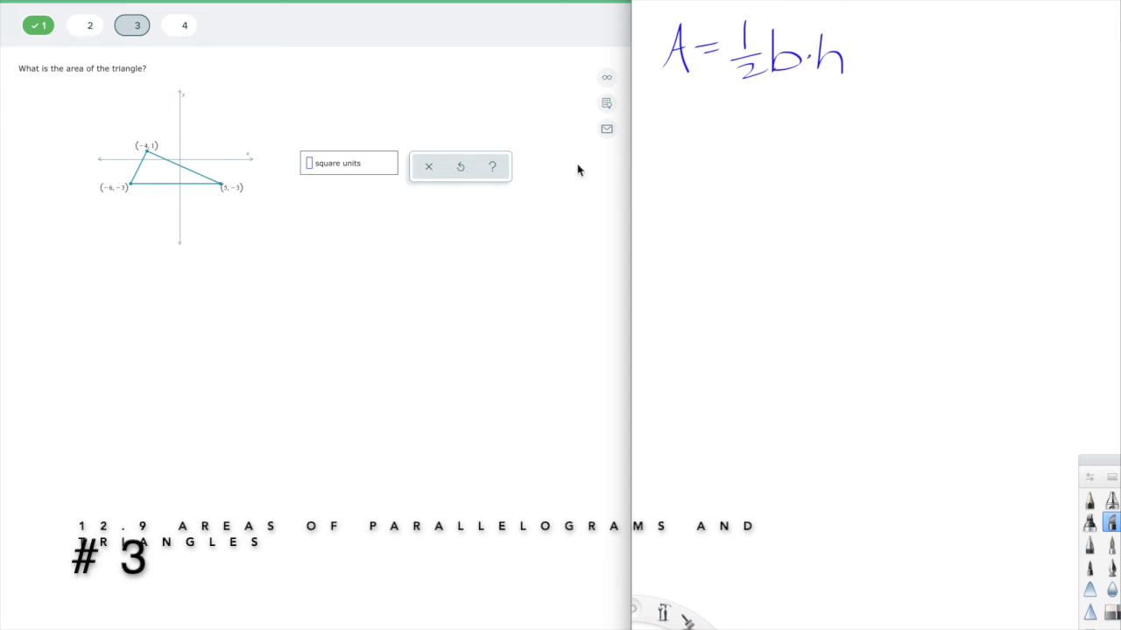
{"action": "mouse_move", "coordinate": [193, 190]}
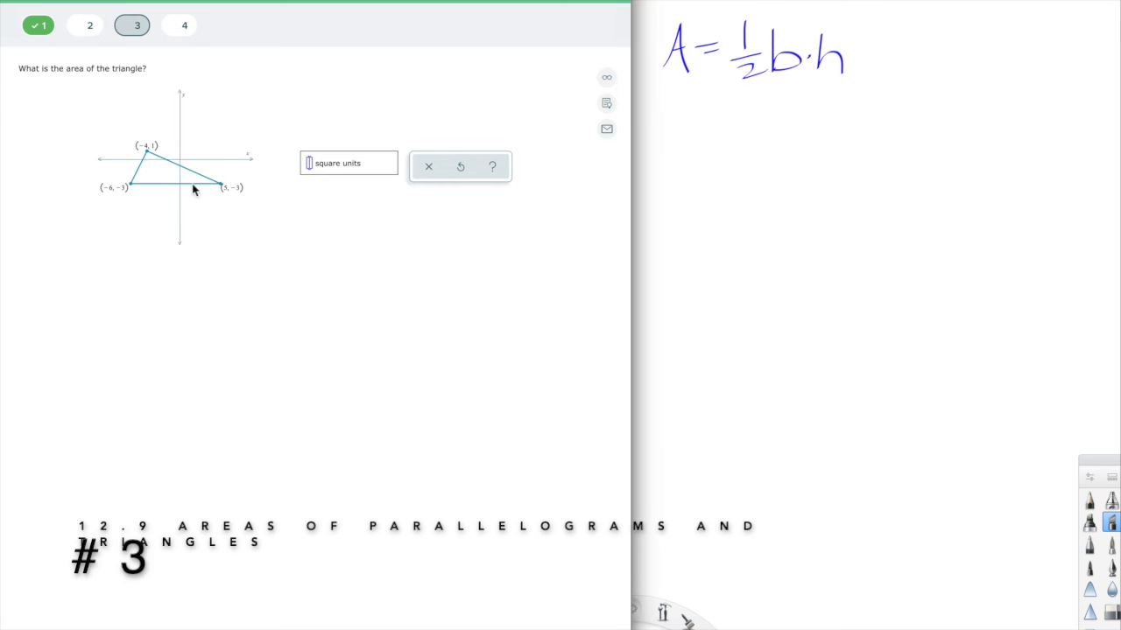
{"action": "mouse_move", "coordinate": [215, 191]}
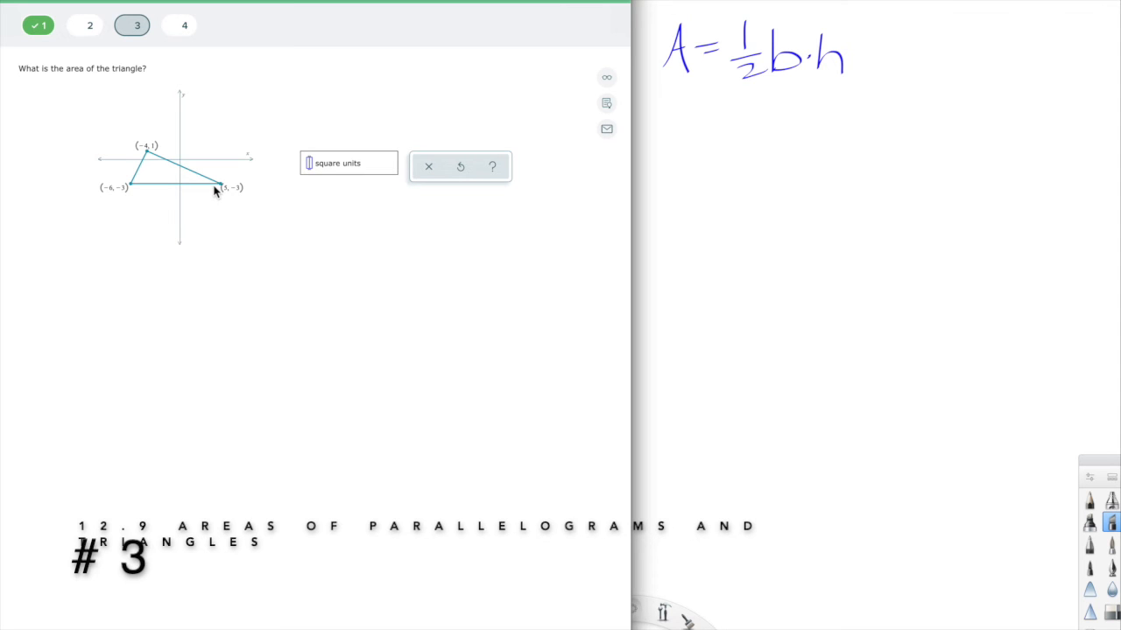
{"action": "mouse_move", "coordinate": [249, 210]}
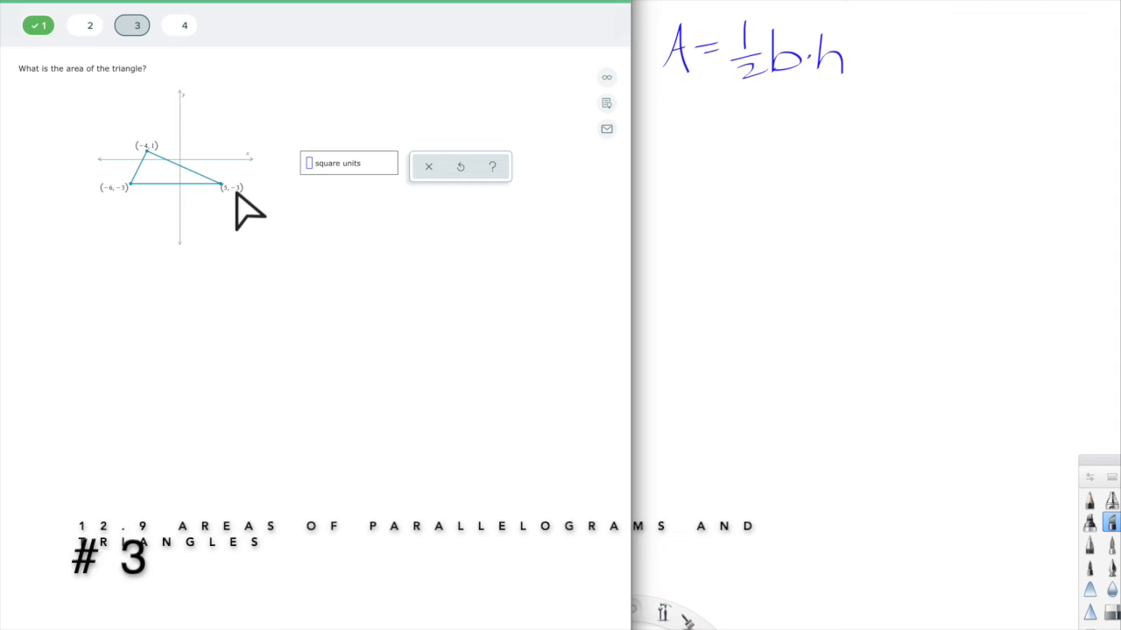
{"action": "mouse_move", "coordinate": [224, 214]}
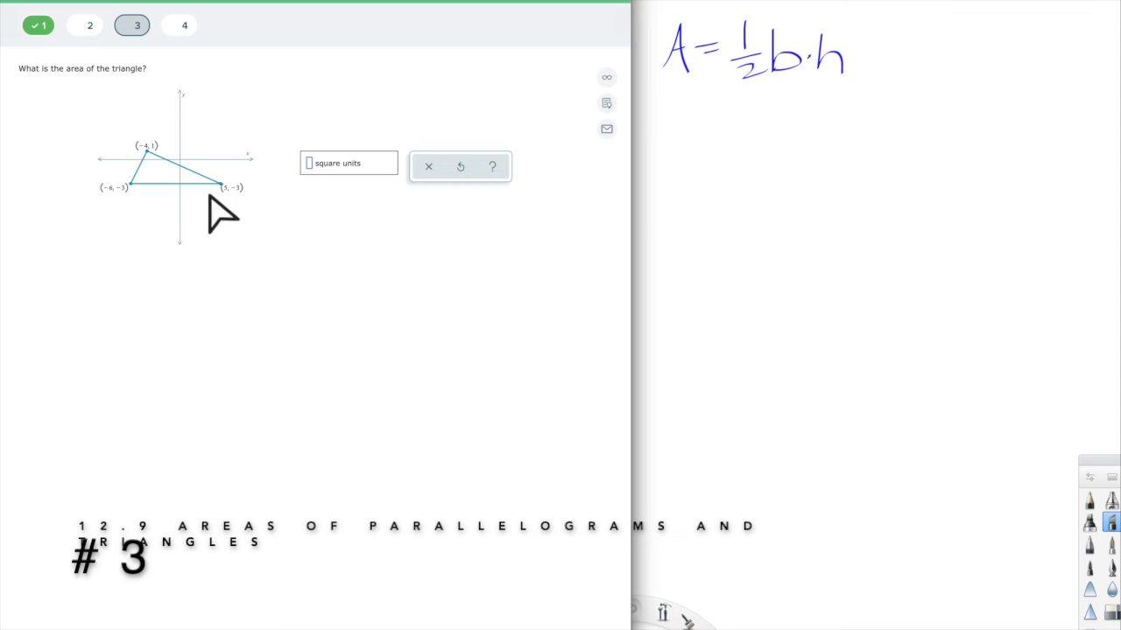
{"action": "mouse_move", "coordinate": [119, 206]}
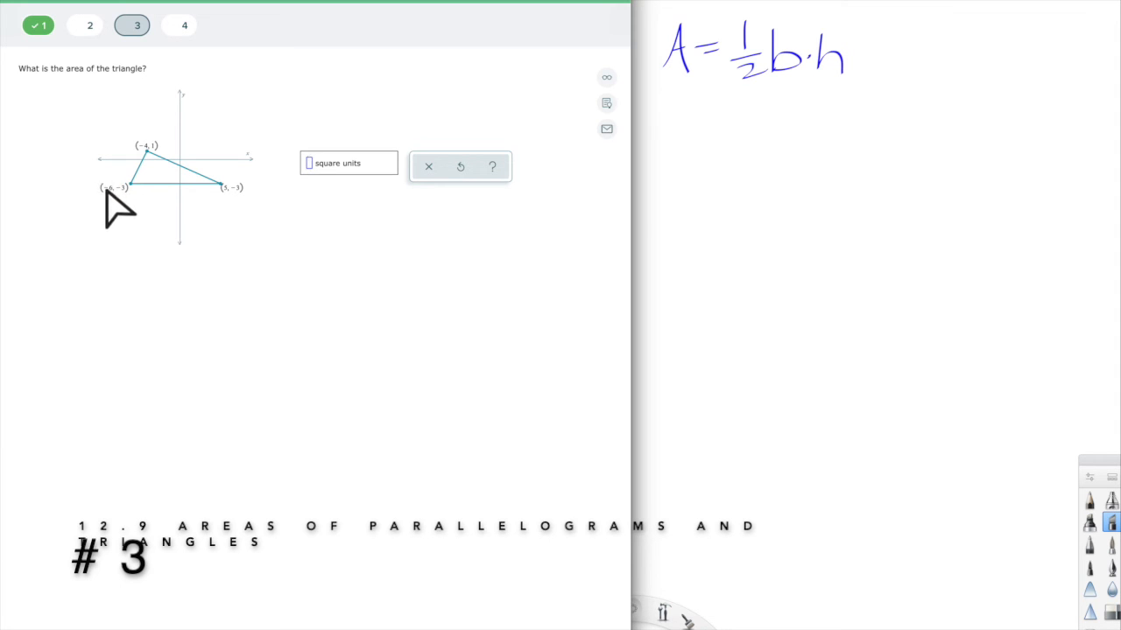
{"action": "mouse_move", "coordinate": [179, 210]}
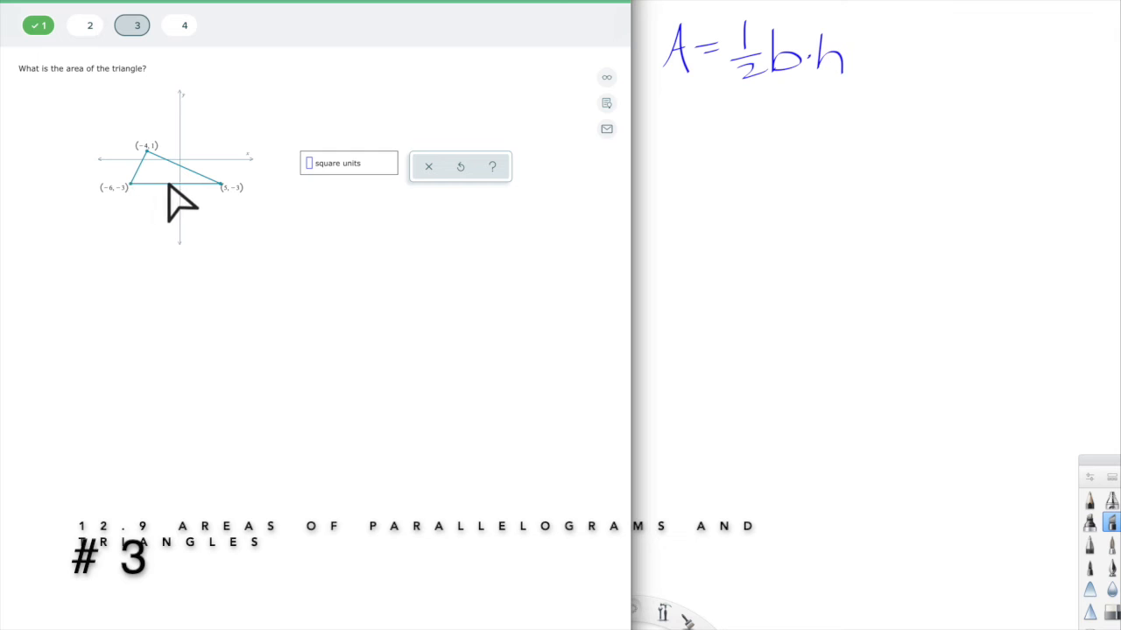
{"action": "mouse_move", "coordinate": [156, 196]}
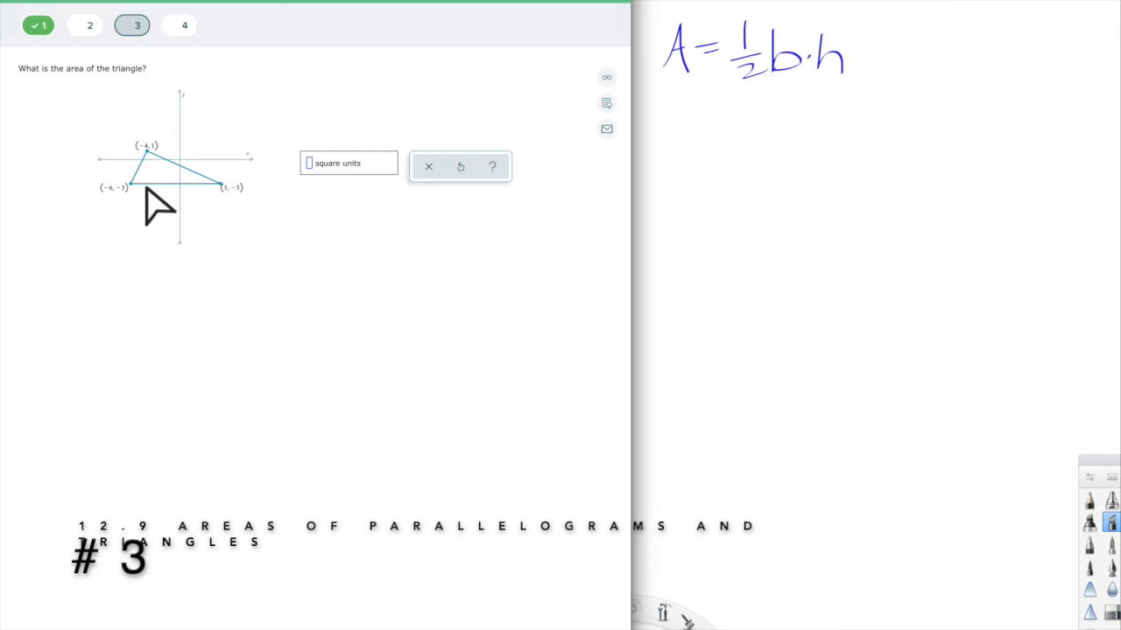
{"action": "mouse_move", "coordinate": [746, 121]}
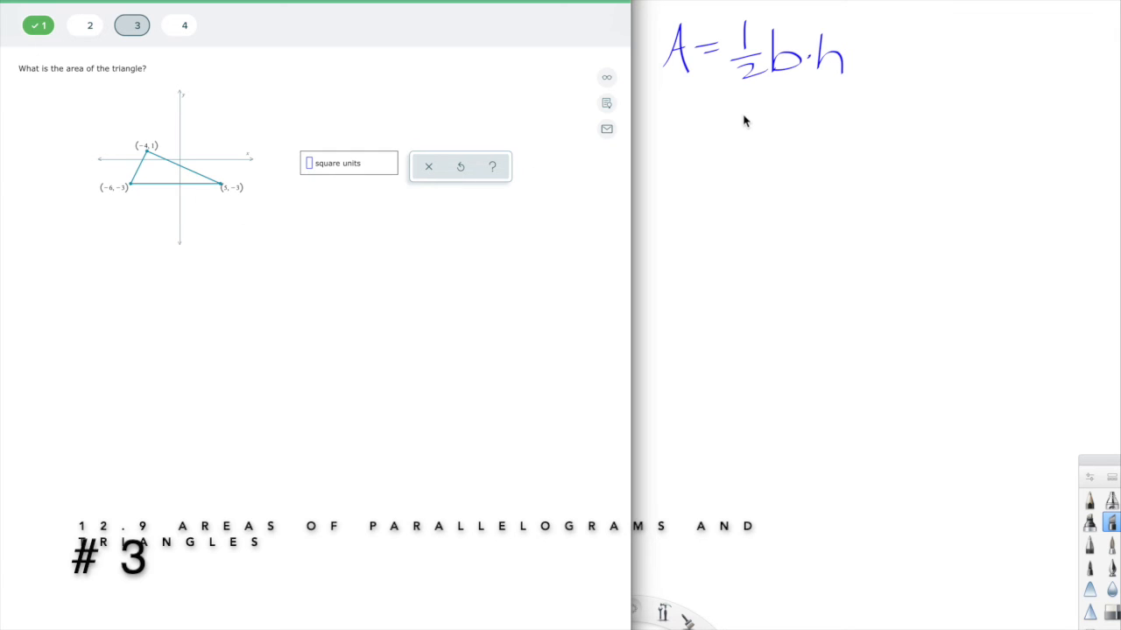
{"action": "left_click_drag", "start_coordinate": [774, 96], "coordinate": [788, 122]}
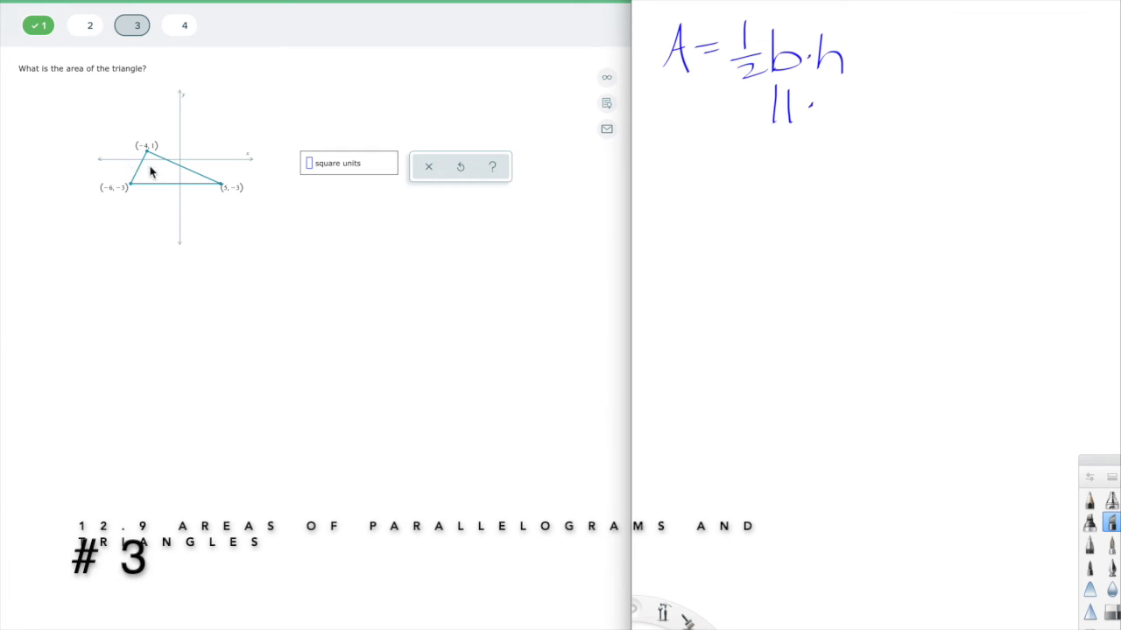
{"action": "mouse_move", "coordinate": [148, 189]}
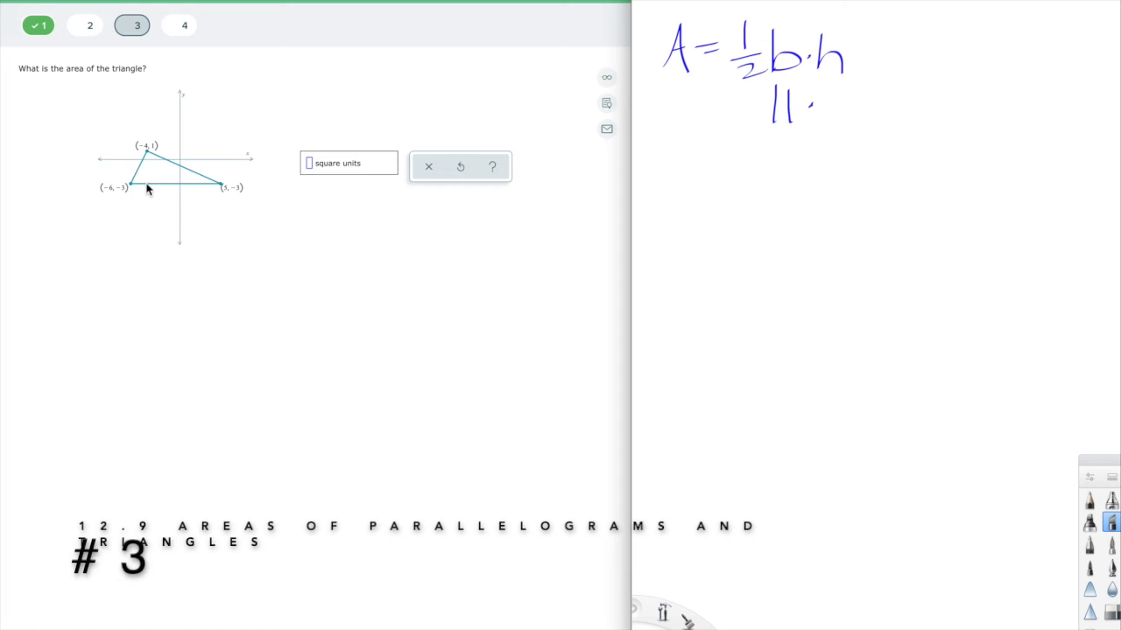
{"action": "mouse_move", "coordinate": [193, 188]}
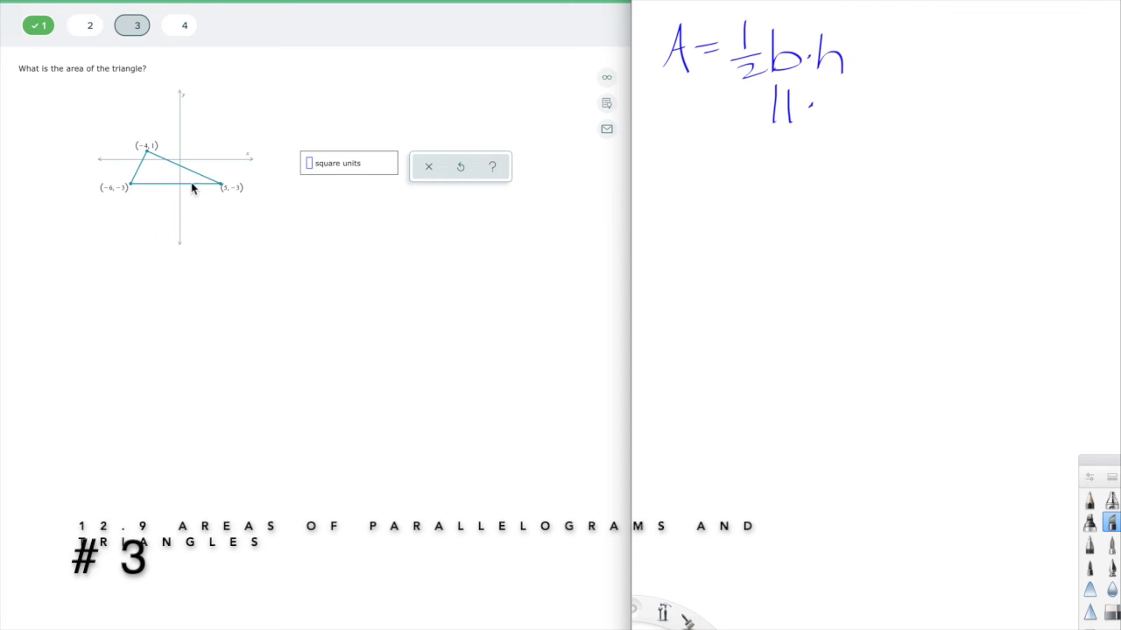
{"action": "mouse_move", "coordinate": [242, 191]}
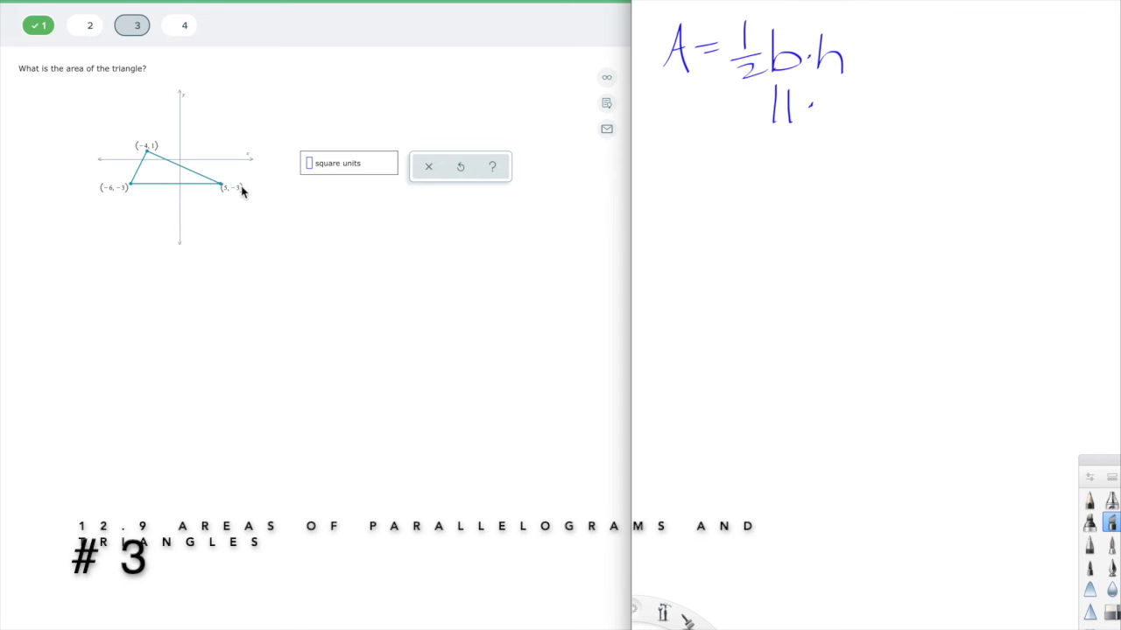
{"action": "mouse_move", "coordinate": [150, 189]}
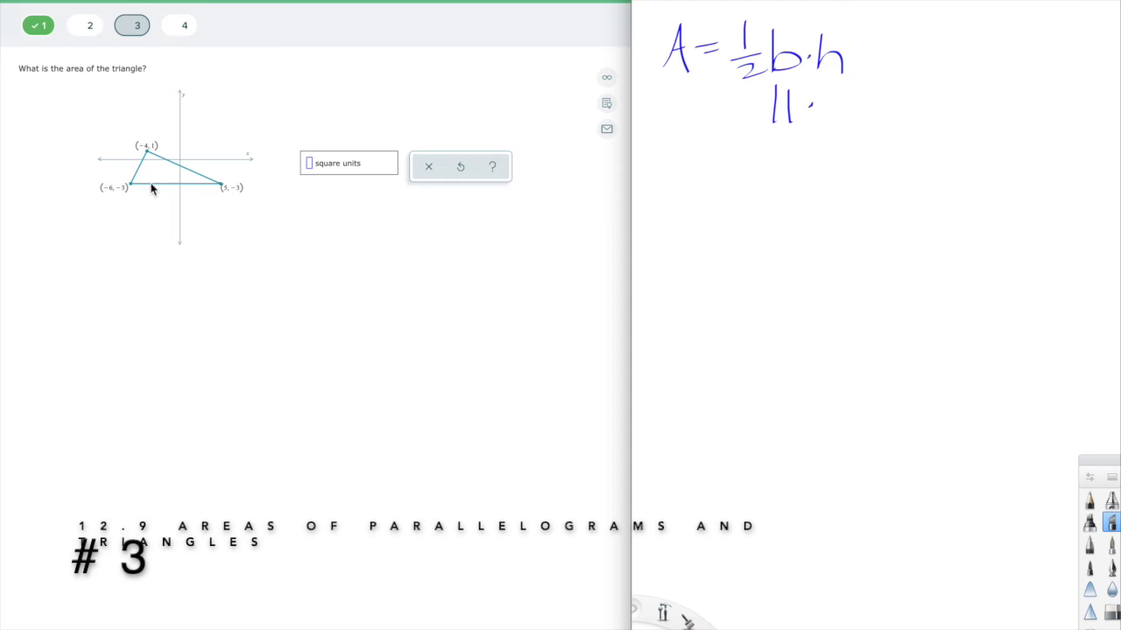
{"action": "mouse_move", "coordinate": [147, 161]}
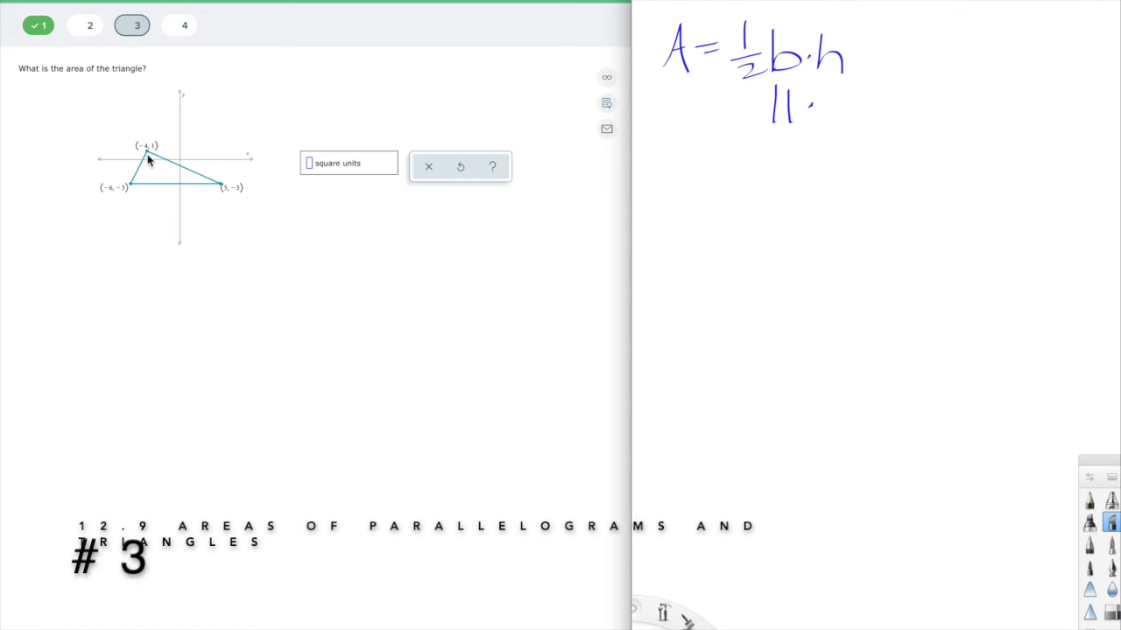
{"action": "mouse_move", "coordinate": [147, 185]}
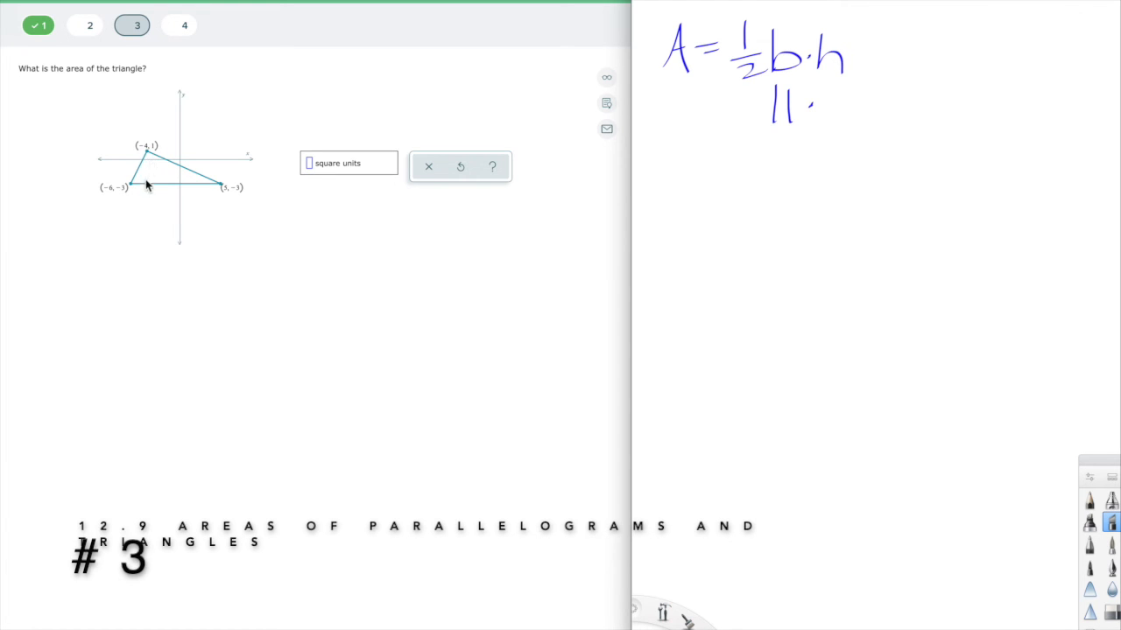
{"action": "mouse_move", "coordinate": [144, 191]}
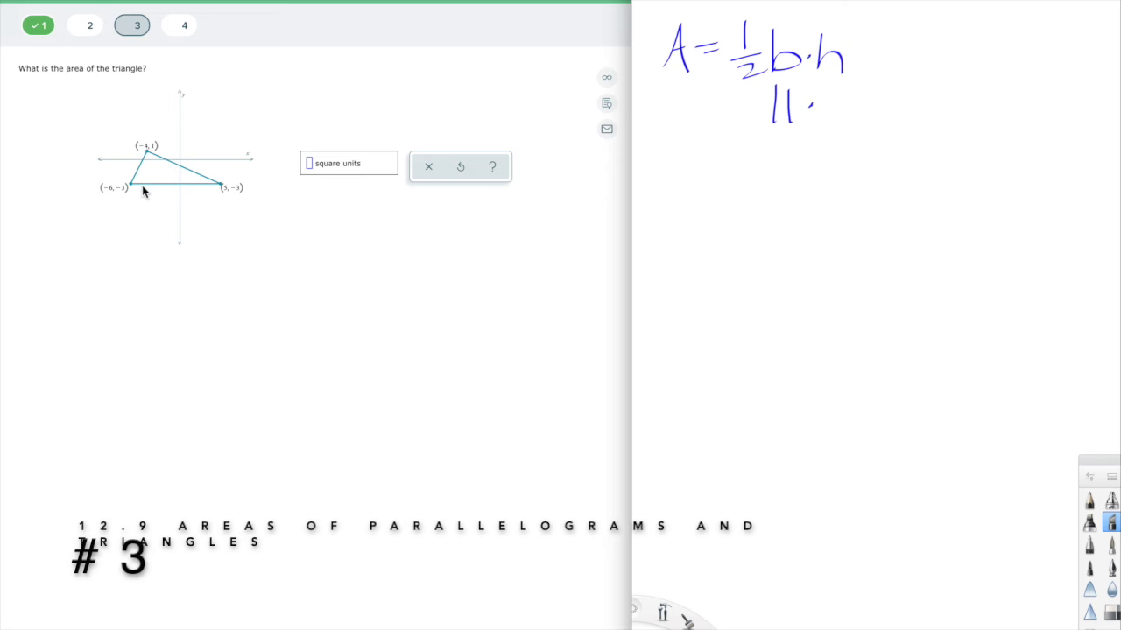
{"action": "mouse_move", "coordinate": [154, 189]}
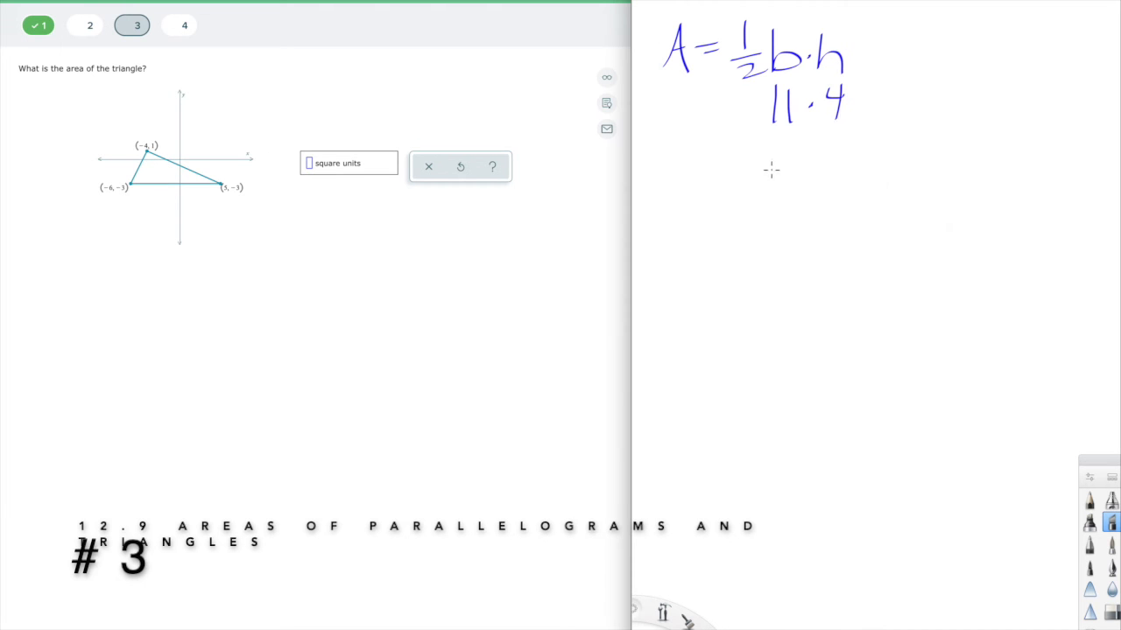
{"action": "mouse_move", "coordinate": [149, 156]}
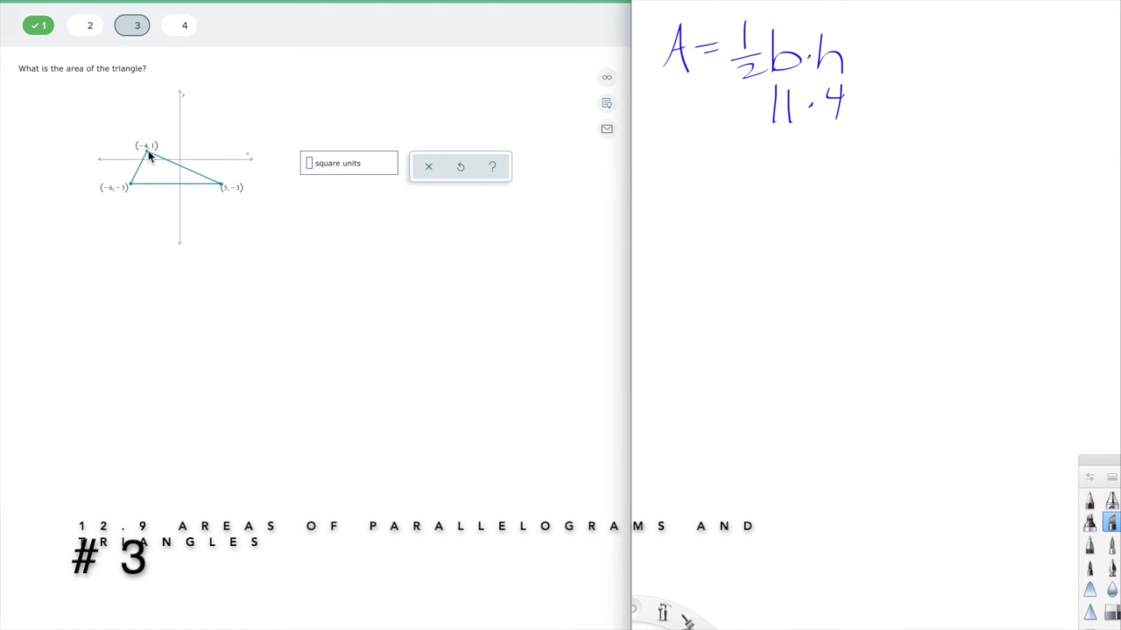
{"action": "mouse_move", "coordinate": [147, 187]}
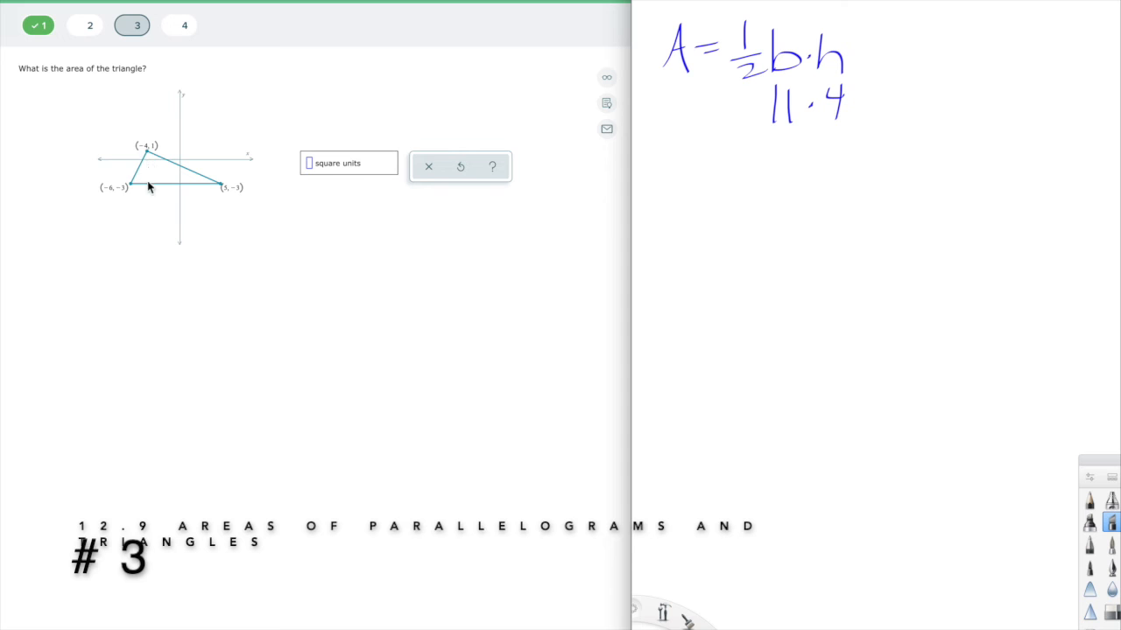
{"action": "mouse_move", "coordinate": [149, 161]}
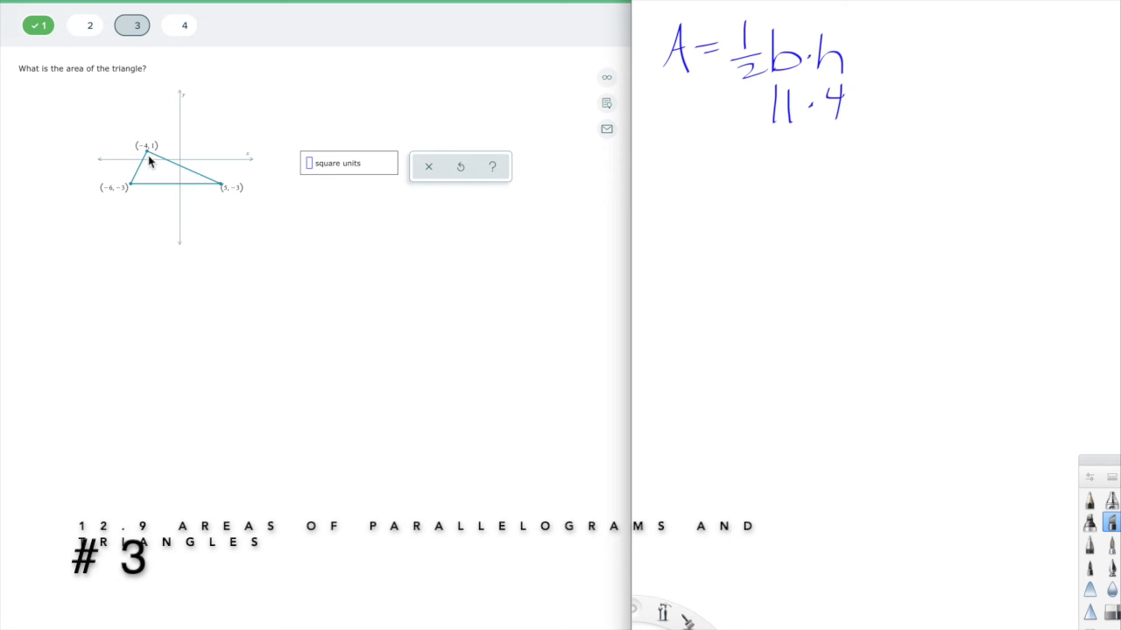
{"action": "mouse_move", "coordinate": [147, 175]}
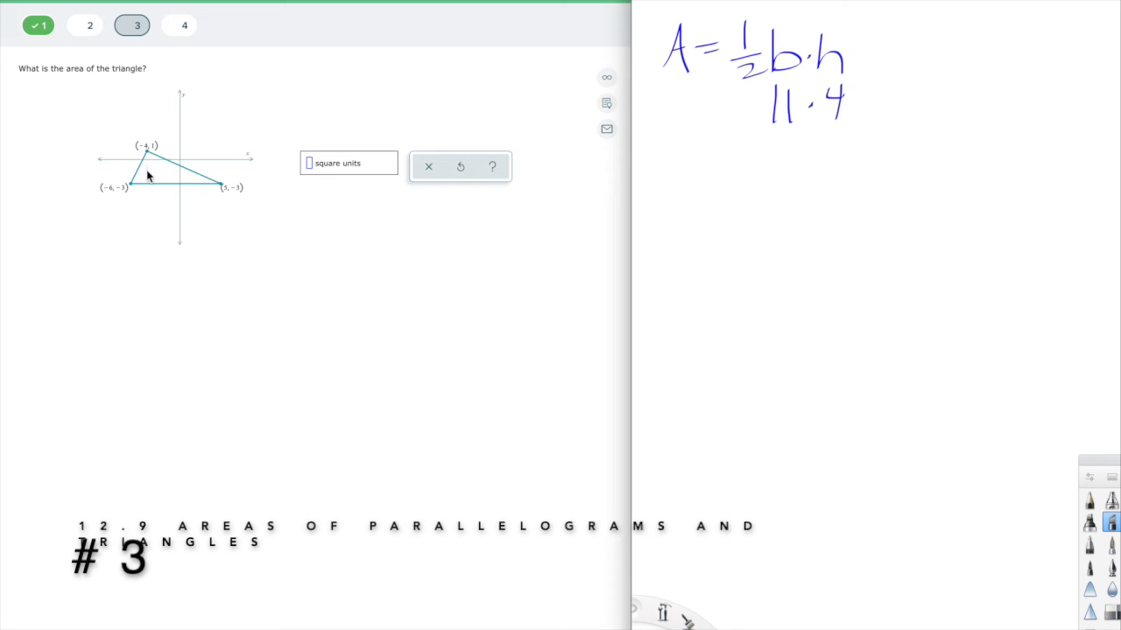
{"action": "mouse_move", "coordinate": [147, 189]}
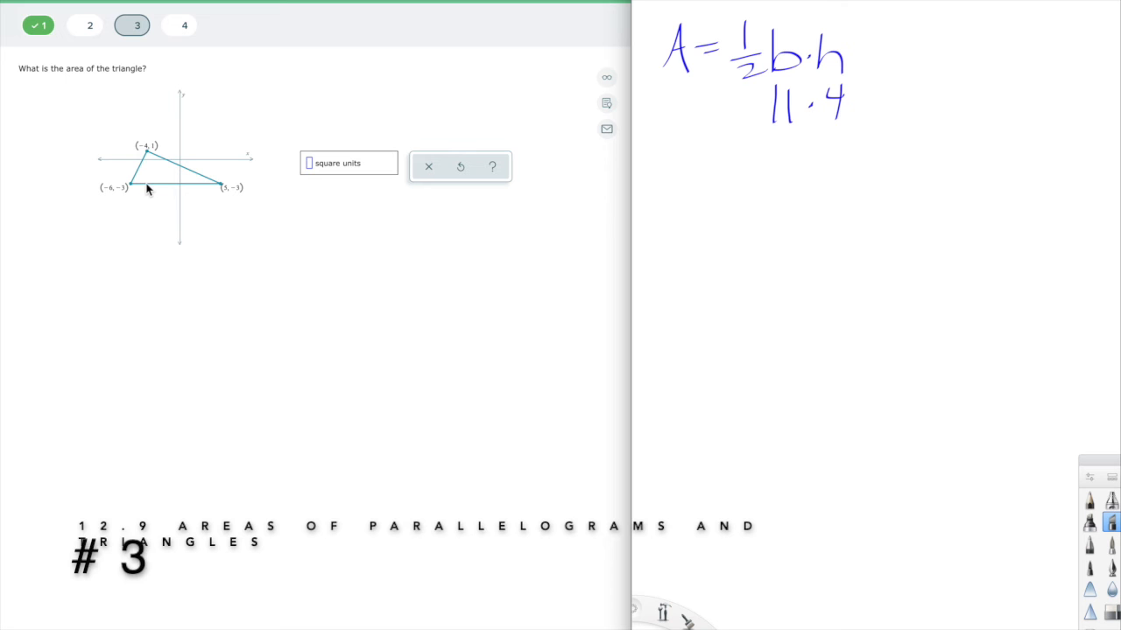
{"action": "mouse_move", "coordinate": [123, 194]}
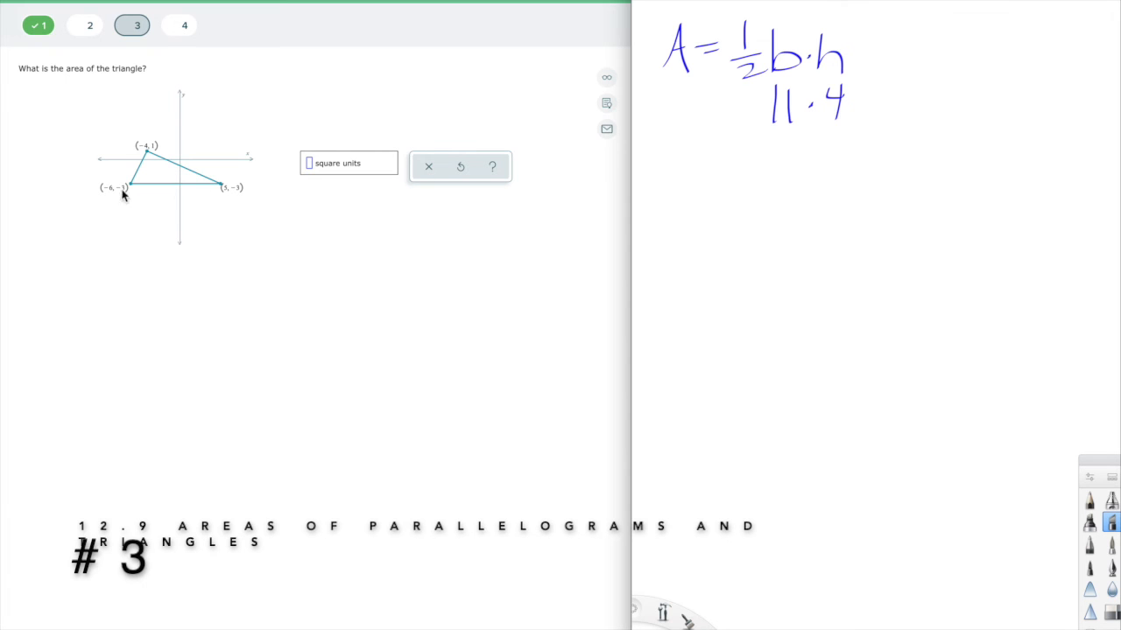
{"action": "mouse_move", "coordinate": [128, 233]}
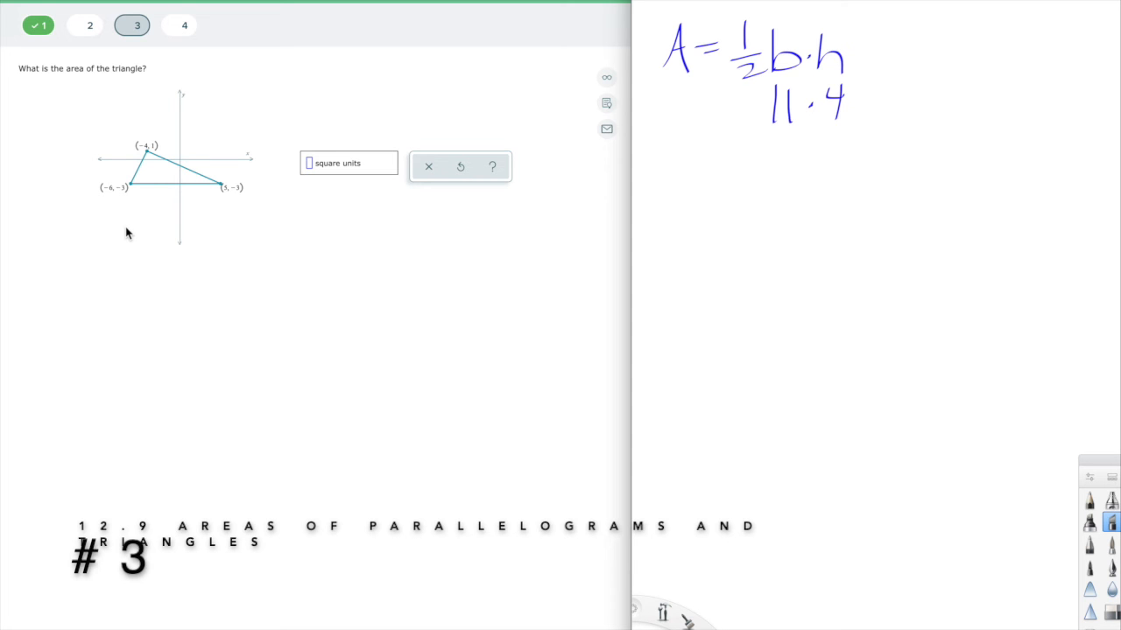
{"action": "mouse_move", "coordinate": [182, 184]}
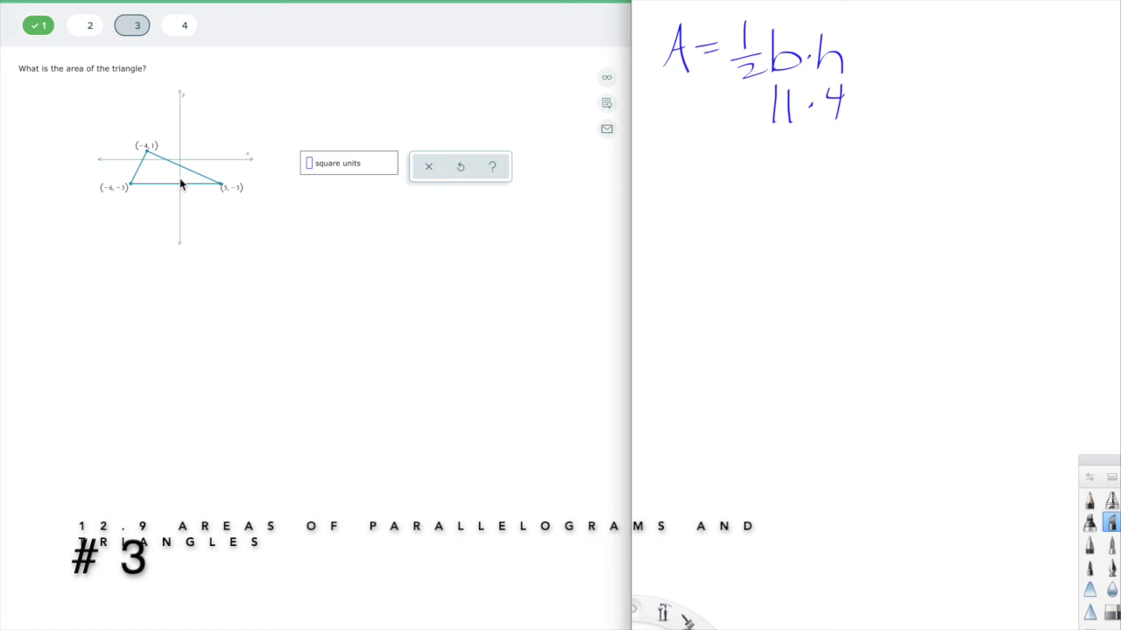
{"action": "mouse_move", "coordinate": [726, 121]}
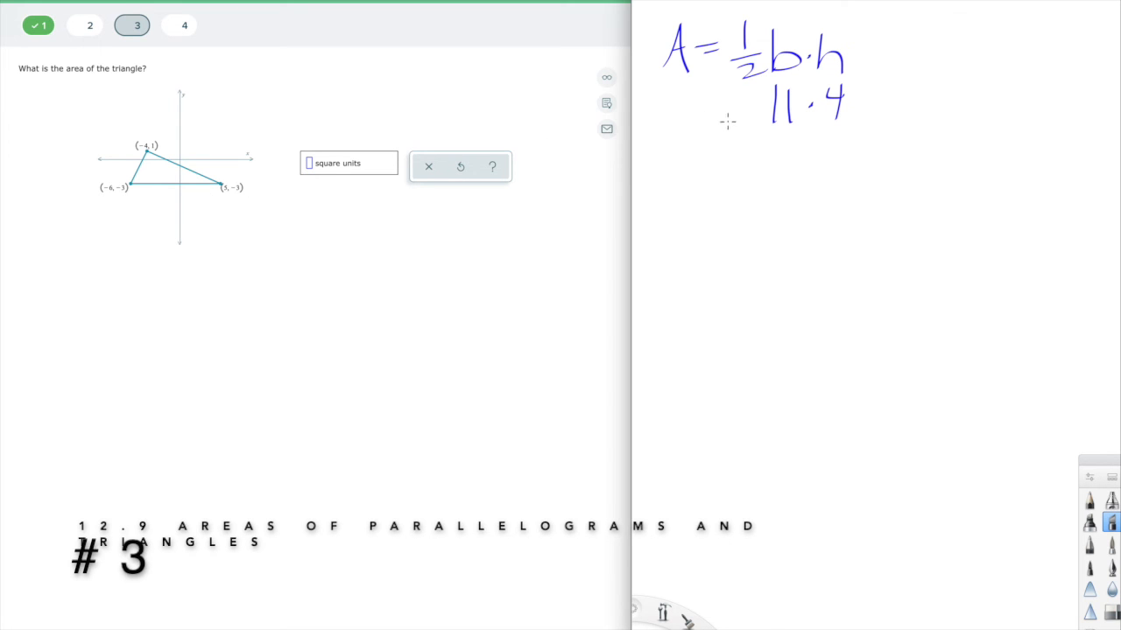
Step: Work out ½·11·4 = 22 by hand and enter 22 as the area
{"action": "left_click_drag", "start_coordinate": [762, 96], "coordinate": [727, 114]}
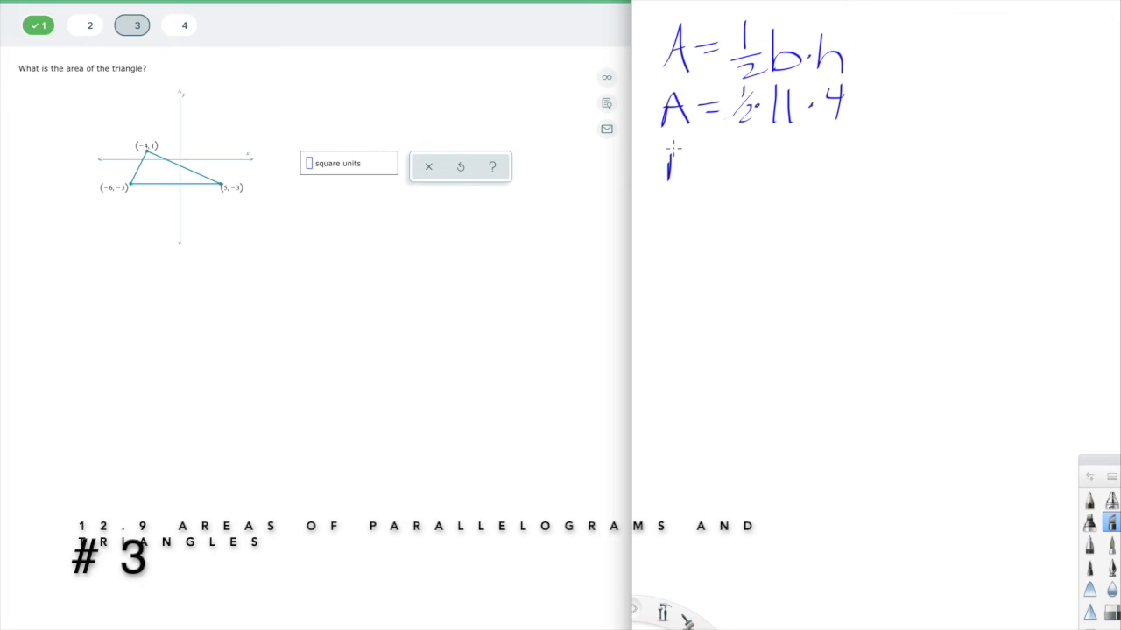
{"action": "left_click_drag", "start_coordinate": [668, 144], "coordinate": [714, 161]}
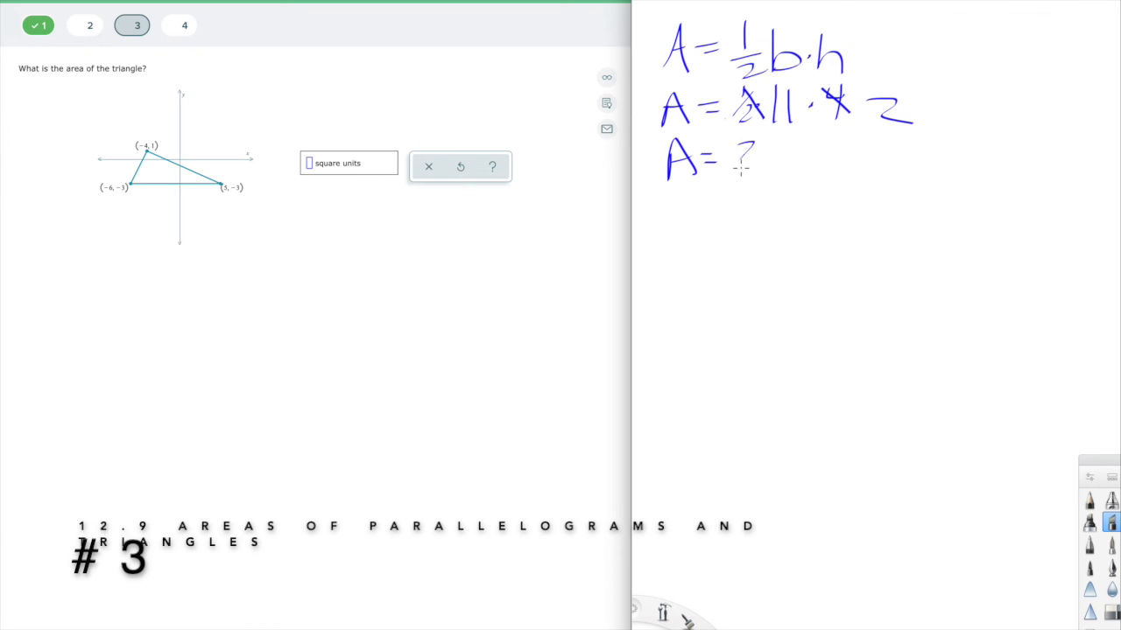
{"action": "left_click_drag", "start_coordinate": [732, 158], "coordinate": [784, 161]}
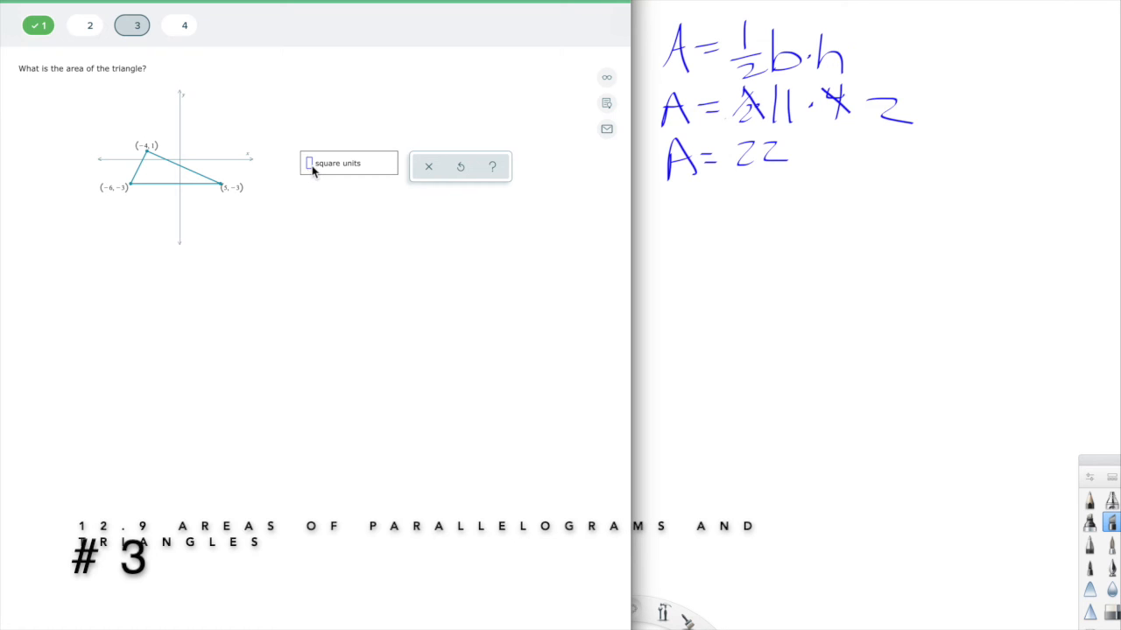
{"action": "type", "text": "22"}
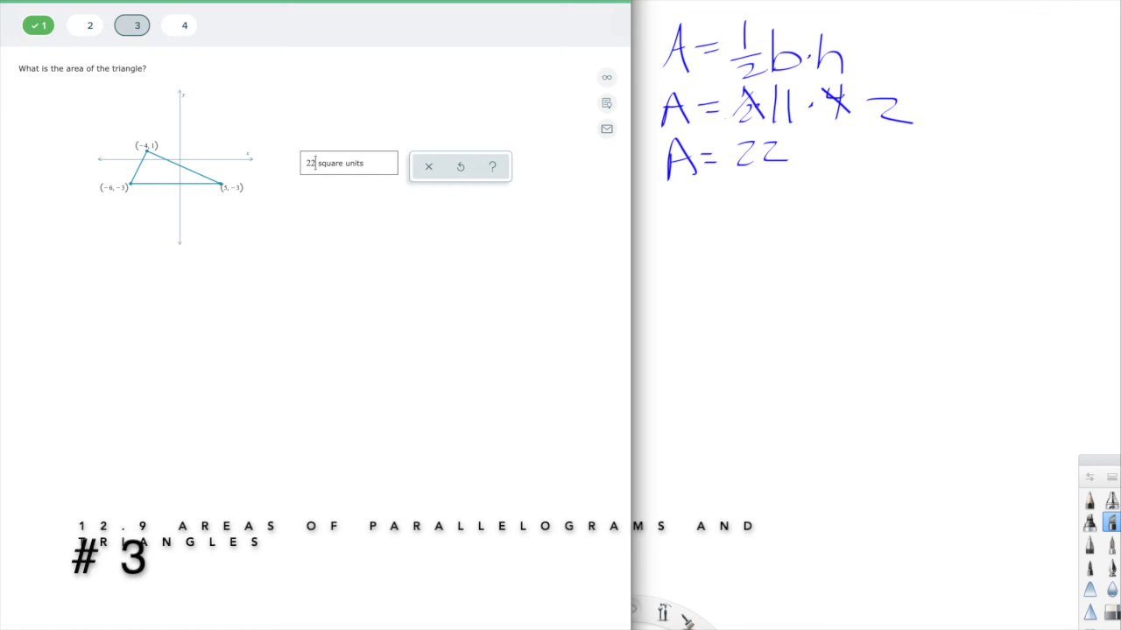
{"action": "mouse_move", "coordinate": [315, 166]}
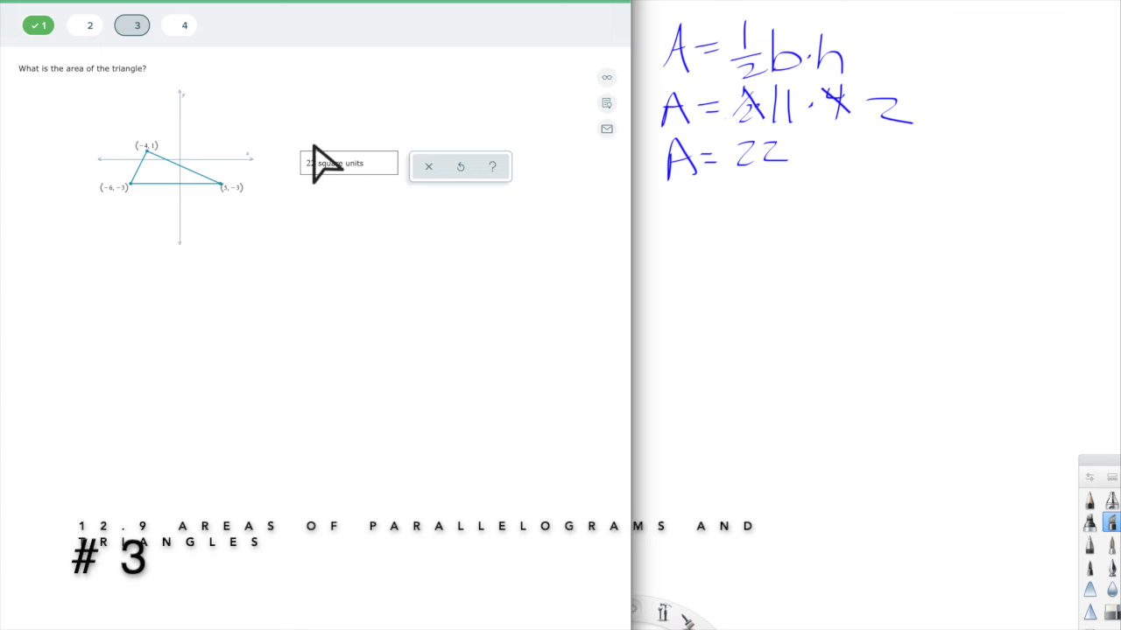
{"action": "mouse_move", "coordinate": [119, 140]}
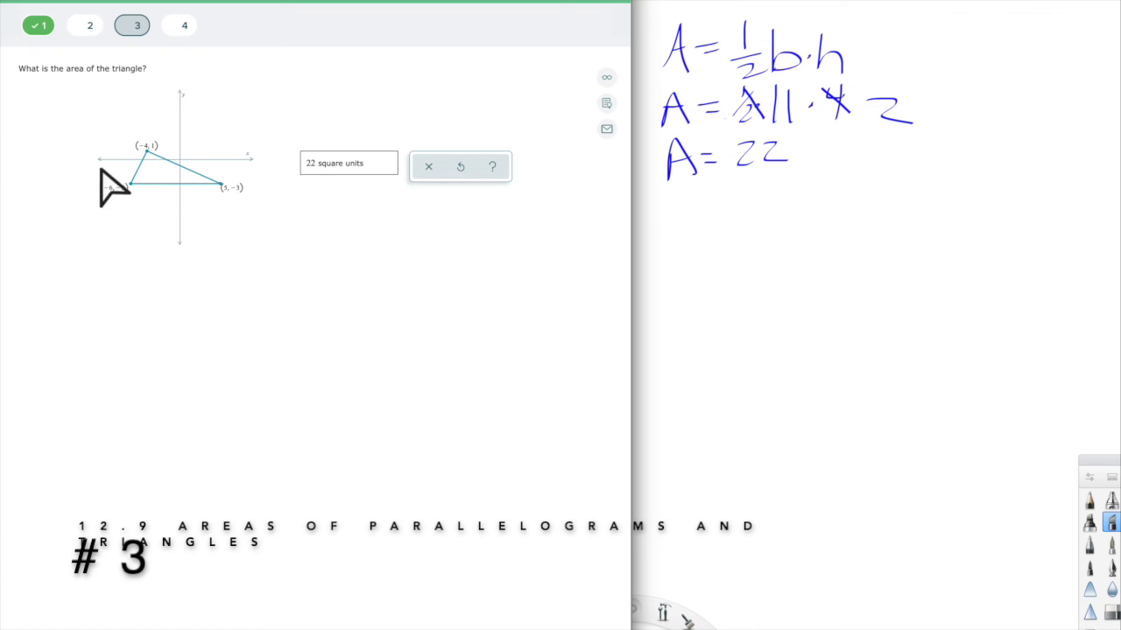
{"action": "mouse_move", "coordinate": [226, 140]}
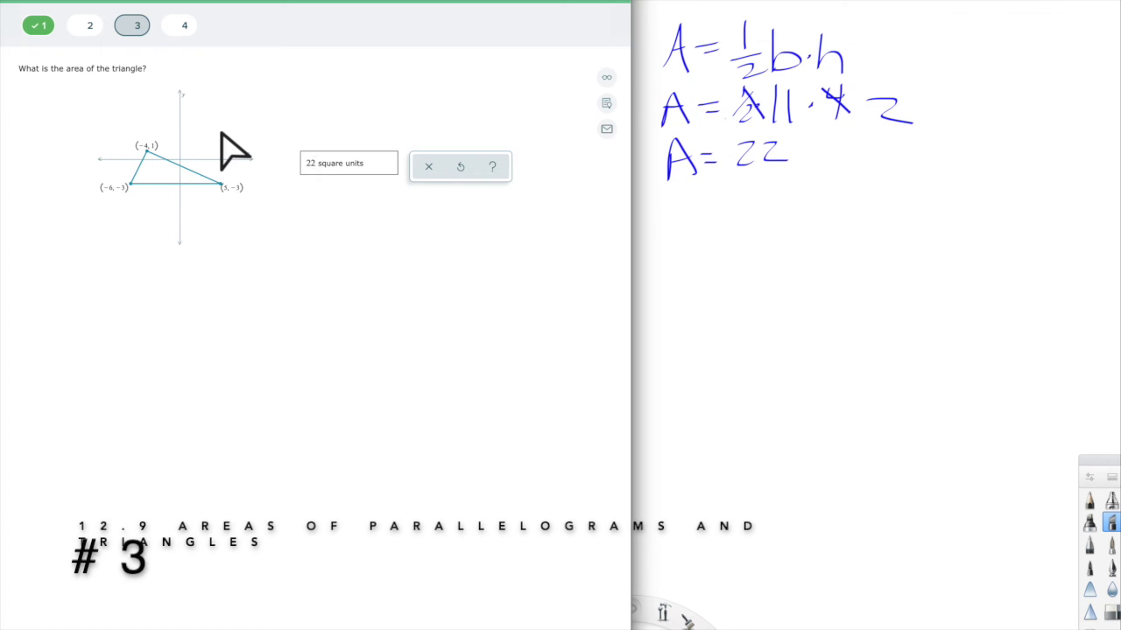
{"action": "mouse_move", "coordinate": [346, 171]}
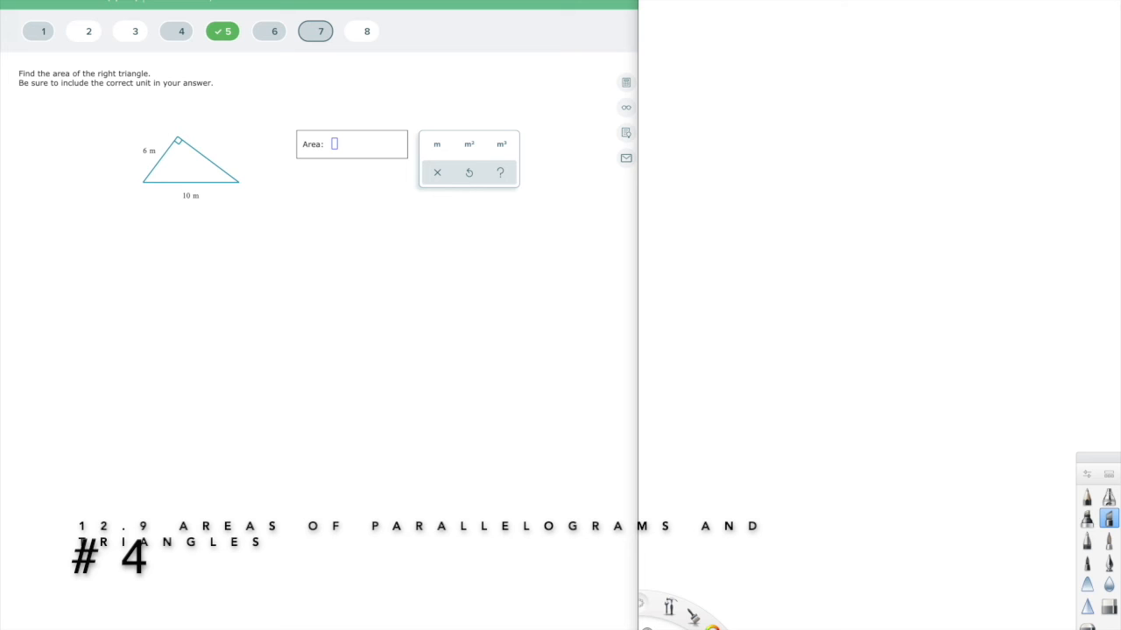
{"action": "mouse_move", "coordinate": [217, 179]}
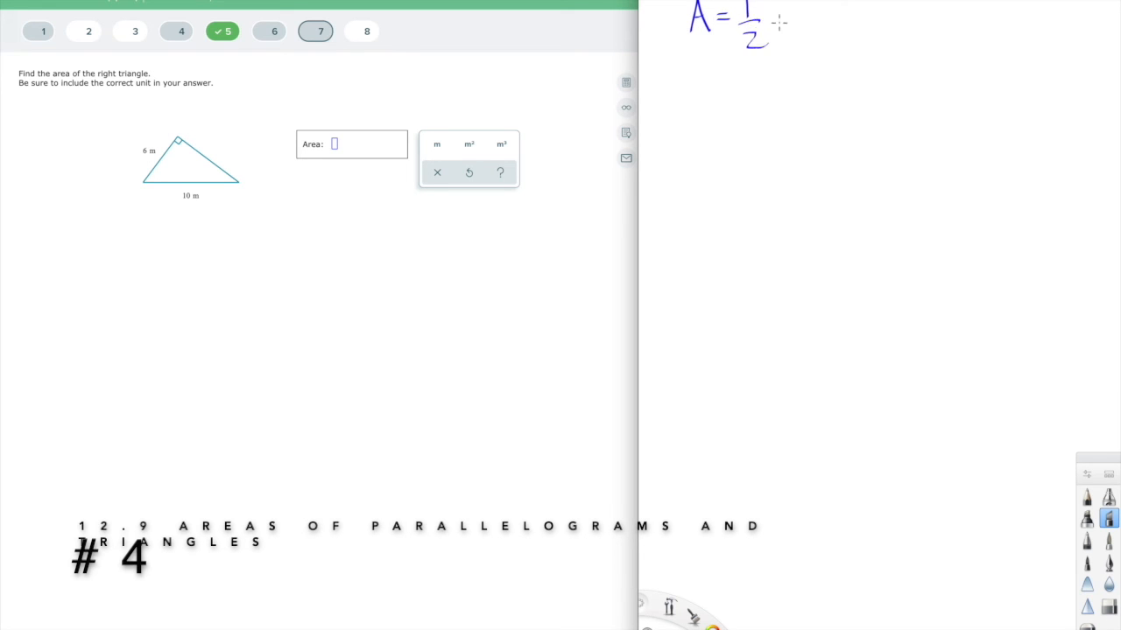
Step: Handwrite A = ½bh, sketch the right triangle labeled 6, 10, h, and mark b as 6
{"action": "left_click_drag", "start_coordinate": [774, 26], "coordinate": [809, 39]}
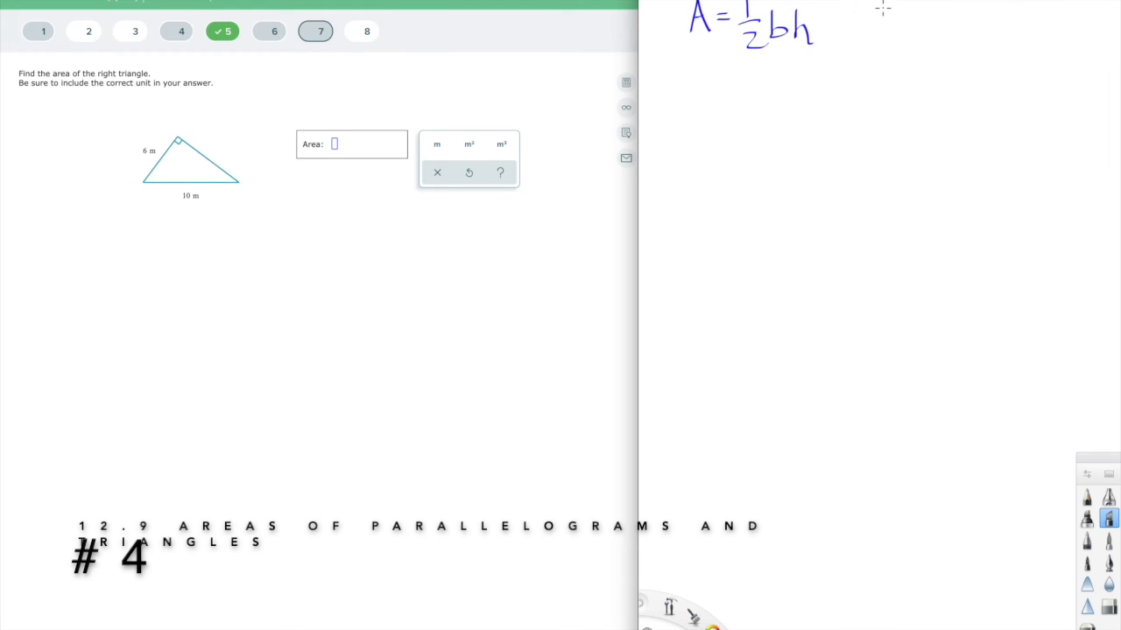
{"action": "left_click_drag", "start_coordinate": [884, 9], "coordinate": [960, 56]}
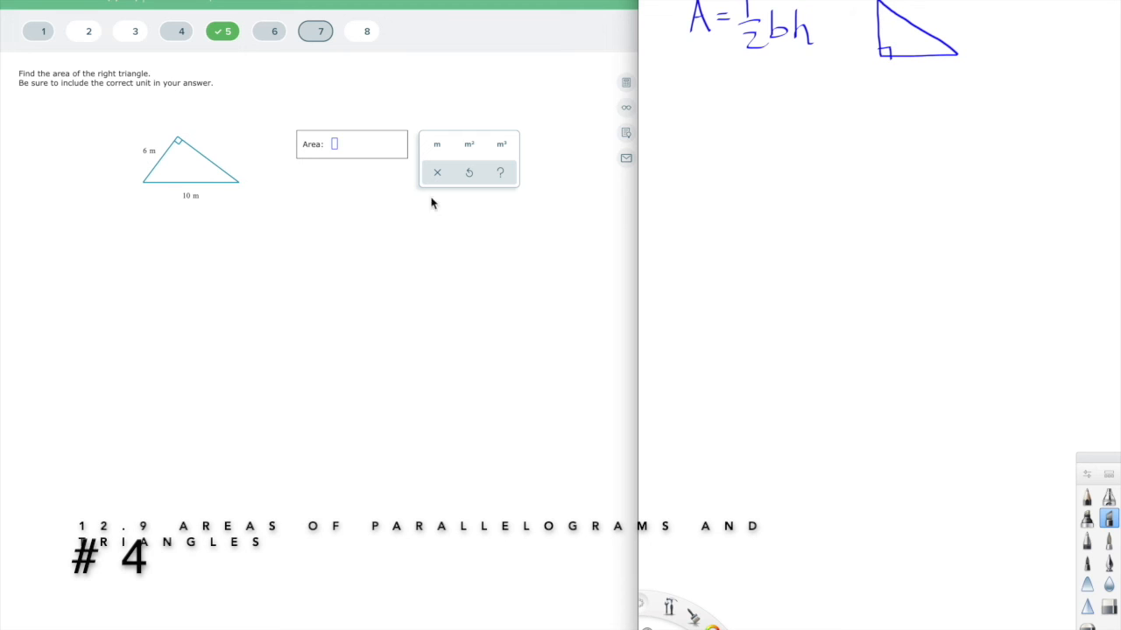
{"action": "mouse_move", "coordinate": [861, 31]}
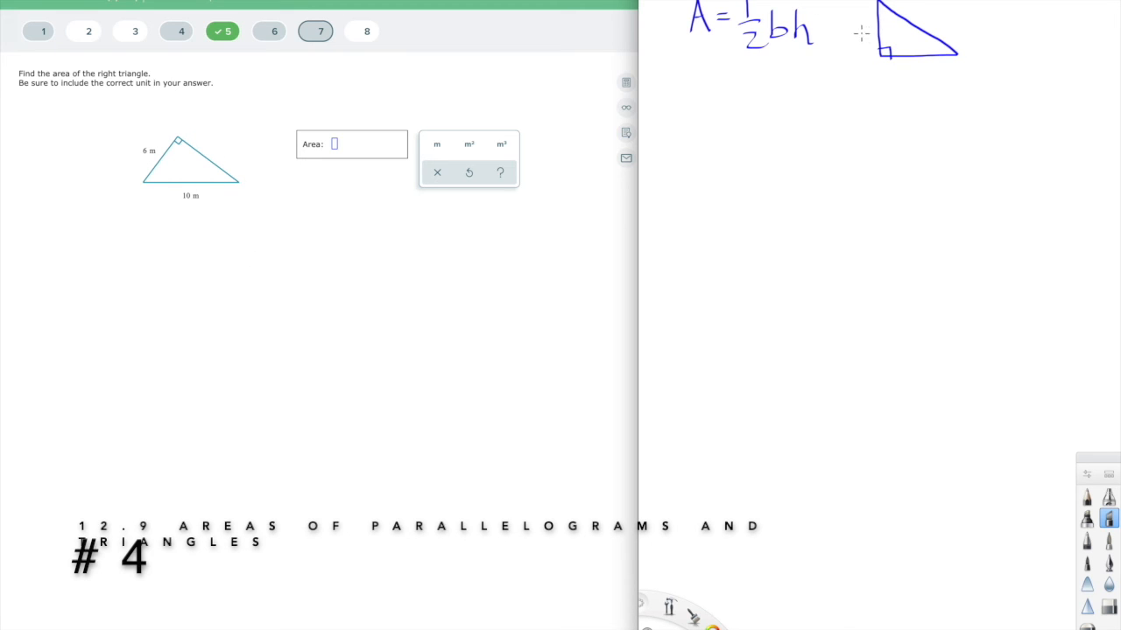
{"action": "left_click_drag", "start_coordinate": [928, 74], "coordinate": [935, 84]}
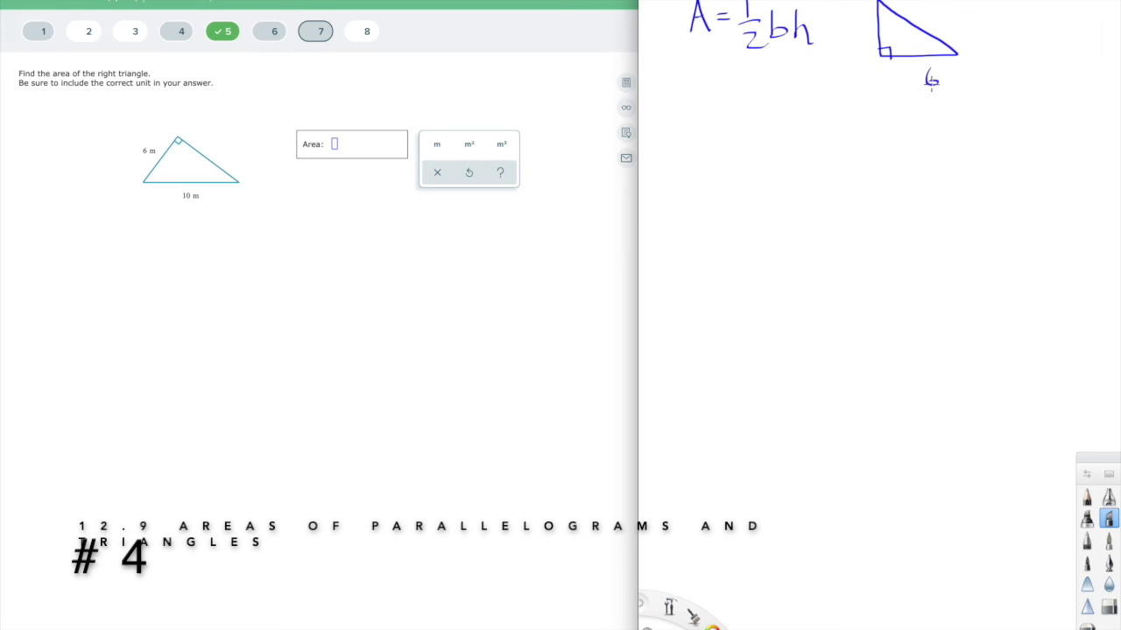
{"action": "mouse_move", "coordinate": [897, 46]}
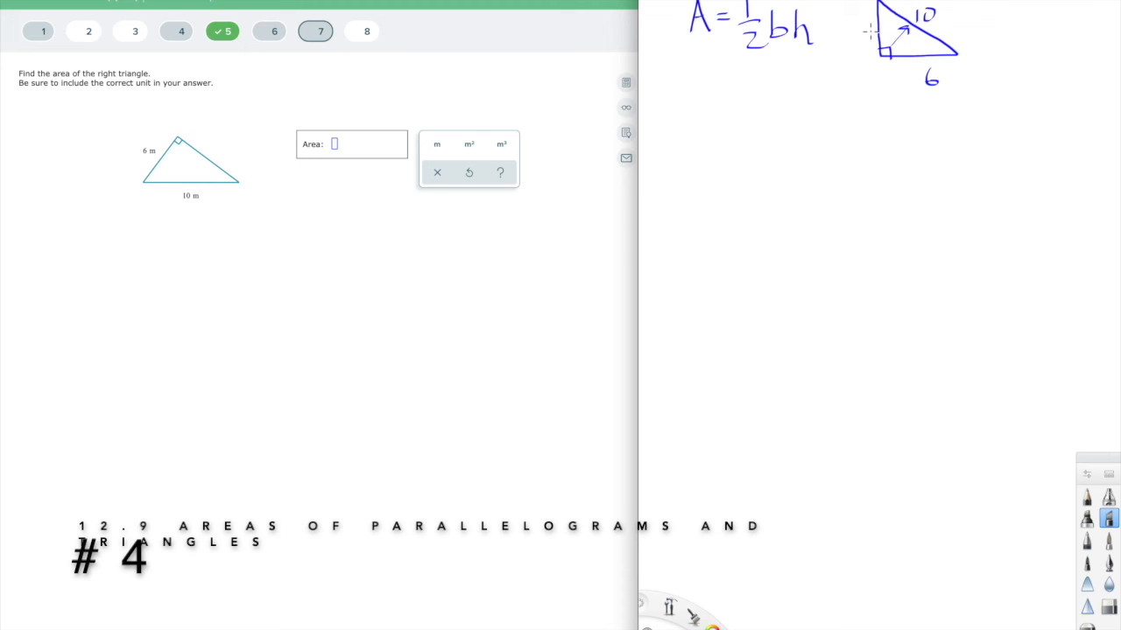
{"action": "left_click_drag", "start_coordinate": [867, 18], "coordinate": [875, 44]}
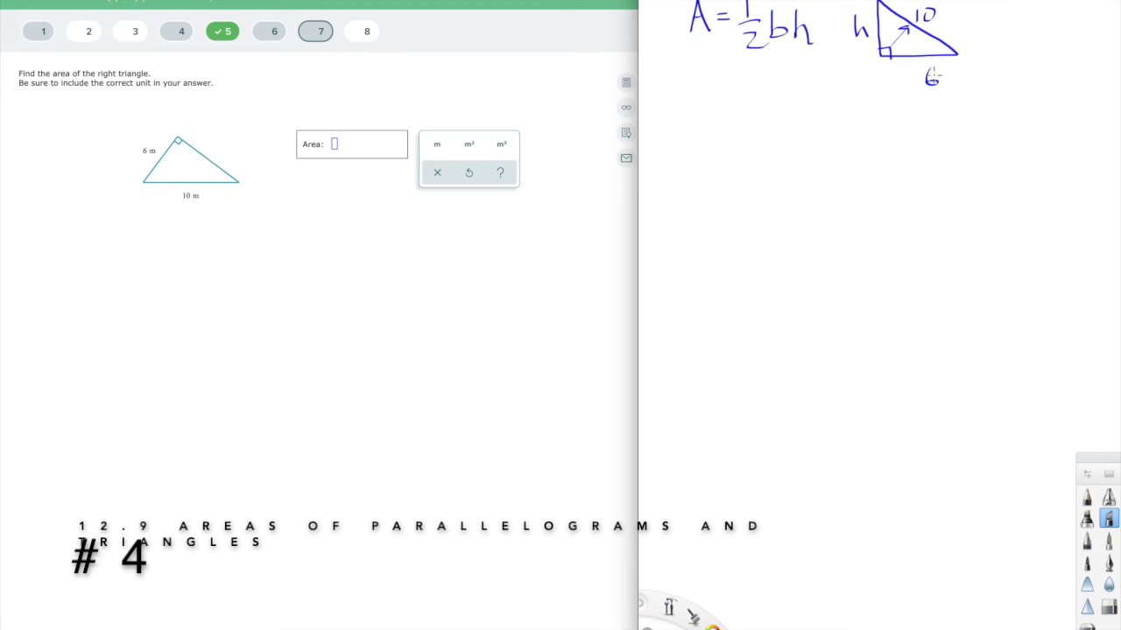
{"action": "left_click_drag", "start_coordinate": [778, 52], "coordinate": [776, 100]}
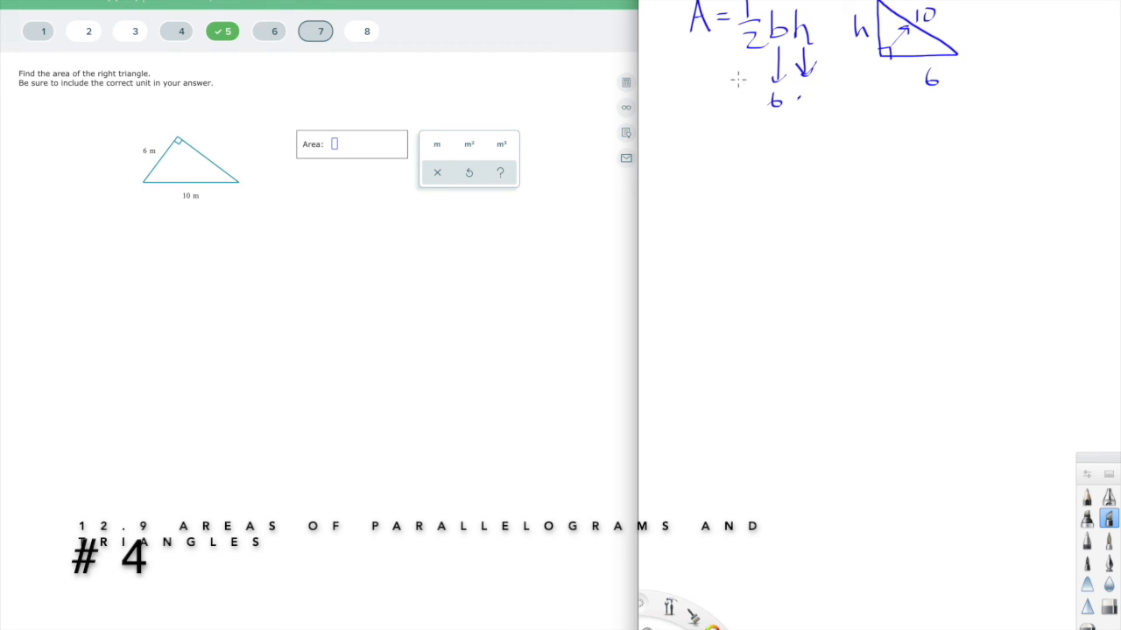
Step: Handwrite h² + 6² = 10², then h² + 36 = 100, subtract 36, giving h² = 64
{"action": "left_click_drag", "start_coordinate": [749, 74], "coordinate": [757, 105]}
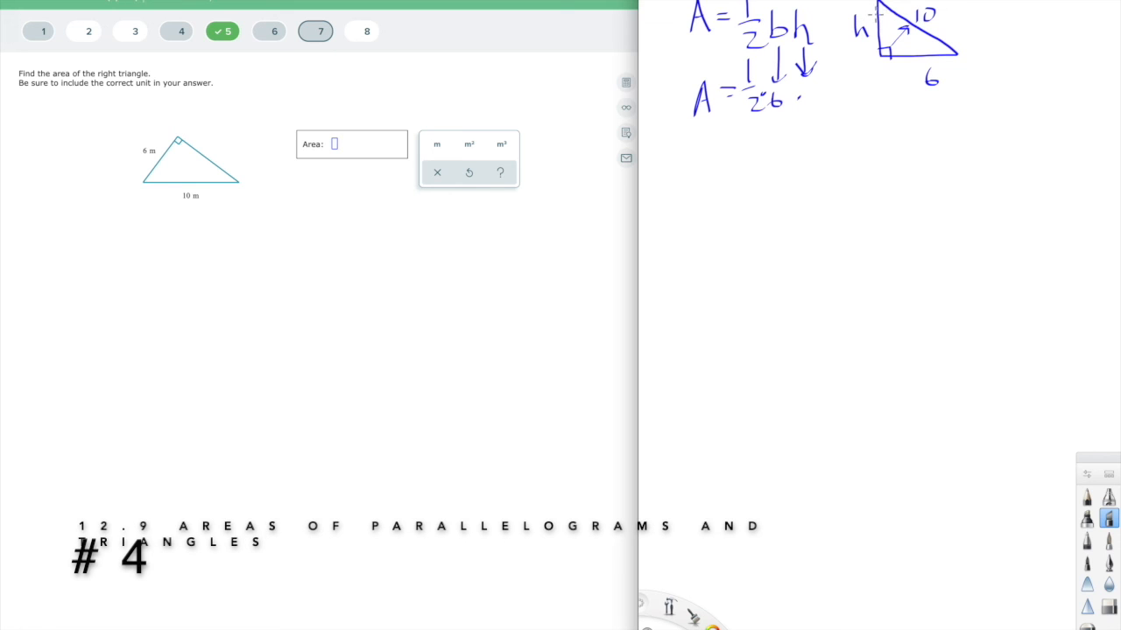
{"action": "mouse_move", "coordinate": [553, 233]}
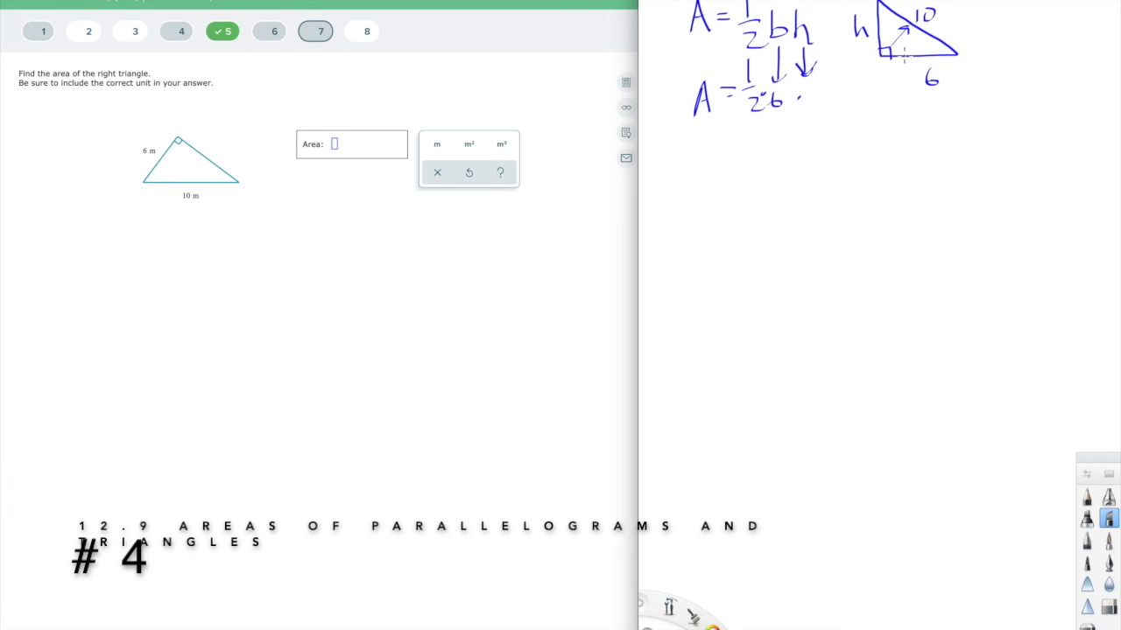
{"action": "mouse_move", "coordinate": [1005, 8]}
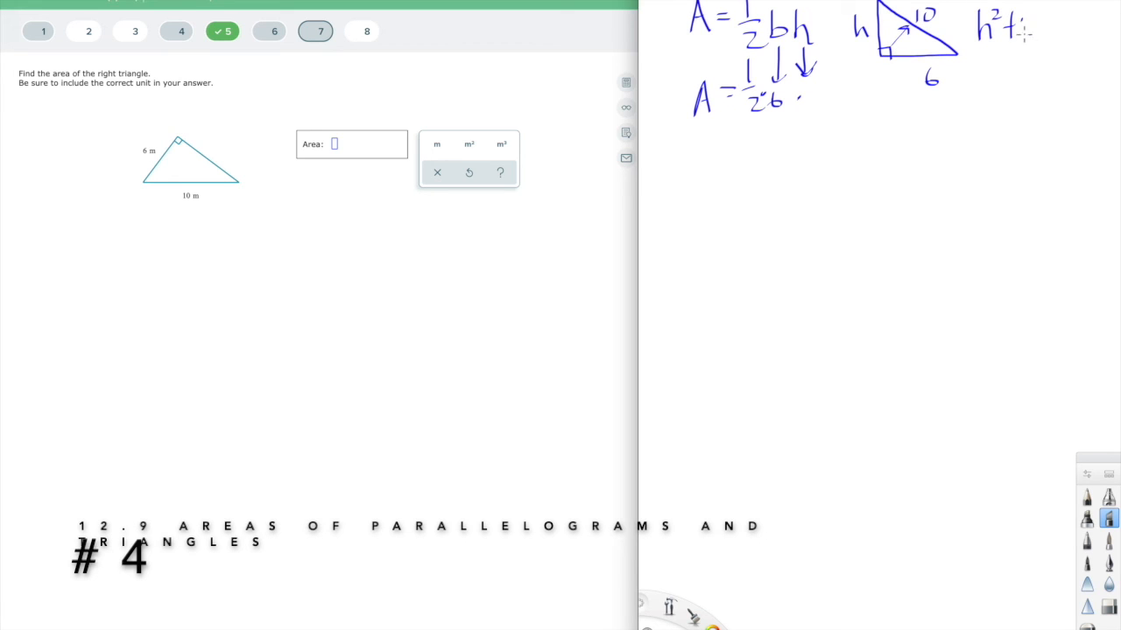
{"action": "left_click_drag", "start_coordinate": [998, 31], "coordinate": [1086, 32]}
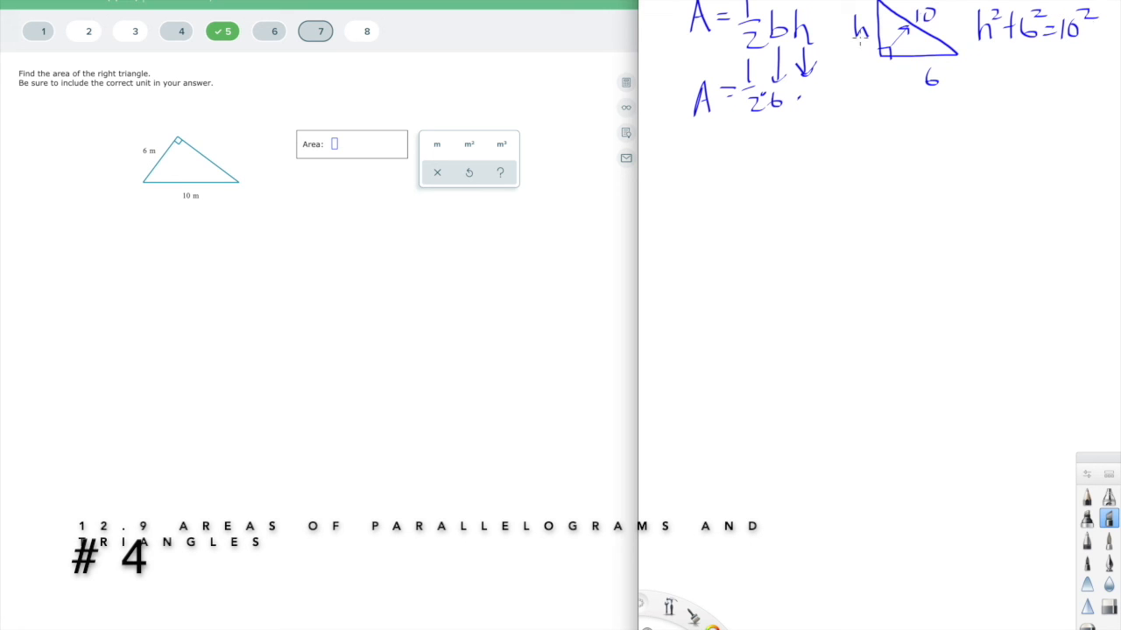
{"action": "mouse_move", "coordinate": [917, 38]}
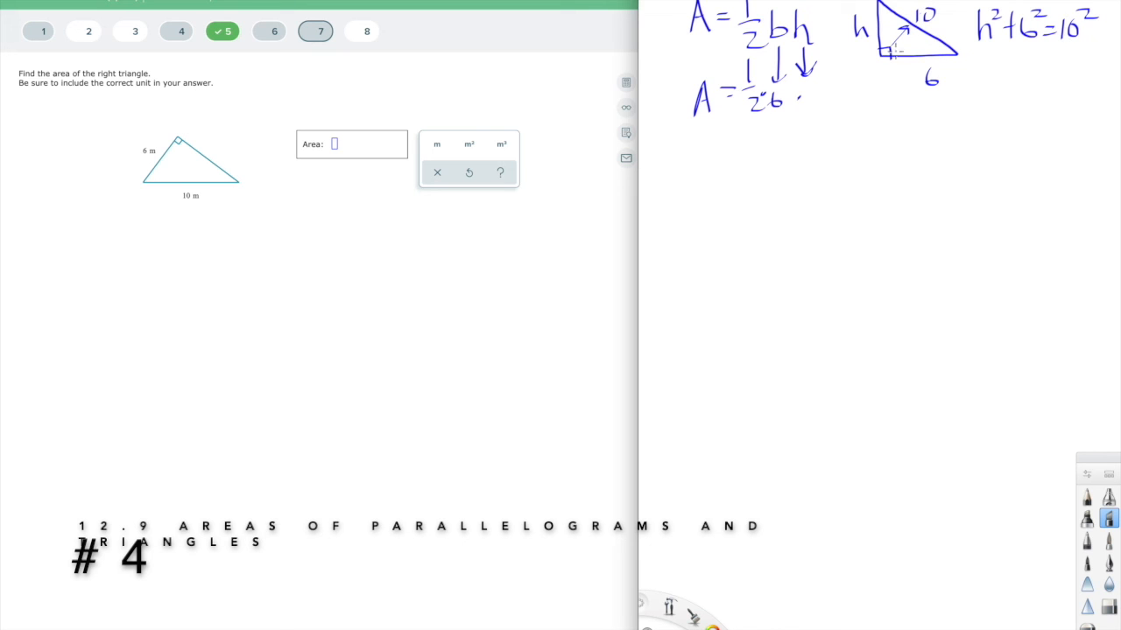
{"action": "mouse_move", "coordinate": [980, 70]}
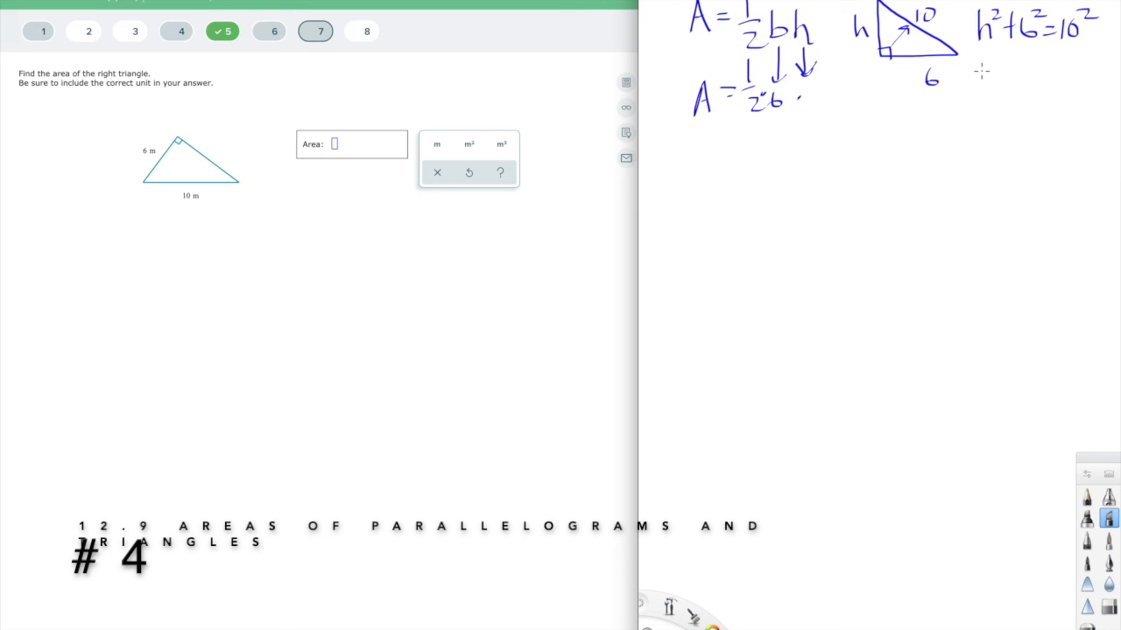
{"action": "left_click_drag", "start_coordinate": [971, 70], "coordinate": [1037, 70]}
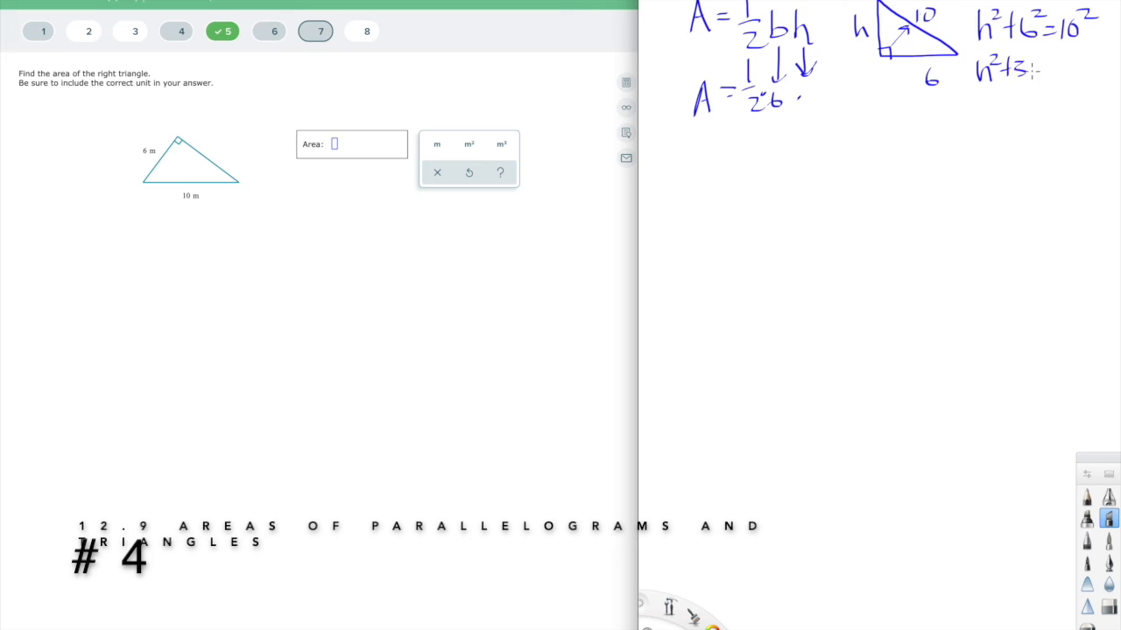
{"action": "left_click_drag", "start_coordinate": [1007, 68], "coordinate": [1103, 68]}
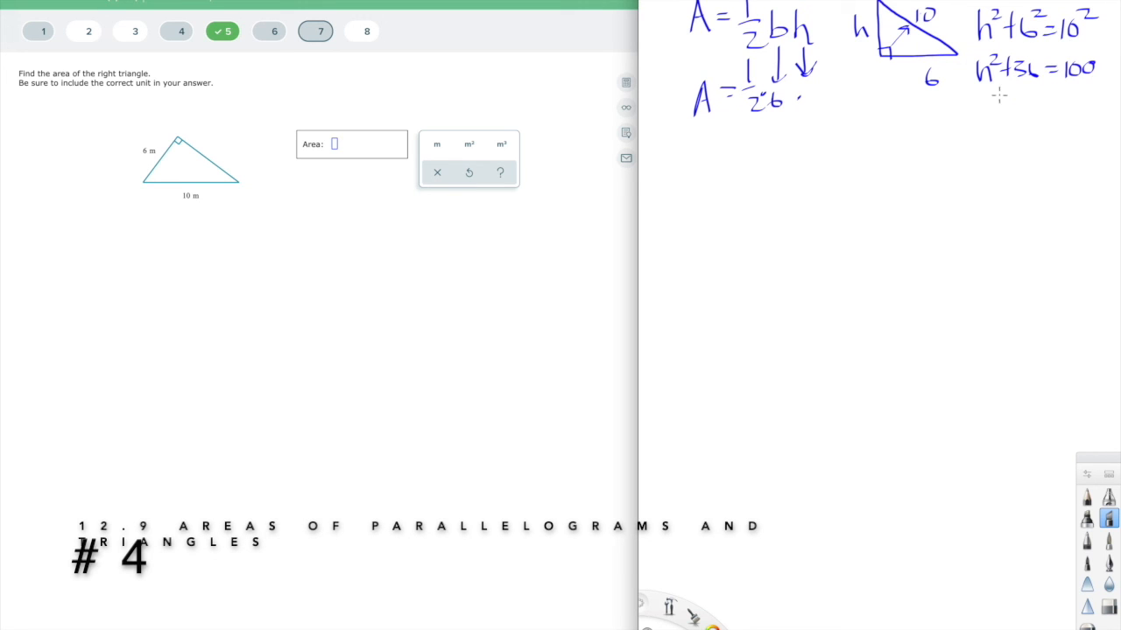
{"action": "left_click_drag", "start_coordinate": [1002, 97], "coordinate": [1089, 99]}
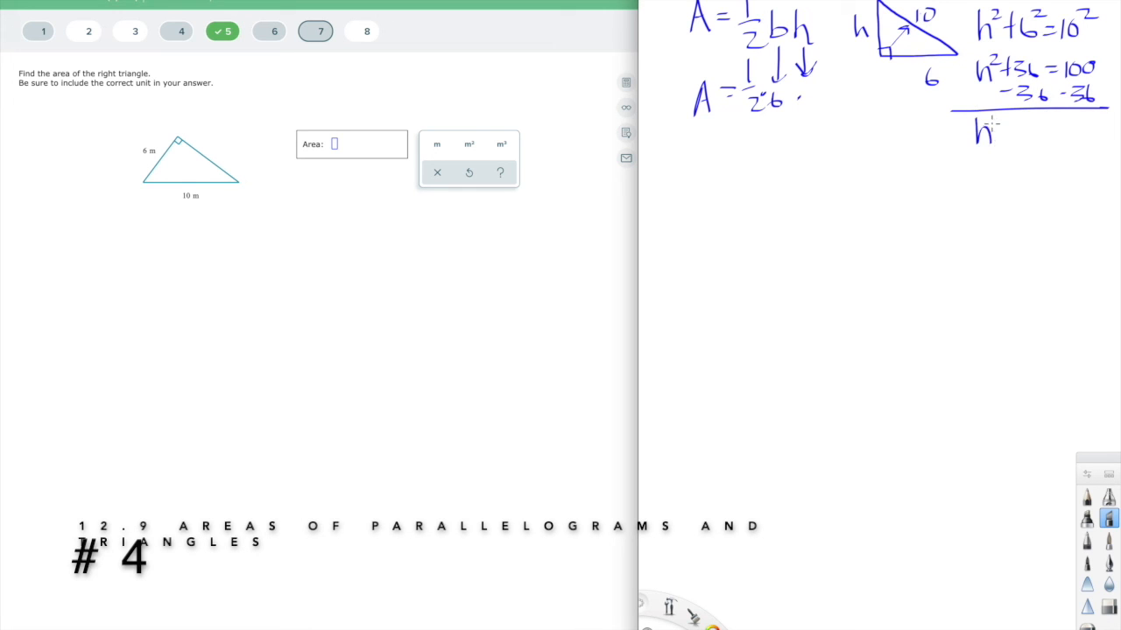
{"action": "left_click_drag", "start_coordinate": [989, 132], "coordinate": [1047, 133]}
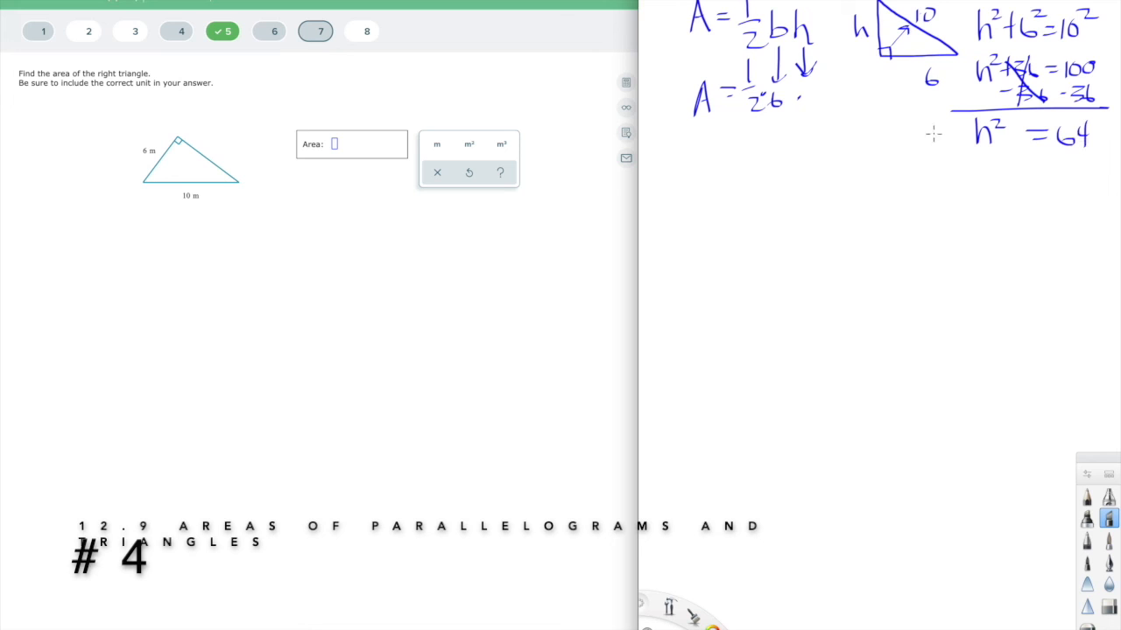
{"action": "mouse_move", "coordinate": [627, 82]}
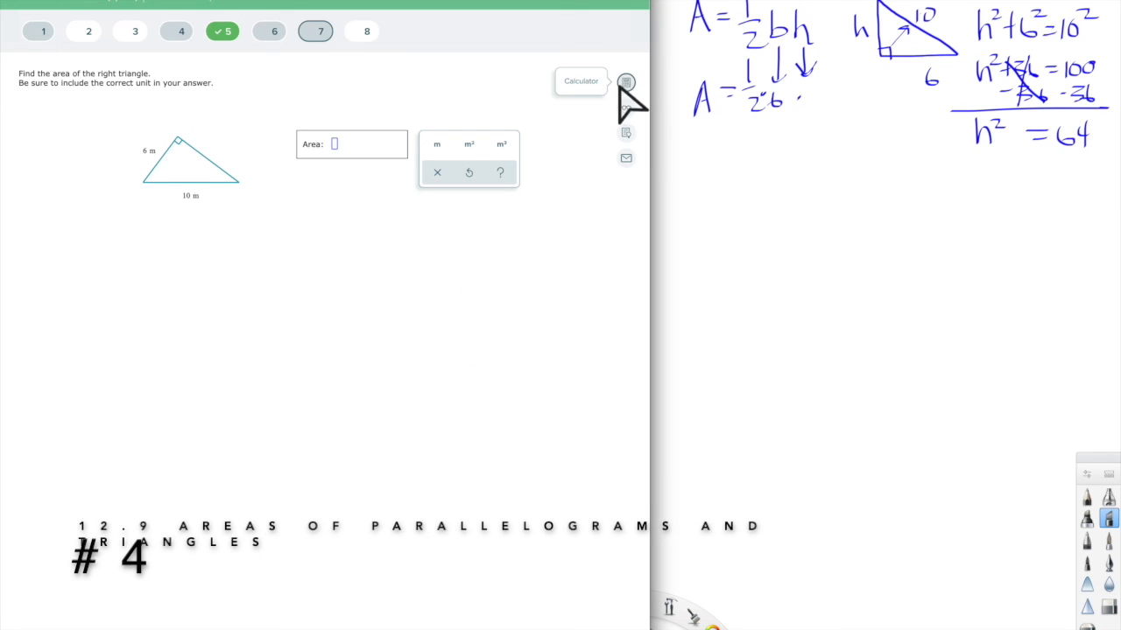
Step: Use the calculator to evaluate 100 − 36 and write h beneath the square-root step
{"action": "left_click", "coordinate": [627, 82]}
{"action": "type", "text": "100 − 36"}
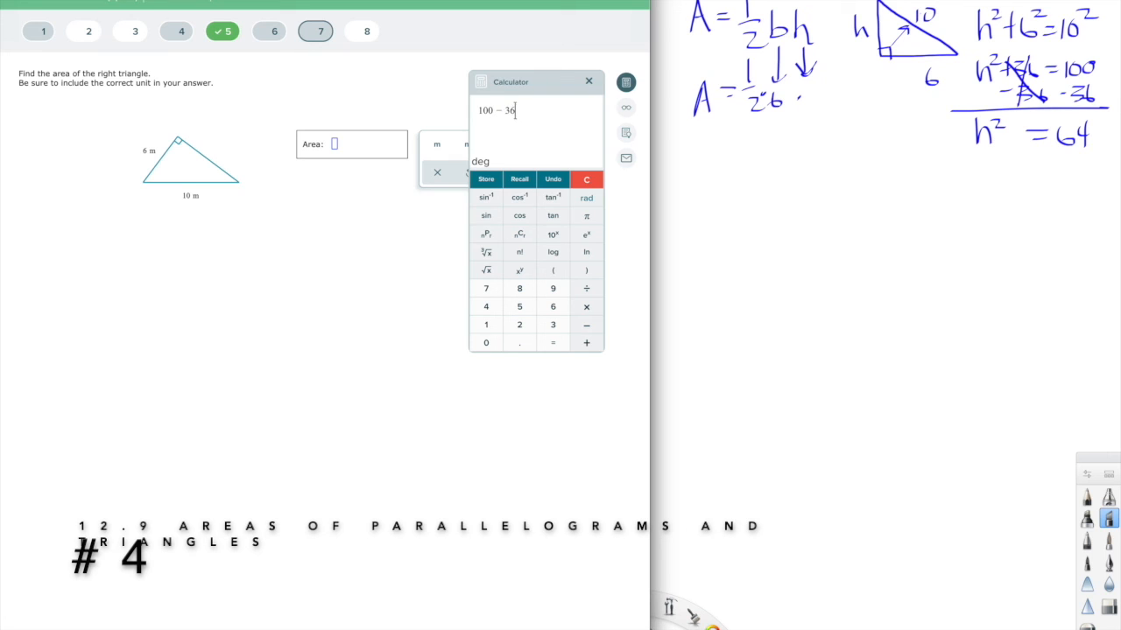
{"action": "left_click", "coordinate": [553, 342]}
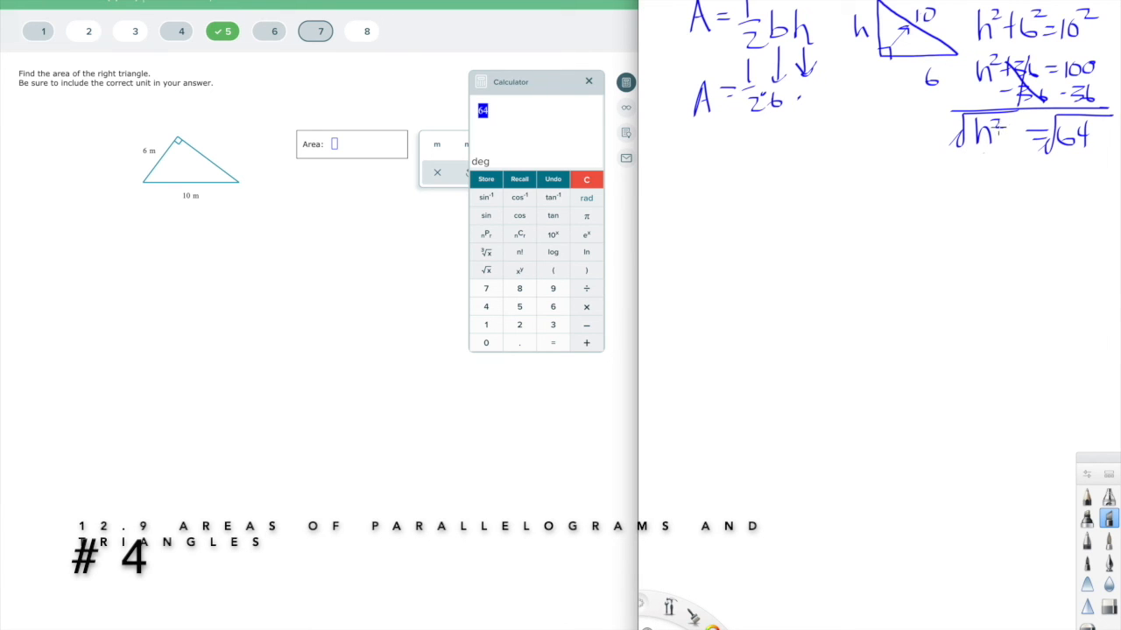
{"action": "left_click_drag", "start_coordinate": [971, 162], "coordinate": [990, 184]}
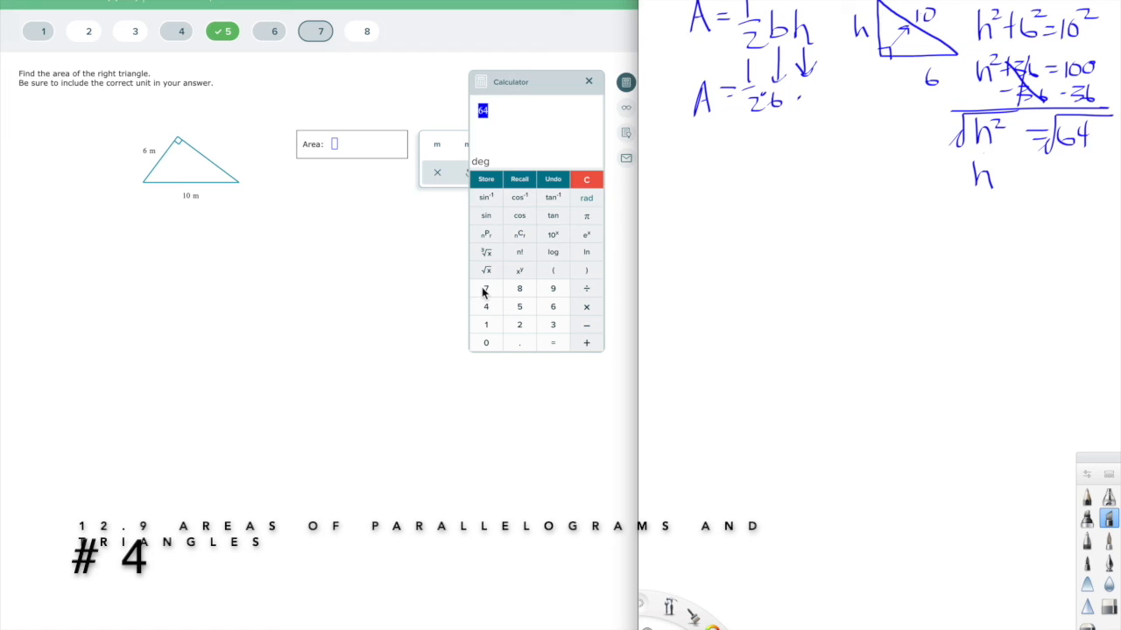
{"action": "mouse_move", "coordinate": [490, 284]}
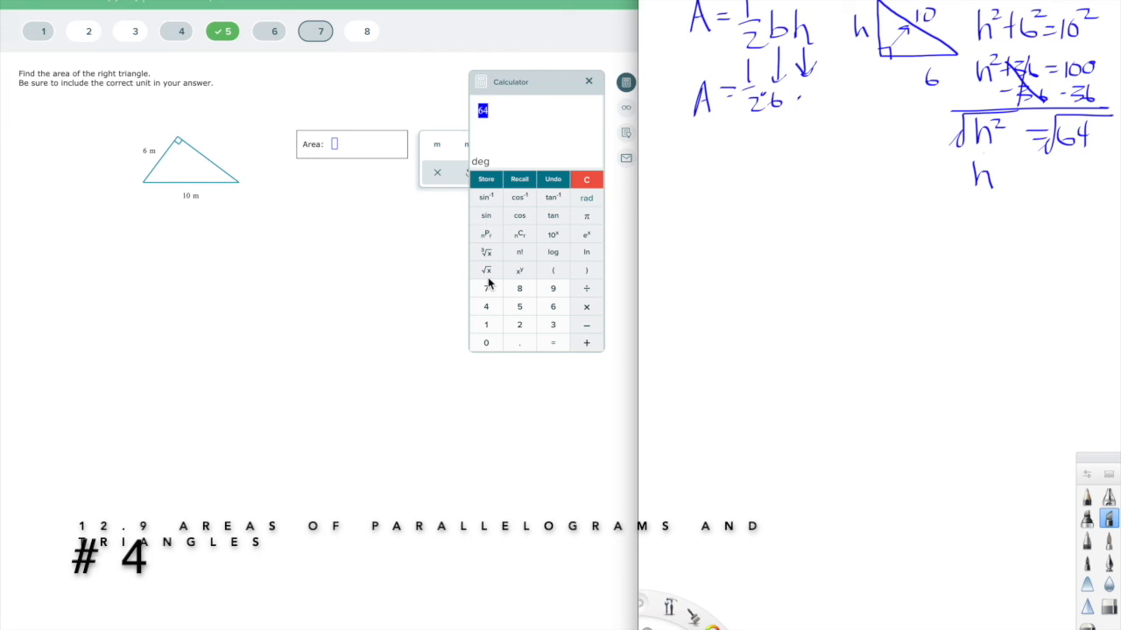
{"action": "mouse_move", "coordinate": [487, 279]}
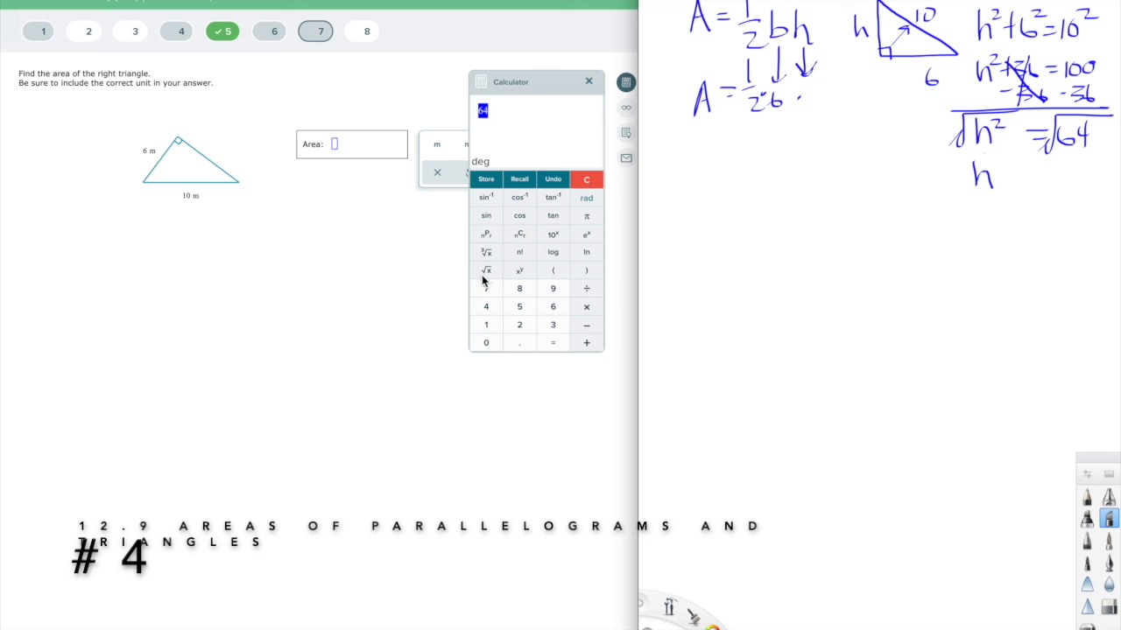
{"action": "mouse_move", "coordinate": [464, 282]}
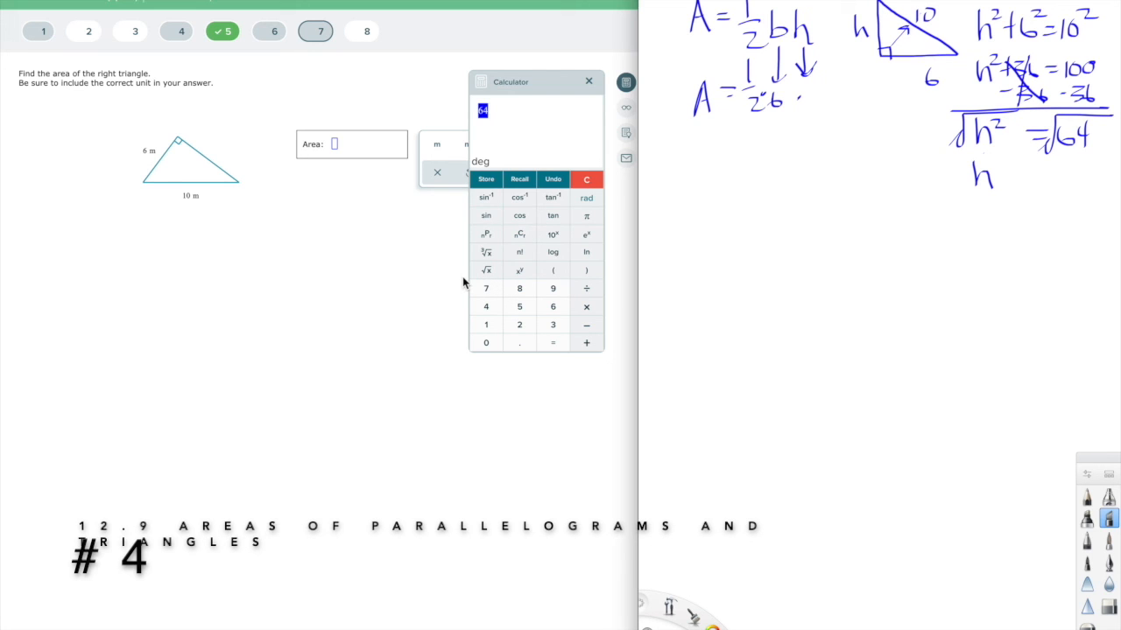
{"action": "mouse_move", "coordinate": [403, 226]}
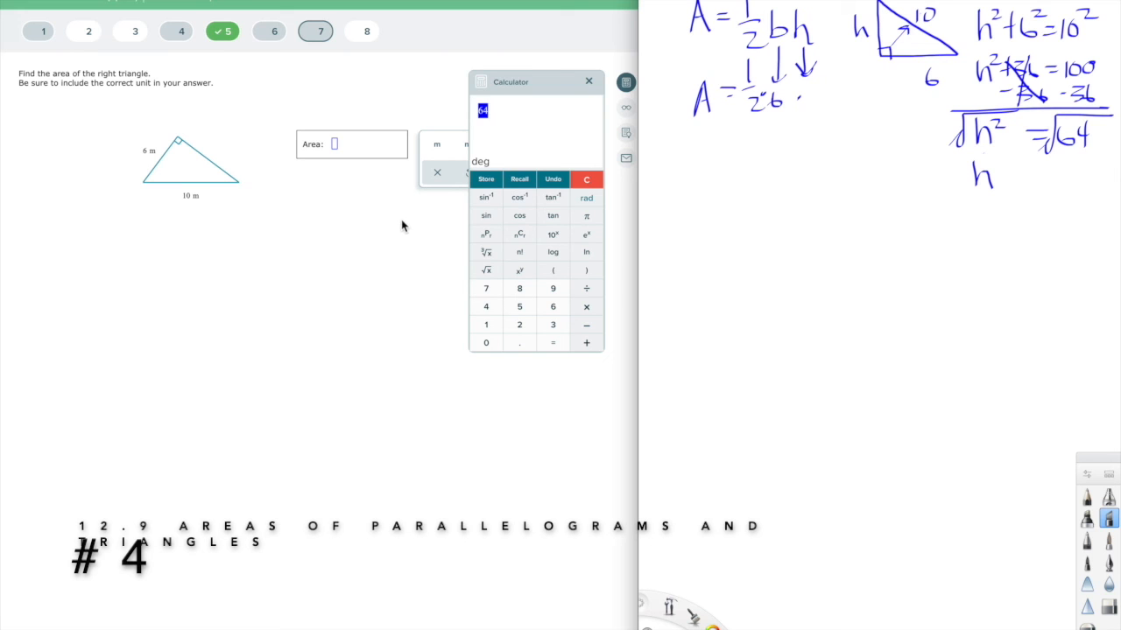
{"action": "mouse_move", "coordinate": [490, 277]}
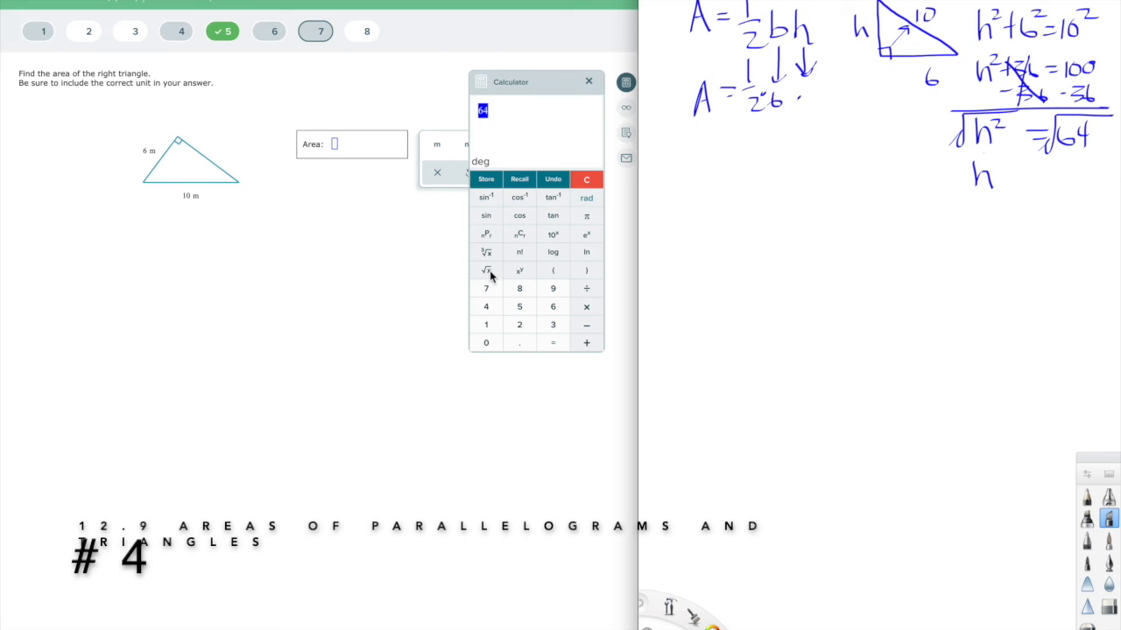
Step: Take the square root of 64 on the calculator and handwrite h = 8
{"action": "left_click", "coordinate": [487, 269]}
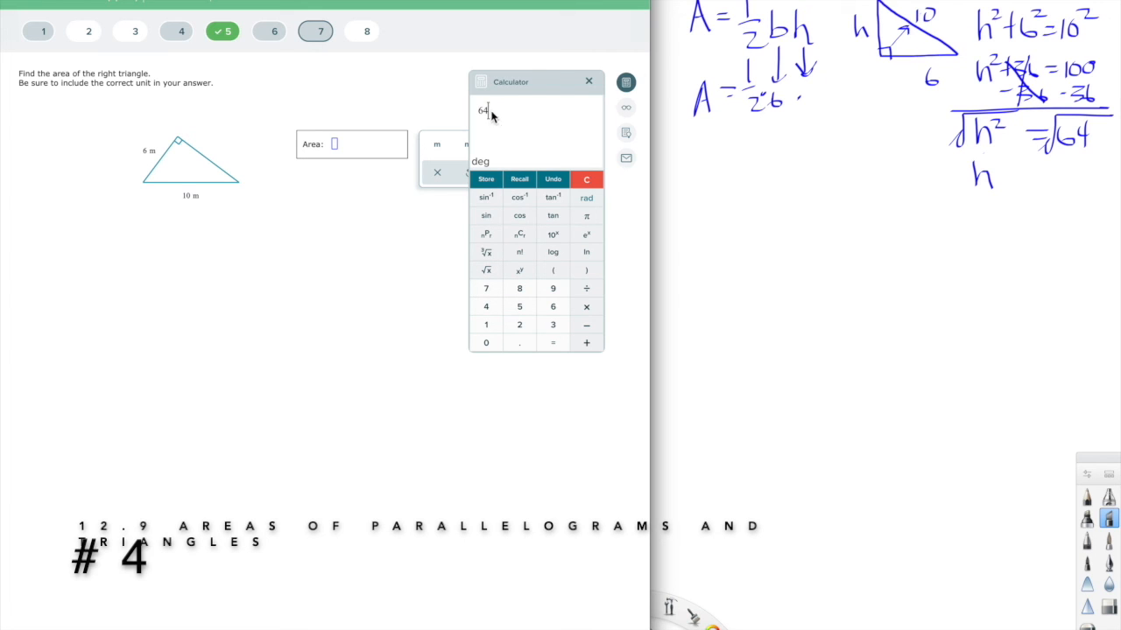
{"action": "left_click", "coordinate": [487, 270]}
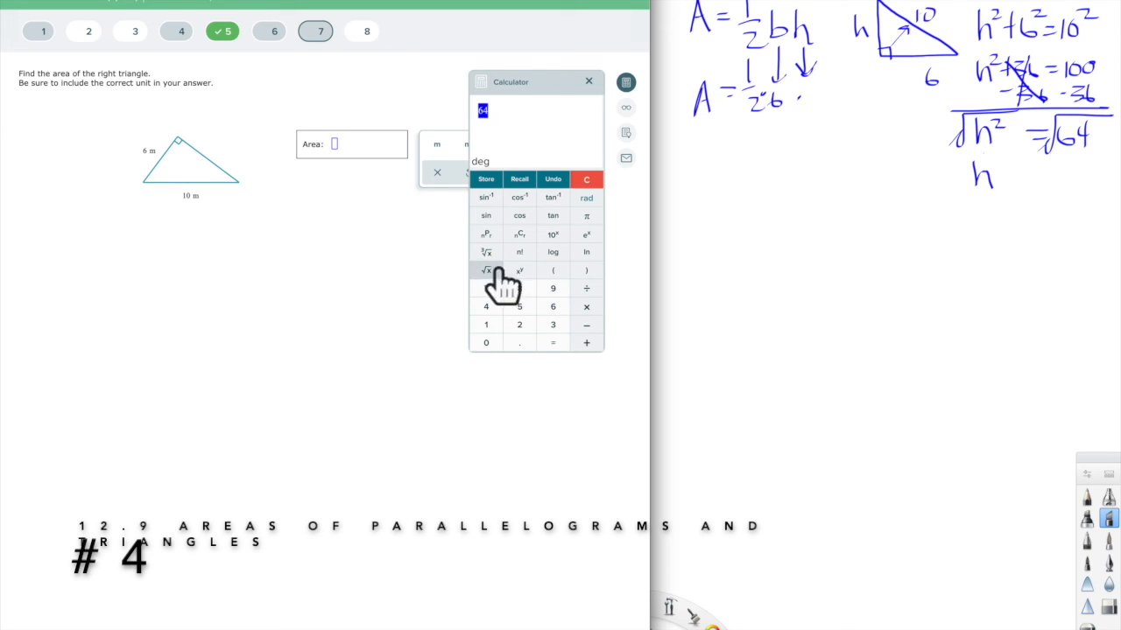
{"action": "left_click", "coordinate": [487, 270]}
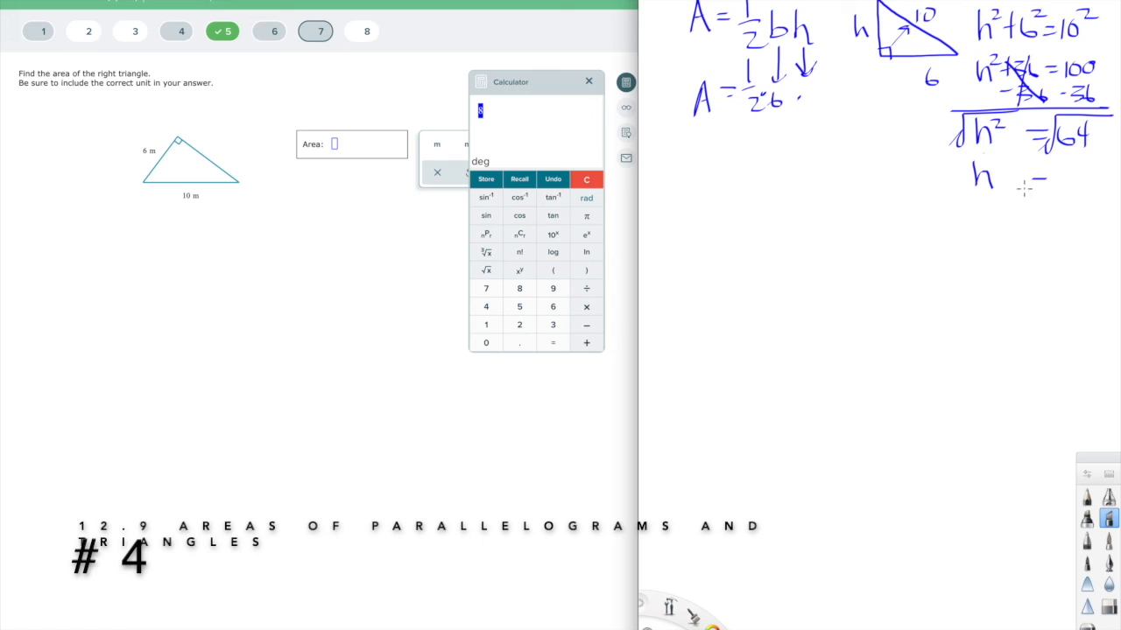
{"action": "left_click_drag", "start_coordinate": [1042, 179], "coordinate": [1065, 189]}
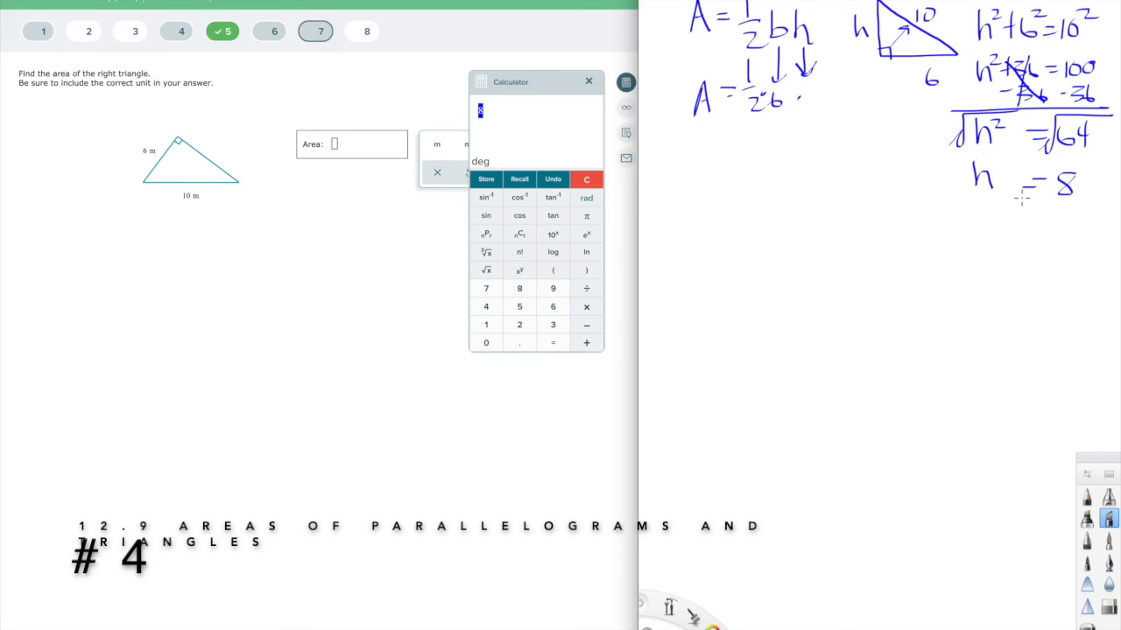
{"action": "mouse_move", "coordinate": [343, 155]}
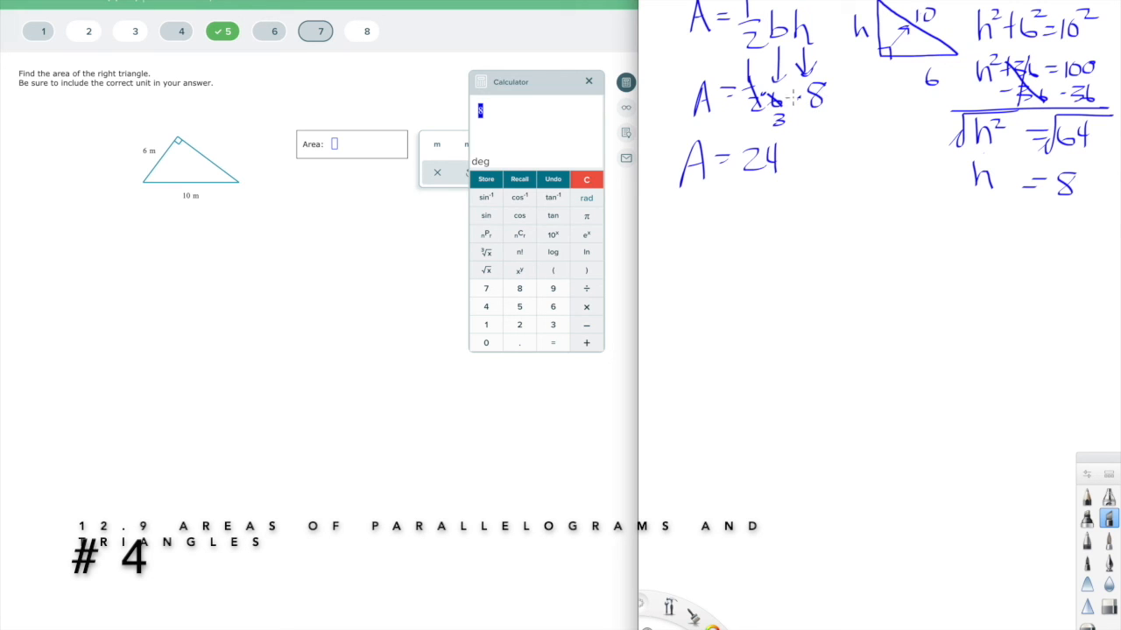
{"action": "mouse_move", "coordinate": [364, 189]}
{"action": "type", "text": "24"}
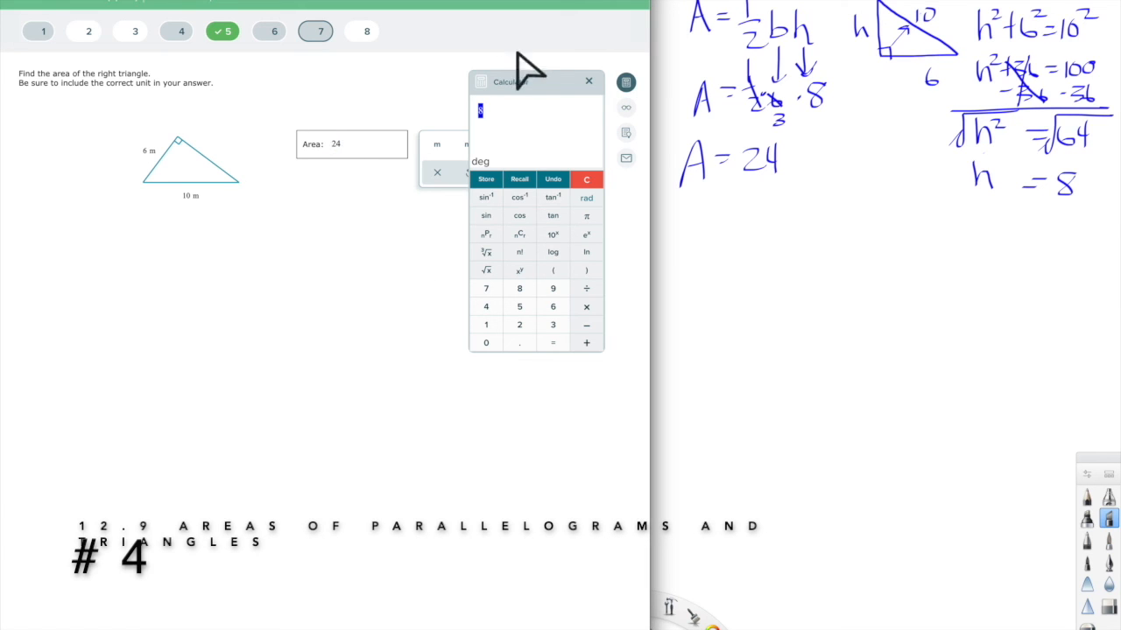
Step: Close the calculator and set the answer 24 to square metres
{"action": "left_click", "coordinate": [588, 81]}
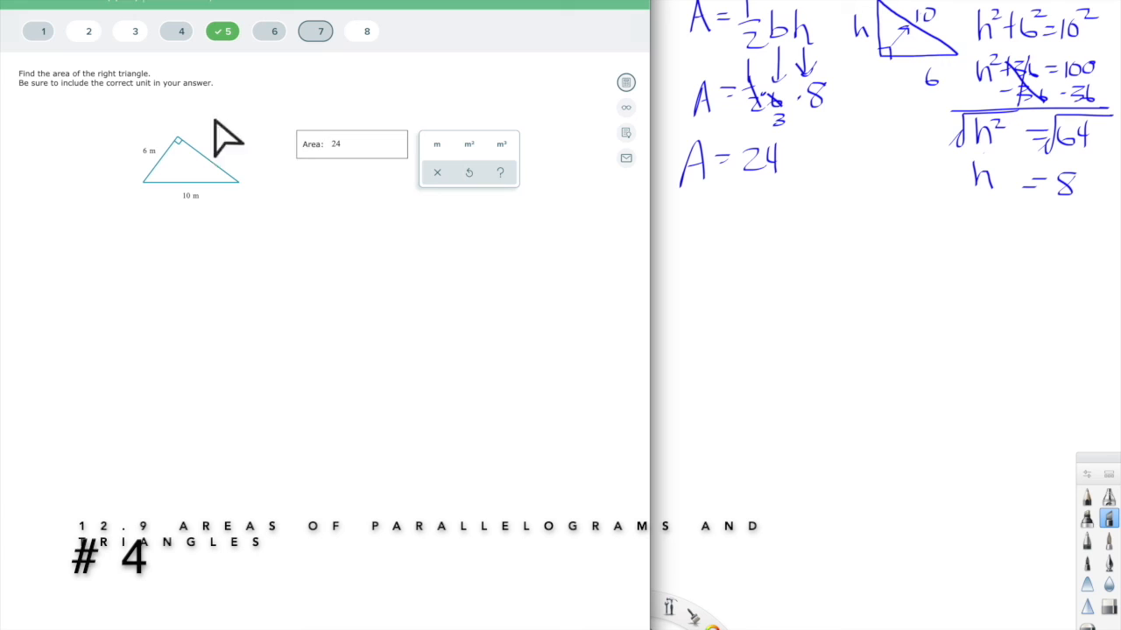
{"action": "mouse_move", "coordinate": [161, 166]}
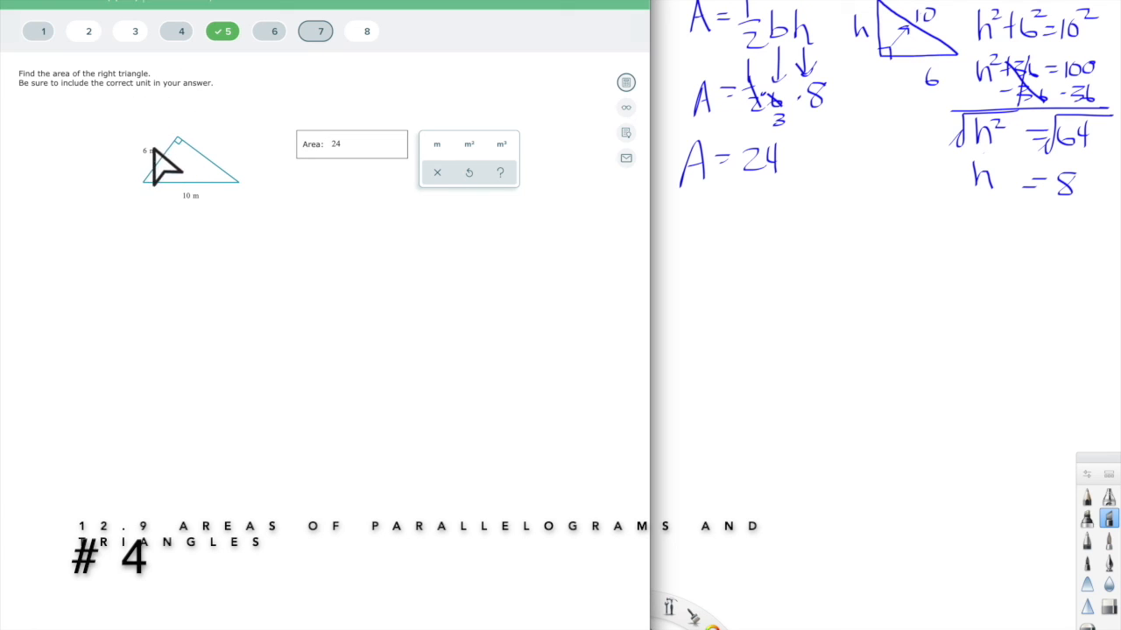
{"action": "mouse_move", "coordinate": [210, 219]}
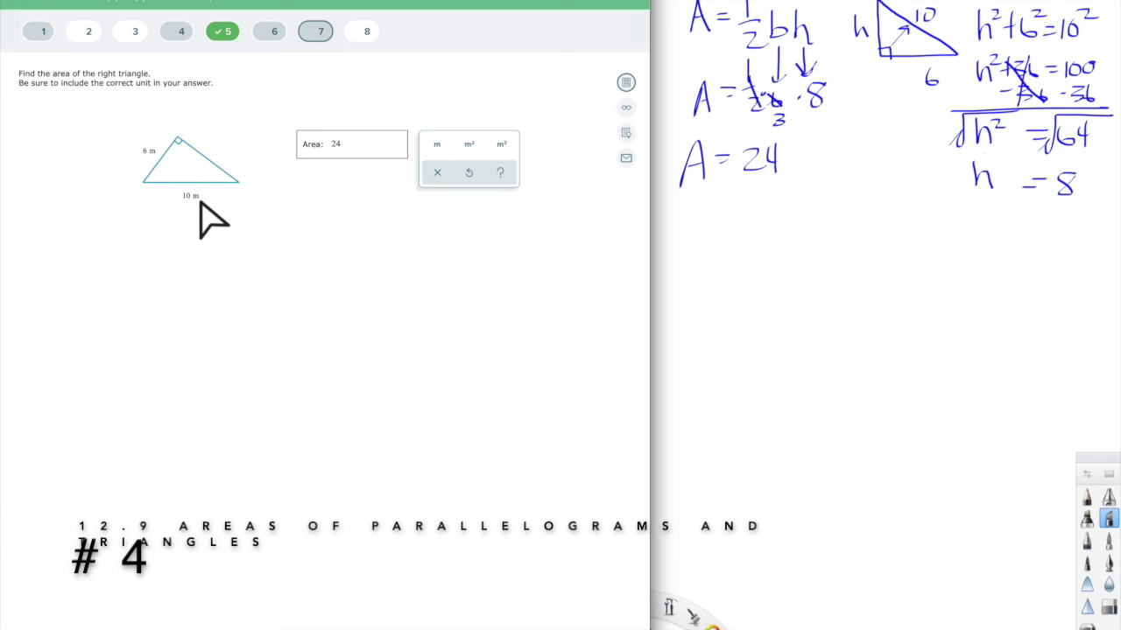
{"action": "mouse_move", "coordinate": [158, 184]}
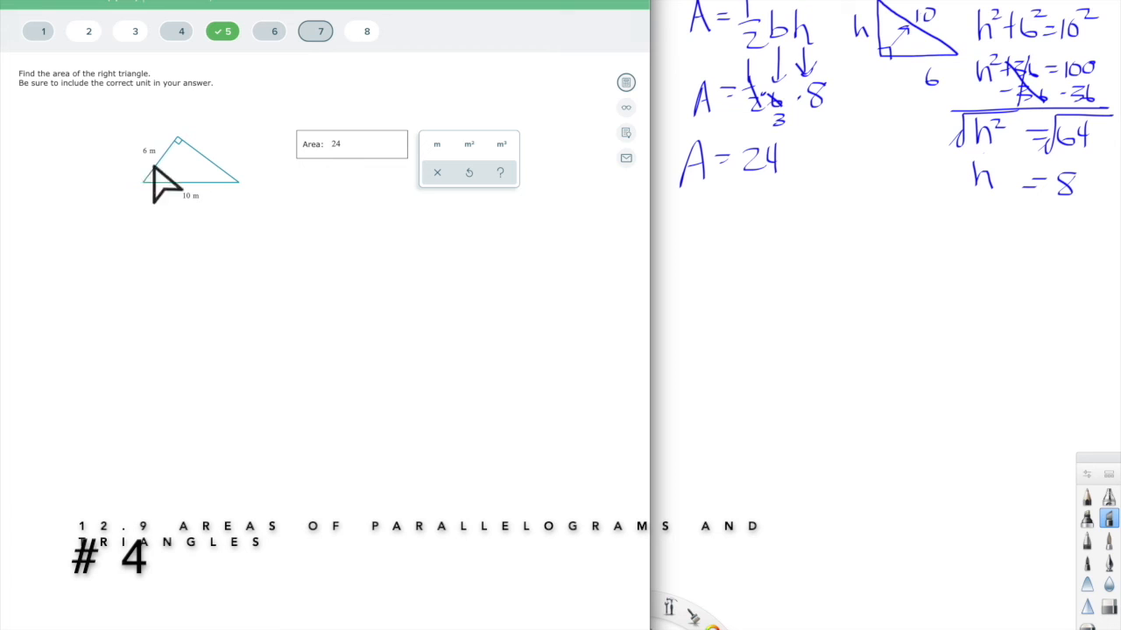
{"action": "mouse_move", "coordinate": [144, 213]}
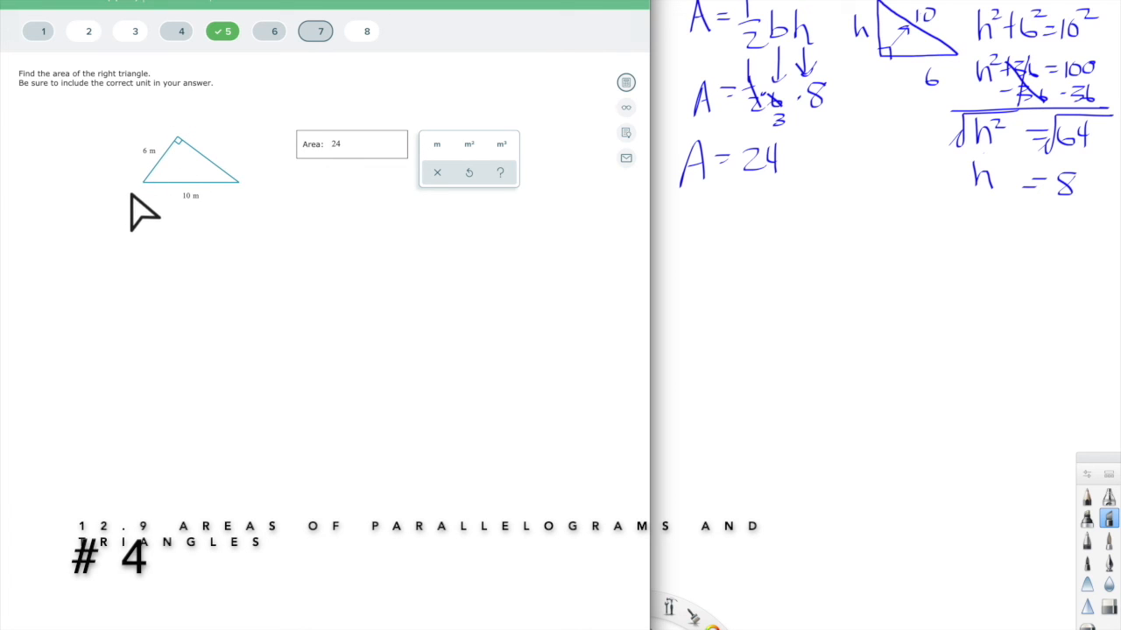
{"action": "mouse_move", "coordinate": [207, 224]}
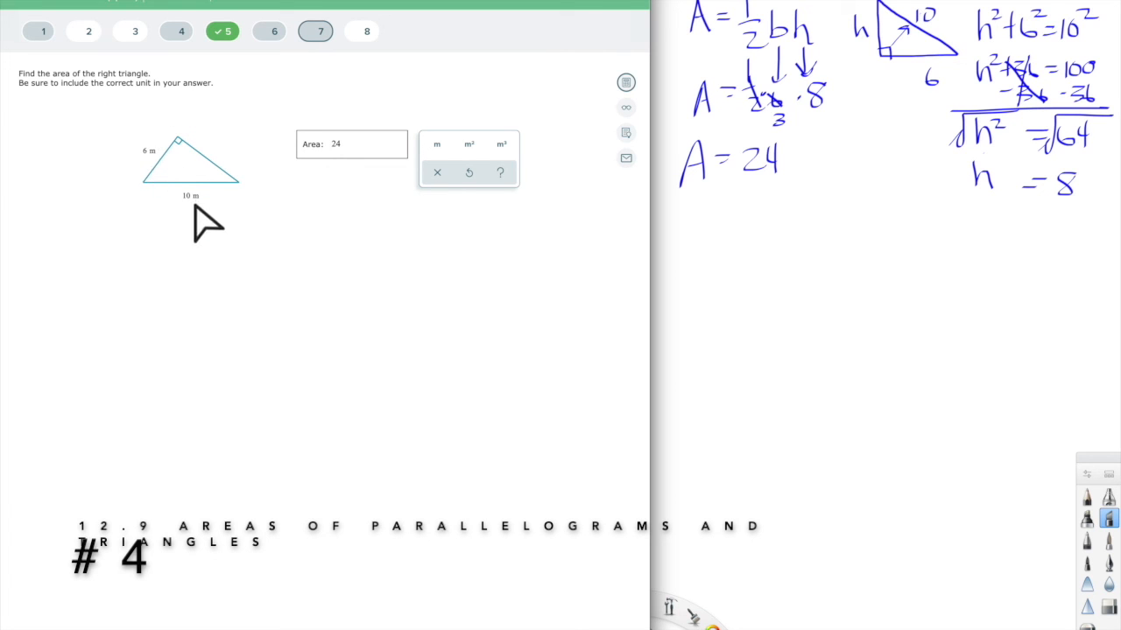
{"action": "mouse_move", "coordinate": [469, 144]}
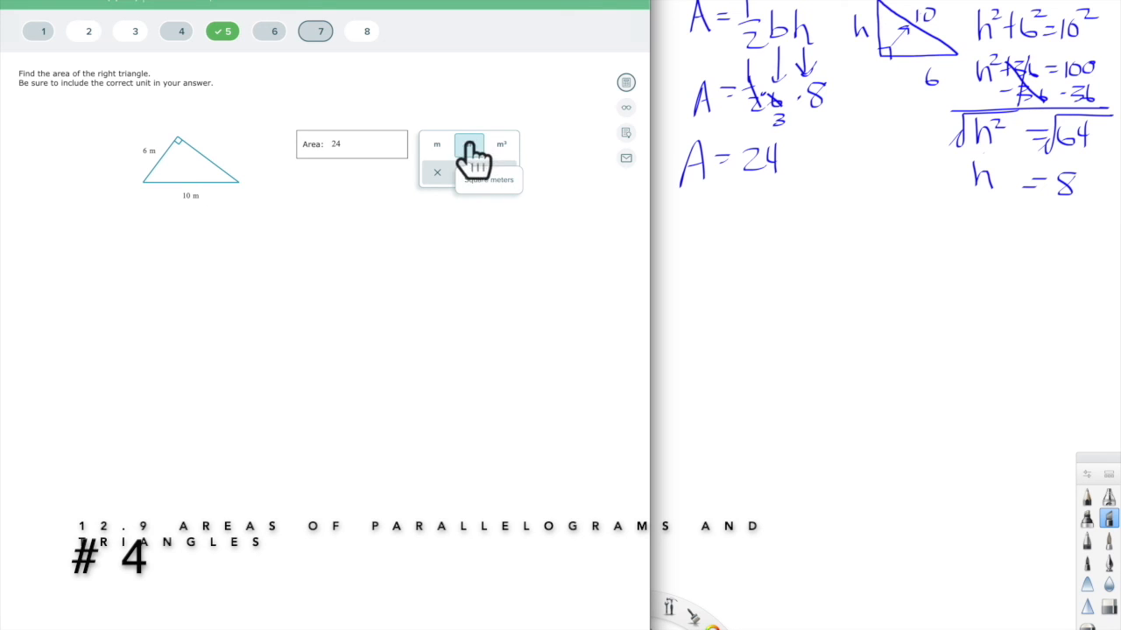
{"action": "left_click", "coordinate": [469, 143]}
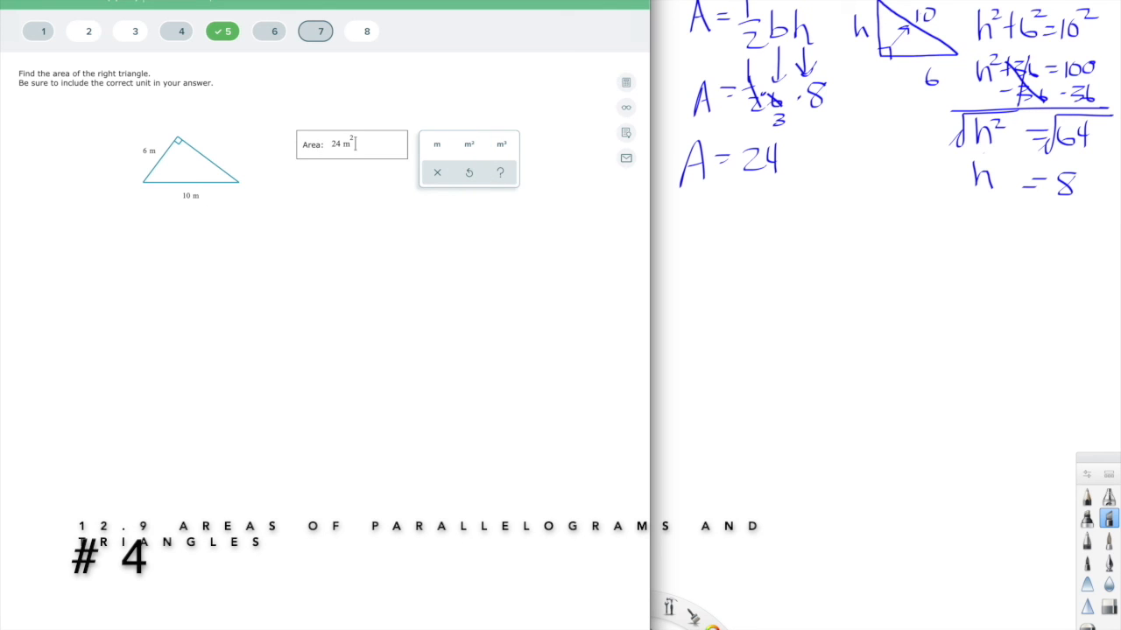